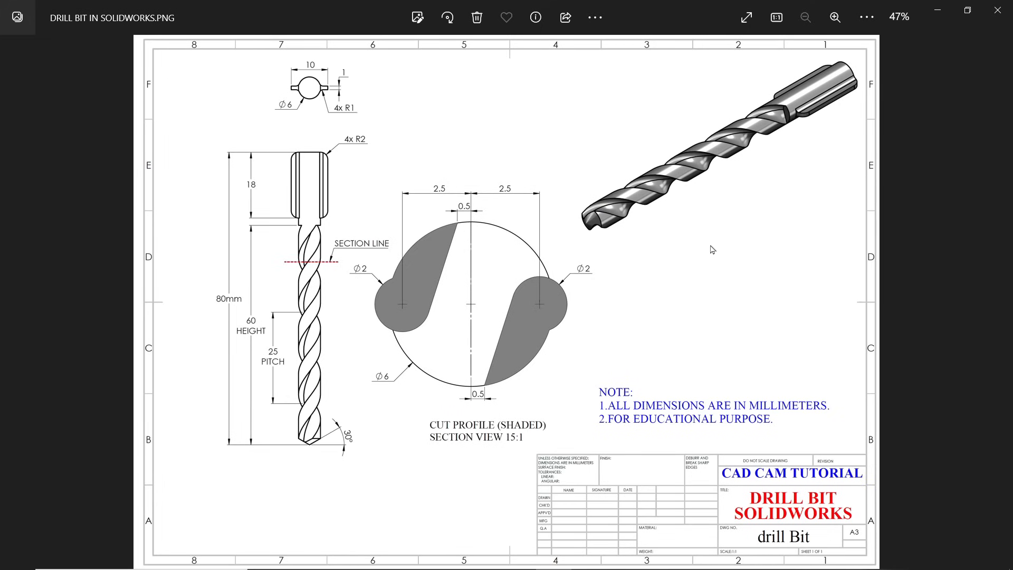
{"action": "mouse_move", "coordinate": [615, 265]}
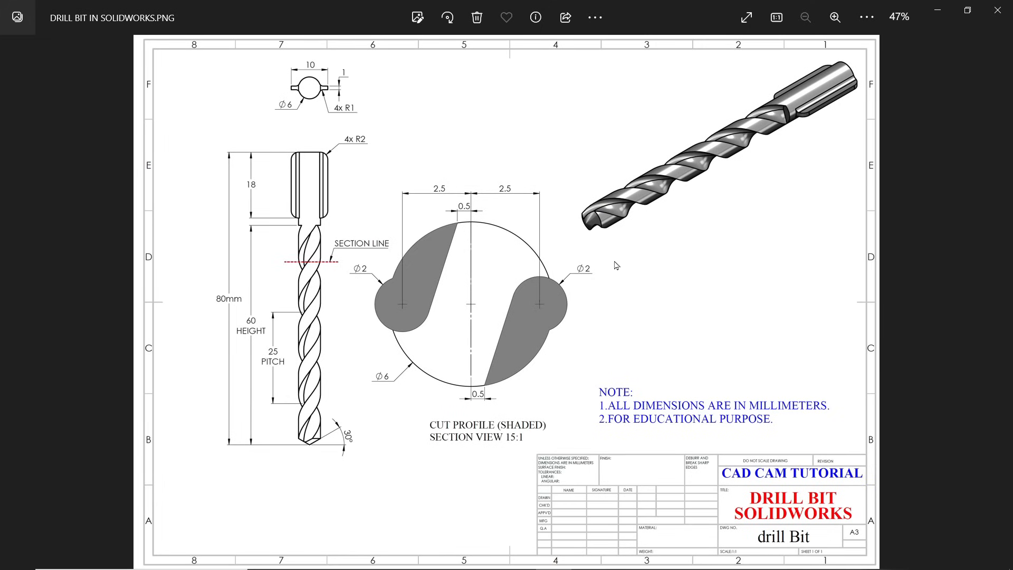
{"action": "mouse_move", "coordinate": [459, 265]}
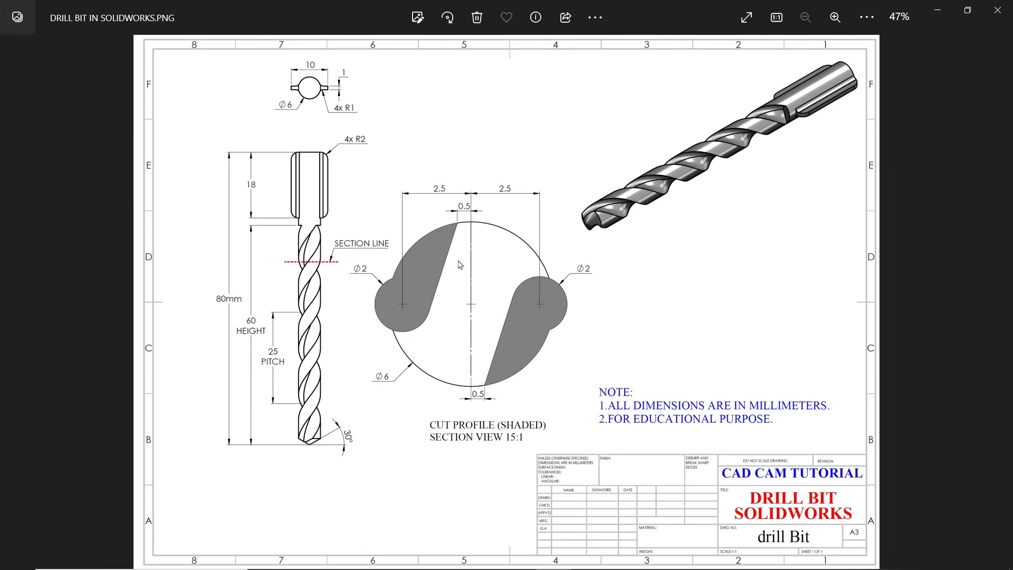
{"action": "mouse_move", "coordinate": [328, 231]}
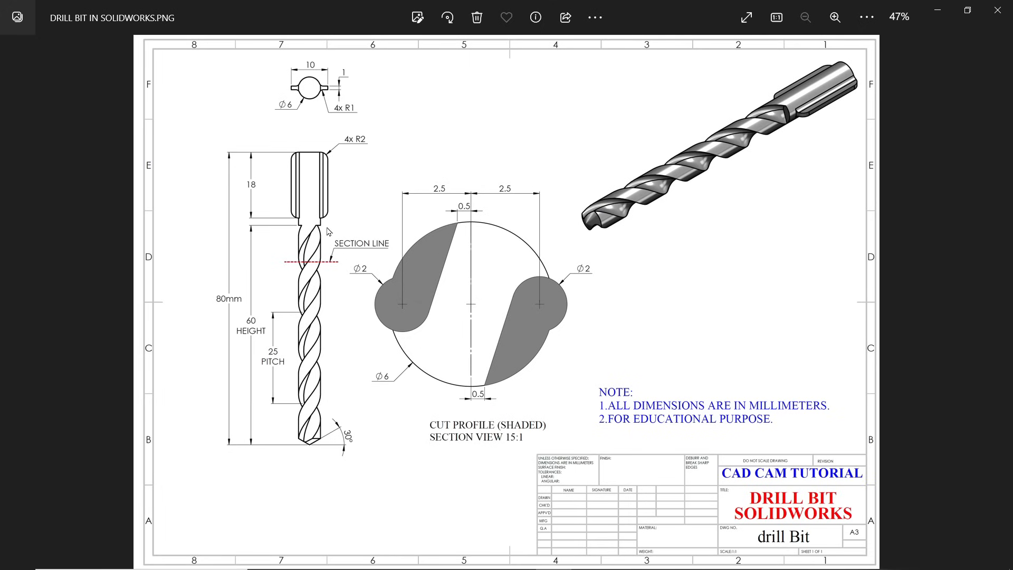
Step: Zoom the drill bit drawing to 69% and pan to study its dimensions
{"action": "left_click", "coordinate": [835, 18]}
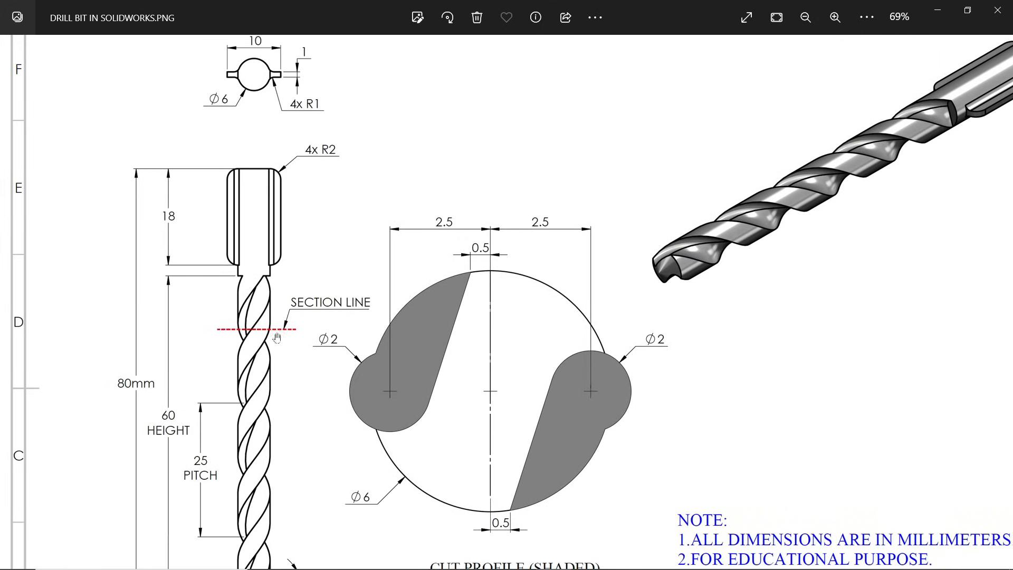
{"action": "scroll", "scroll_direction": "down", "scroll_amount": 3}
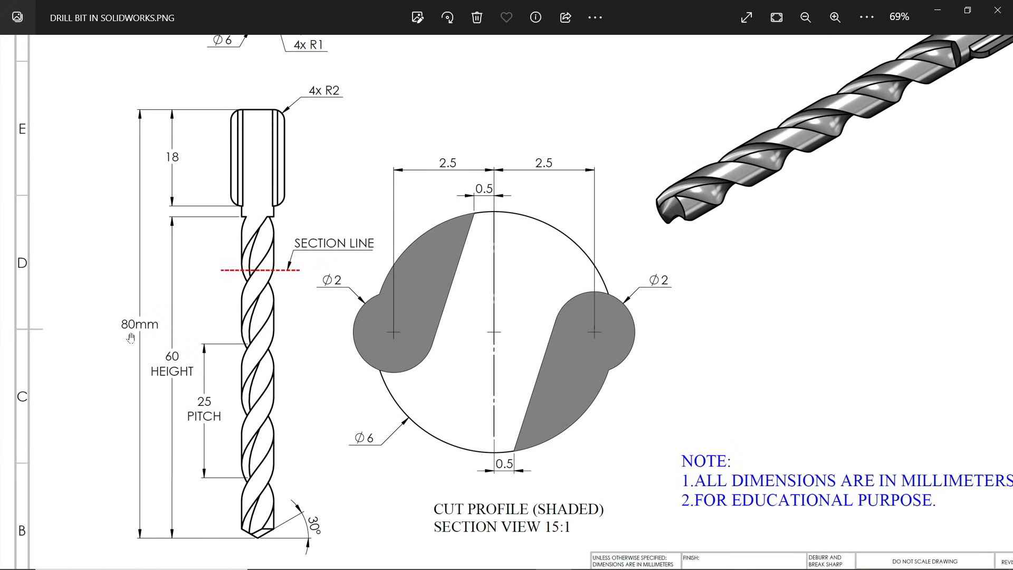
{"action": "mouse_move", "coordinate": [196, 452]}
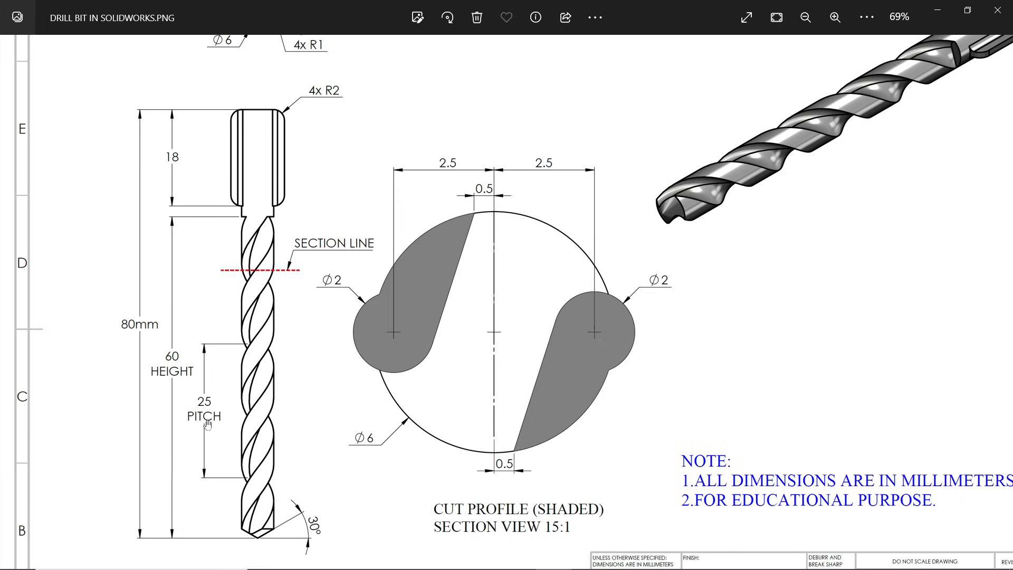
{"action": "mouse_move", "coordinate": [181, 377]}
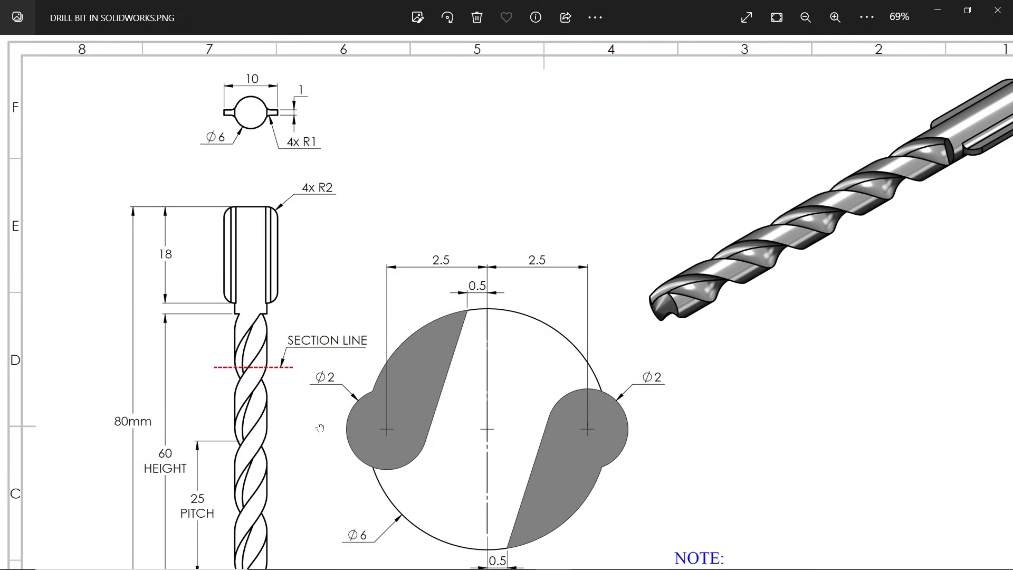
{"action": "mouse_move", "coordinate": [306, 150]}
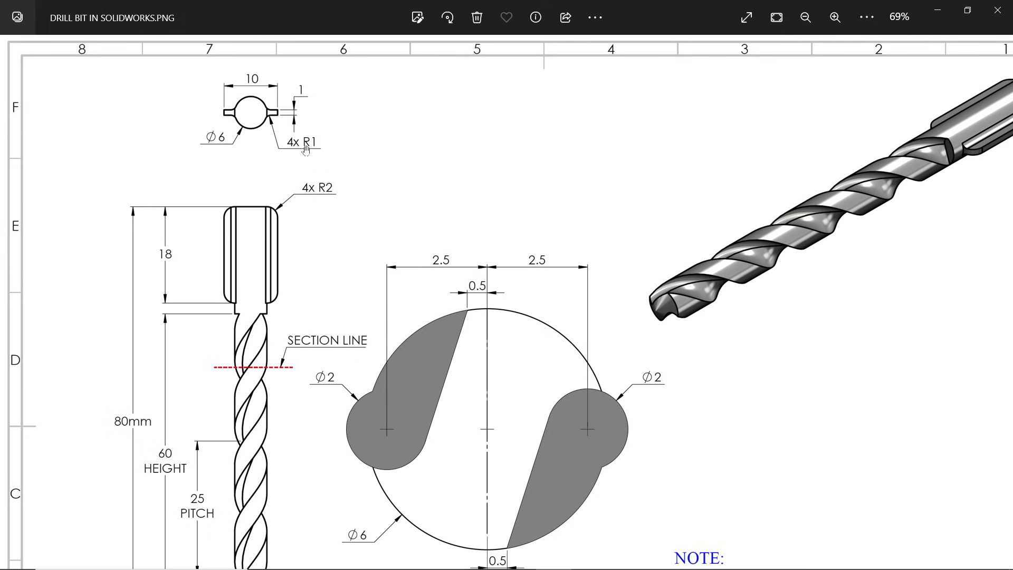
{"action": "mouse_move", "coordinate": [244, 271]}
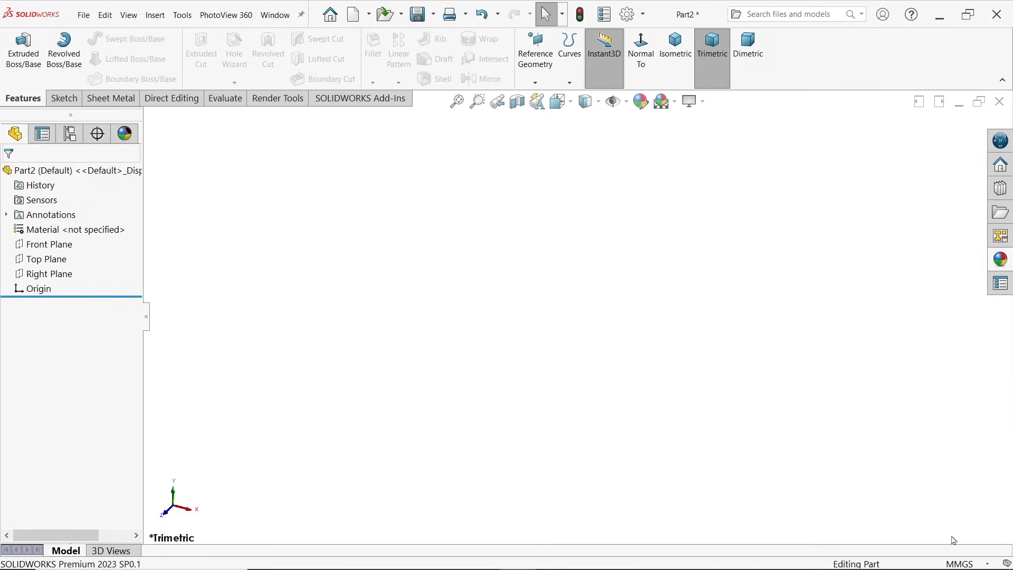
Step: Keep MMGS units and start a new sketch on the Front Plane
{"action": "left_click", "coordinate": [962, 564]}
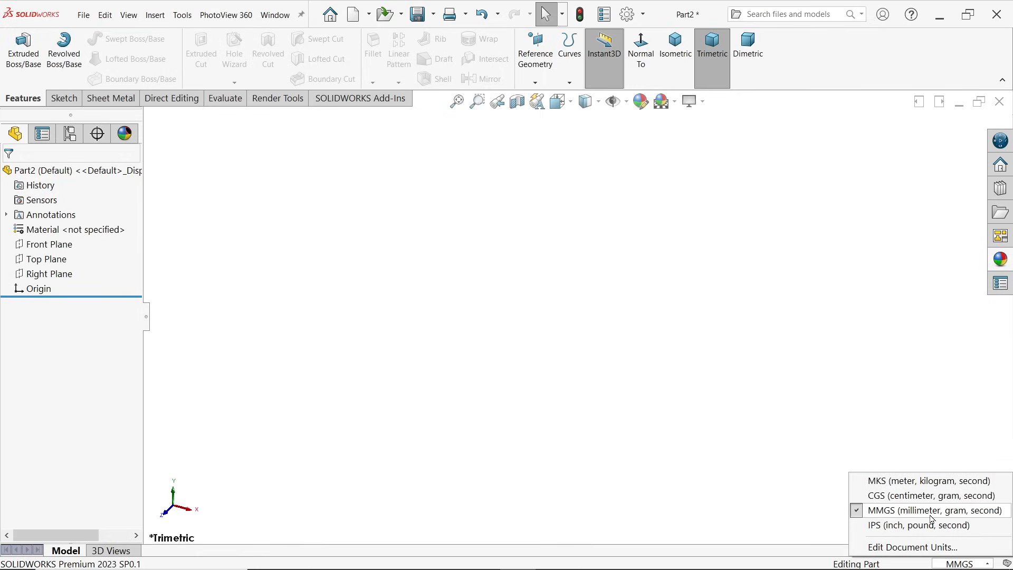
{"action": "mouse_move", "coordinate": [888, 519]}
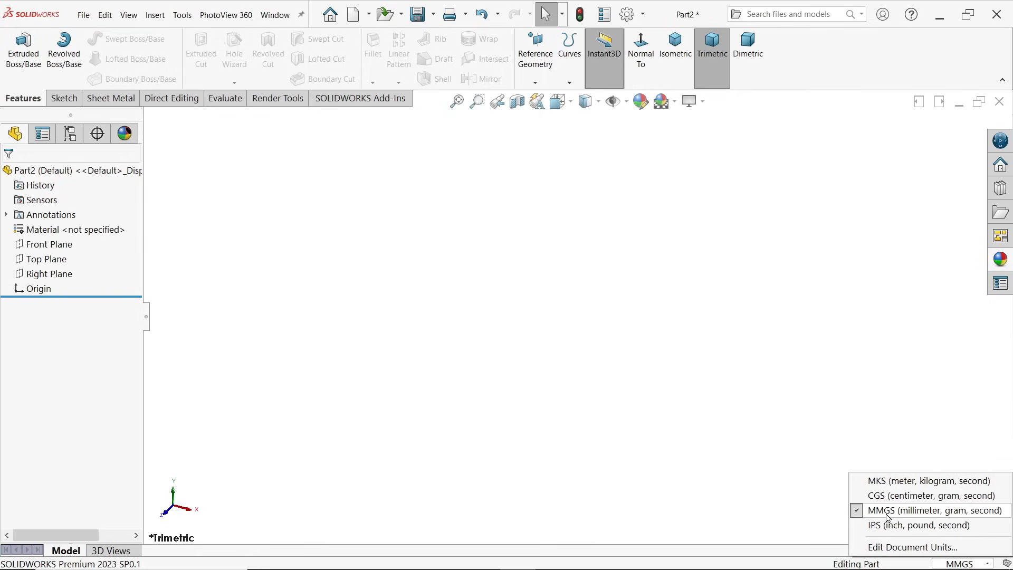
{"action": "left_click", "coordinate": [49, 245]}
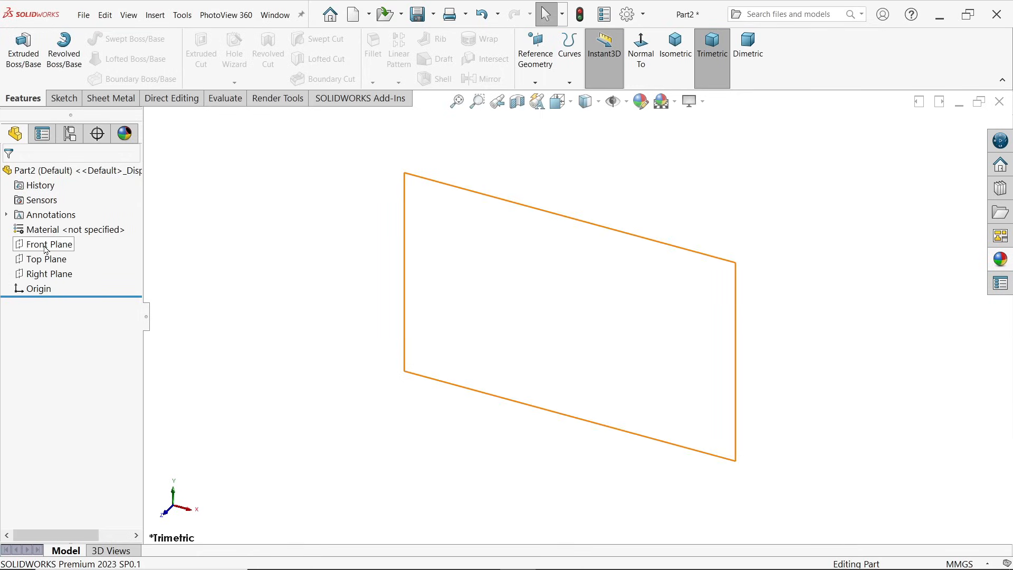
{"action": "left_click", "coordinate": [48, 244]}
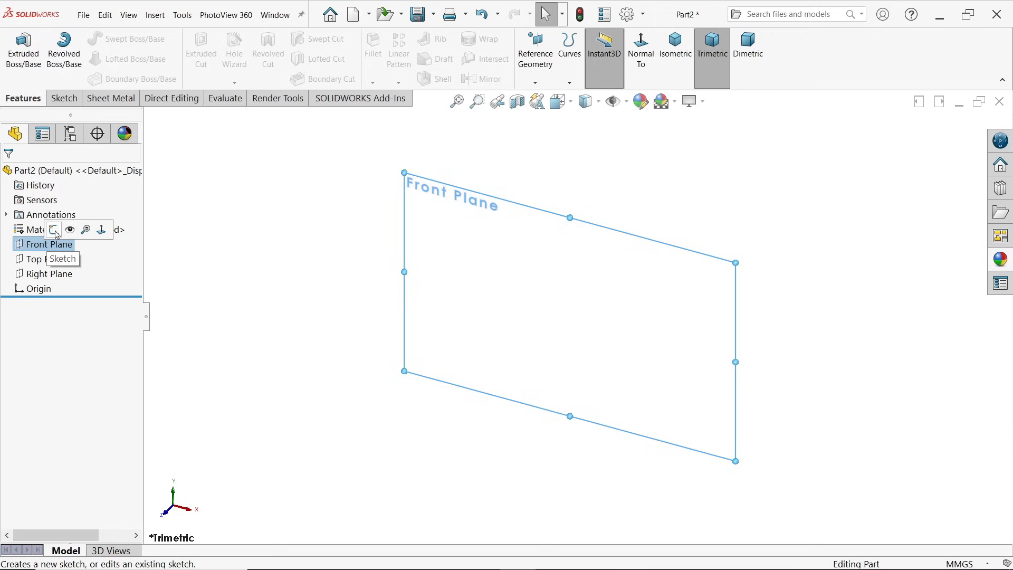
{"action": "left_click", "coordinate": [63, 259]}
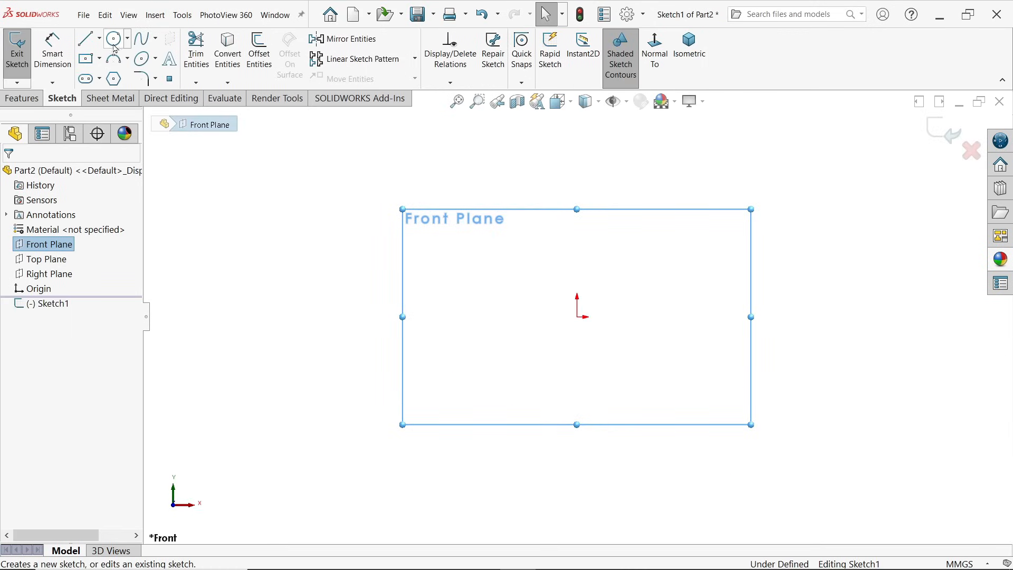
{"action": "left_click", "coordinate": [113, 38]}
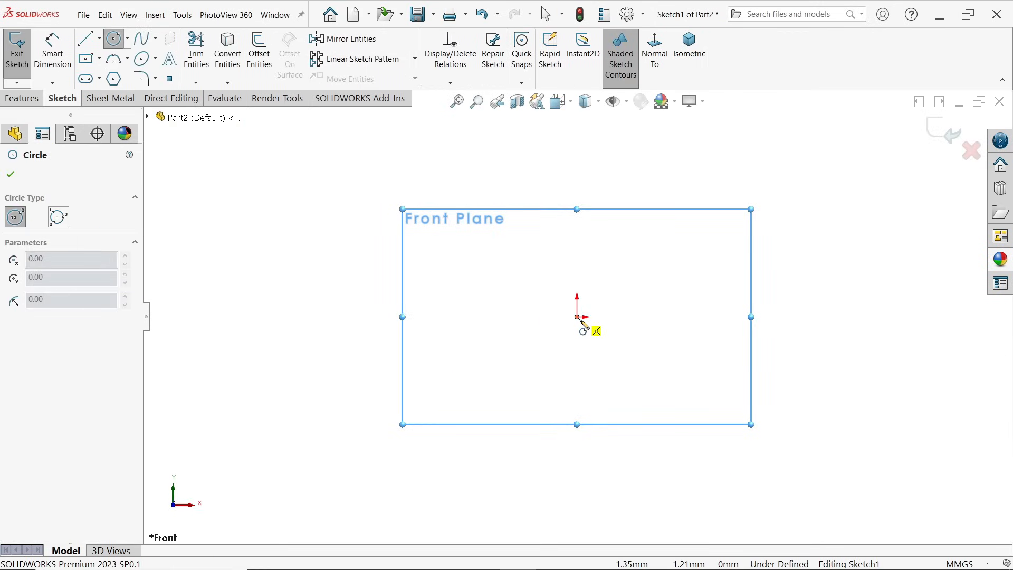
{"action": "mouse_move", "coordinate": [585, 326]}
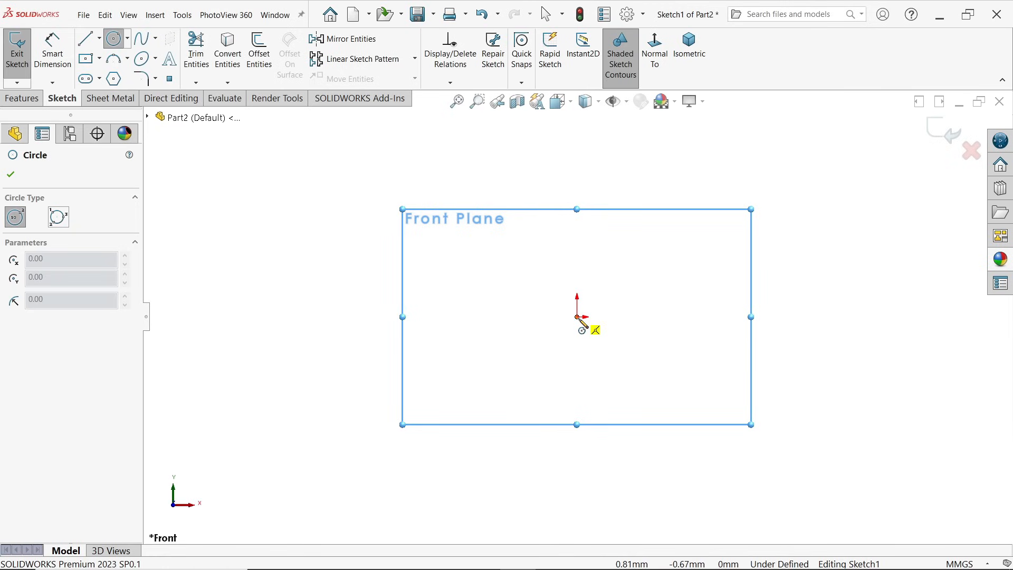
Step: Draw a circle centred on the origin and dimension its diameter to 6 mm
{"action": "left_click_drag", "start_coordinate": [577, 317], "coordinate": [541, 388]}
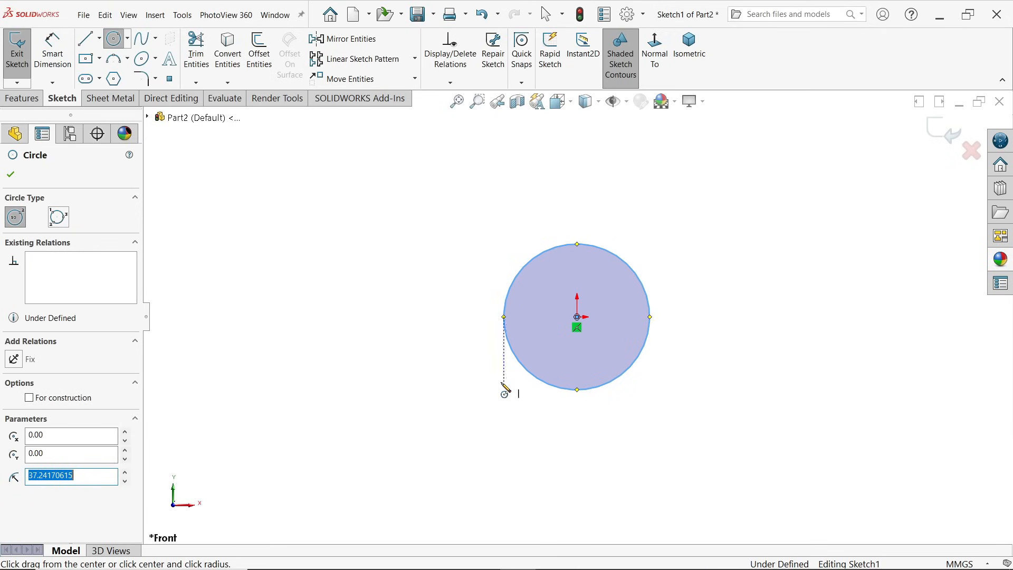
{"action": "mouse_move", "coordinate": [399, 262]}
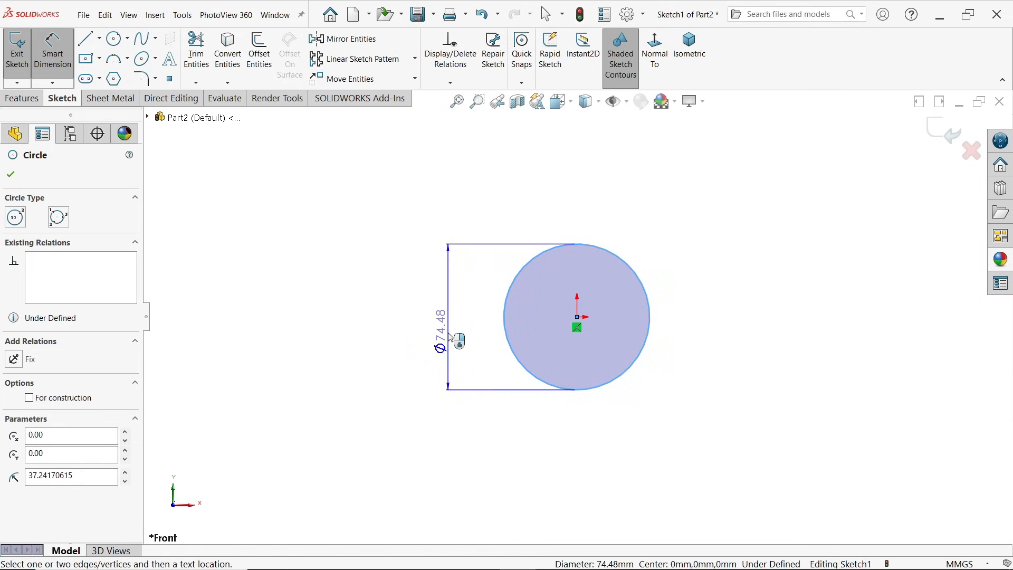
{"action": "left_click", "coordinate": [458, 341]}
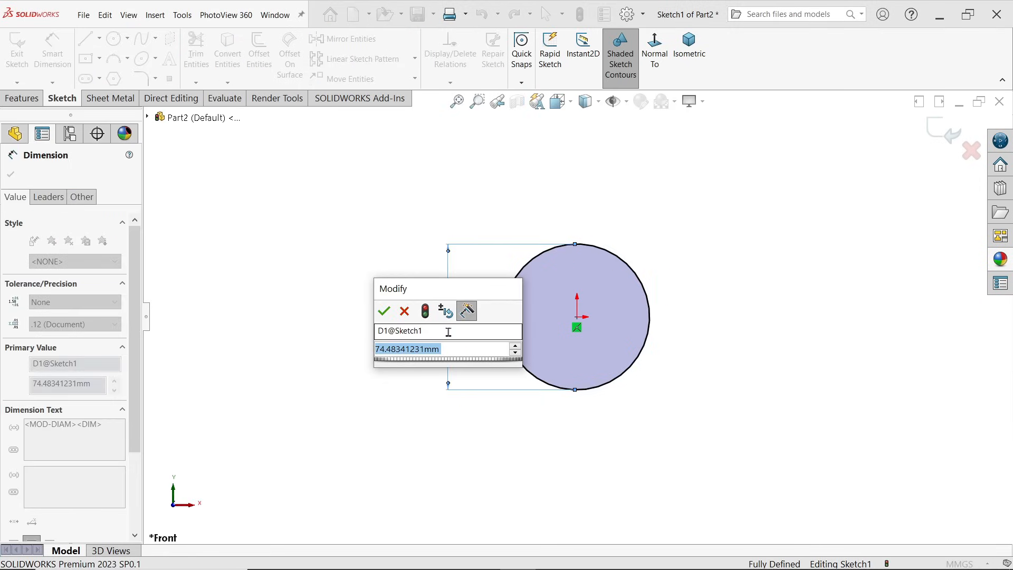
{"action": "type", "text": "6"}
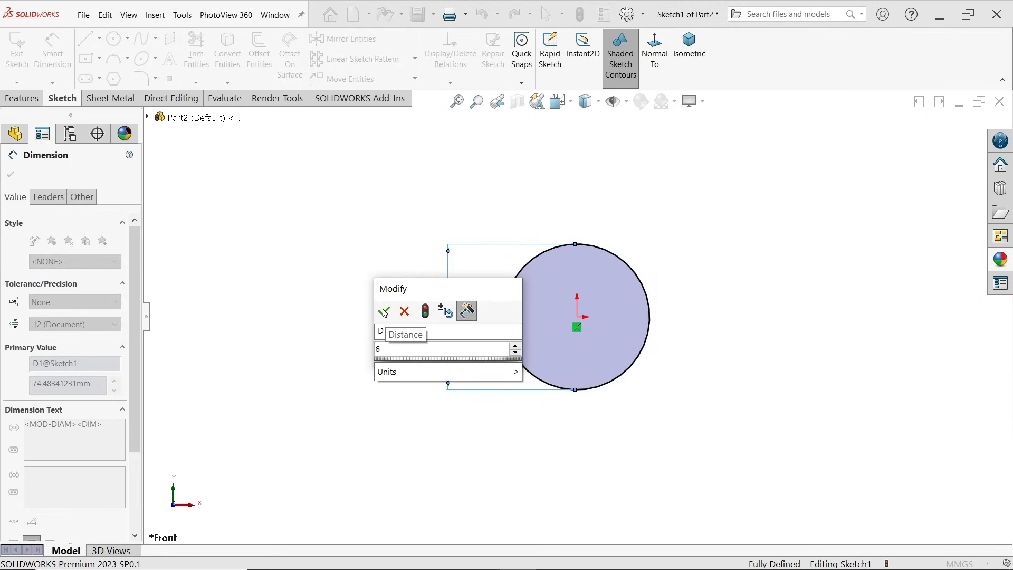
{"action": "left_click", "coordinate": [384, 311]}
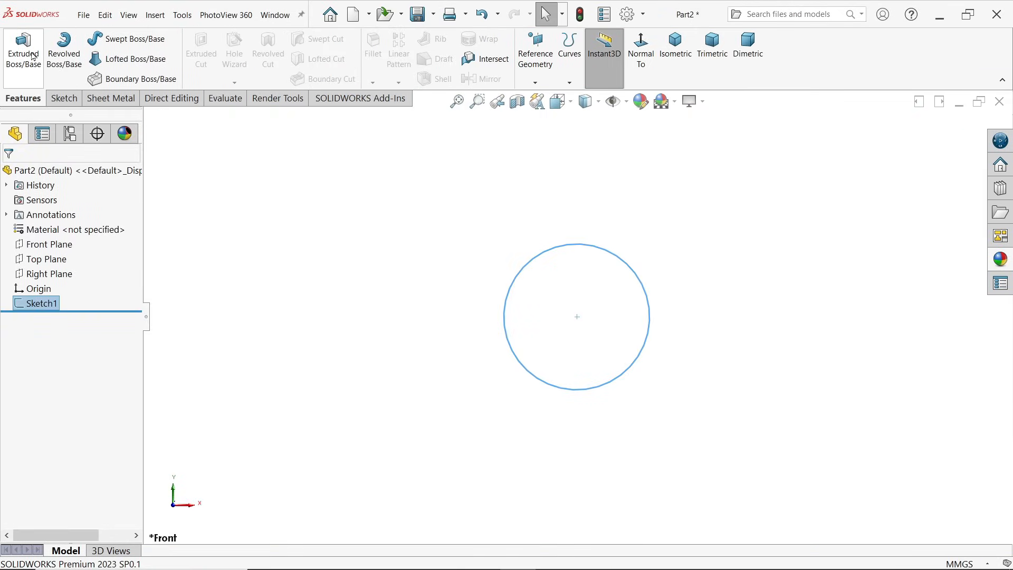
Step: Extrude the 6 mm circle 80 mm blind from the sketch plane, viewed isometrically
{"action": "left_click", "coordinate": [23, 51]}
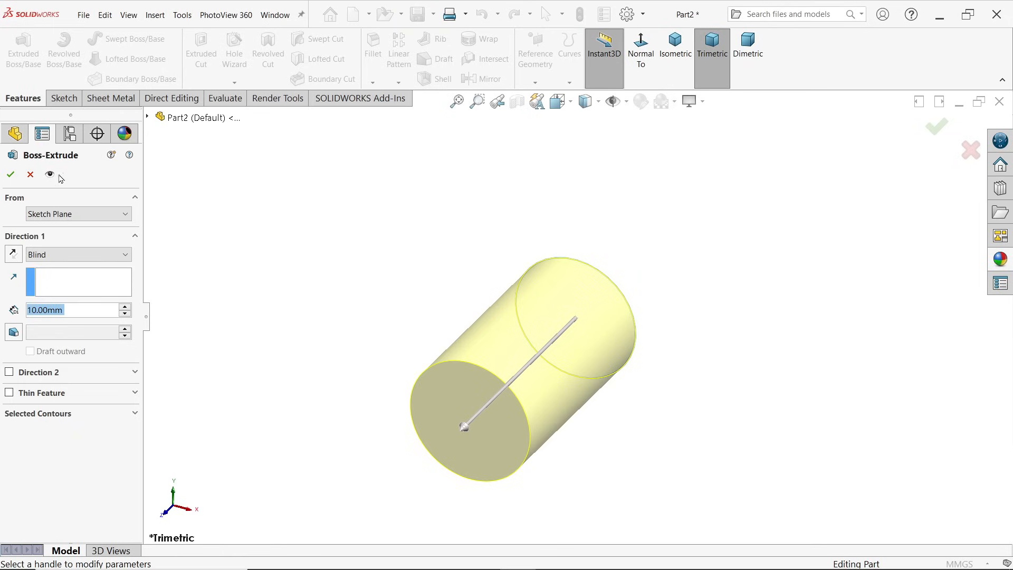
{"action": "left_click", "coordinate": [77, 214]}
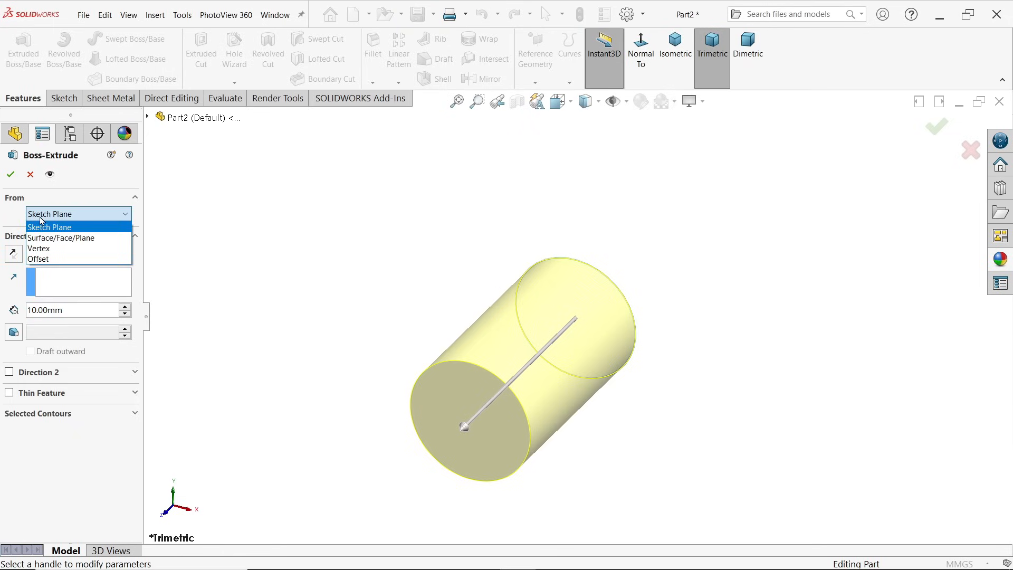
{"action": "left_click", "coordinate": [49, 227]}
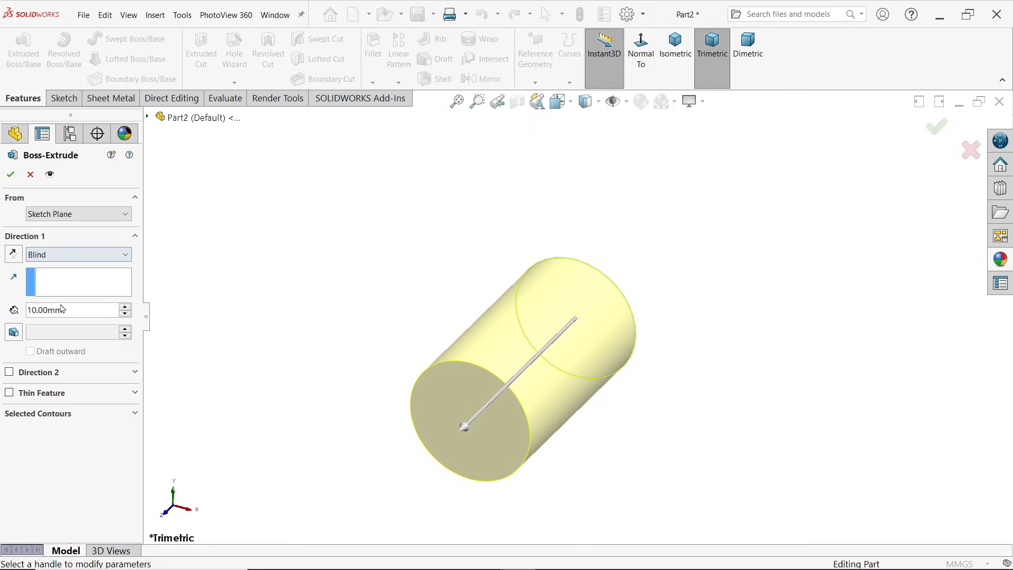
{"action": "type", "text": "80"}
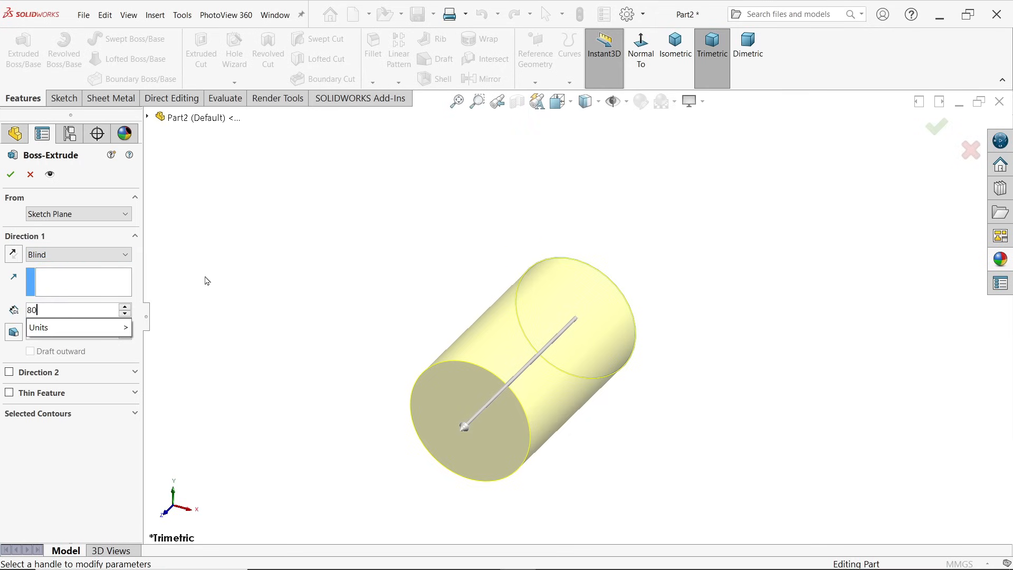
{"action": "left_click", "coordinate": [676, 46]}
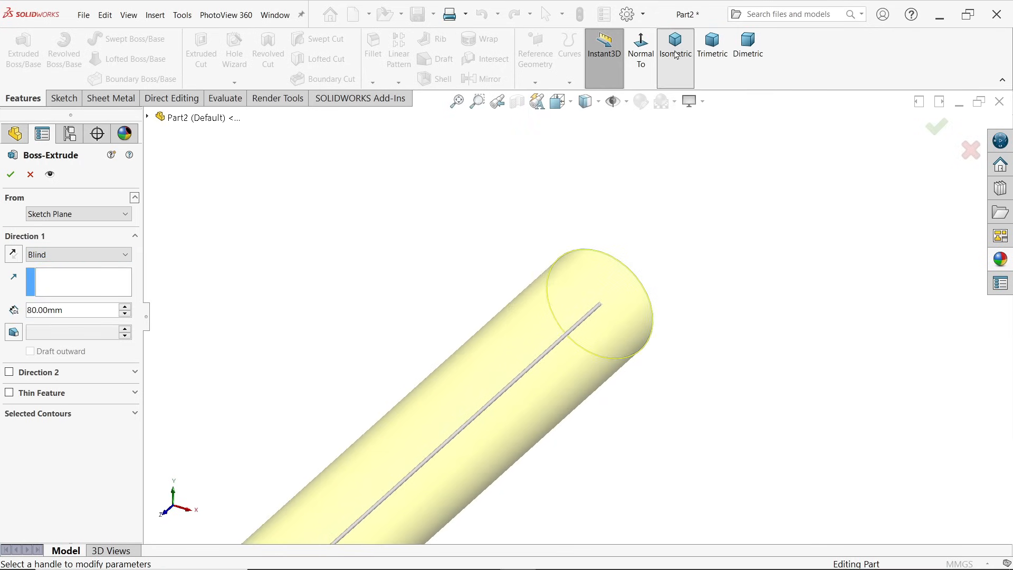
{"action": "left_click", "coordinate": [674, 45]}
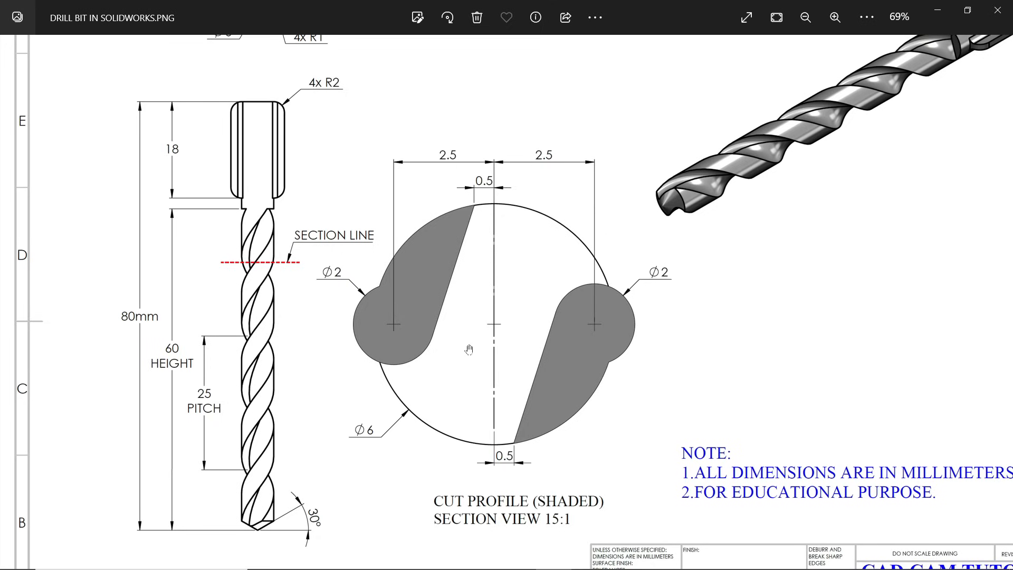
{"action": "mouse_move", "coordinate": [281, 382]}
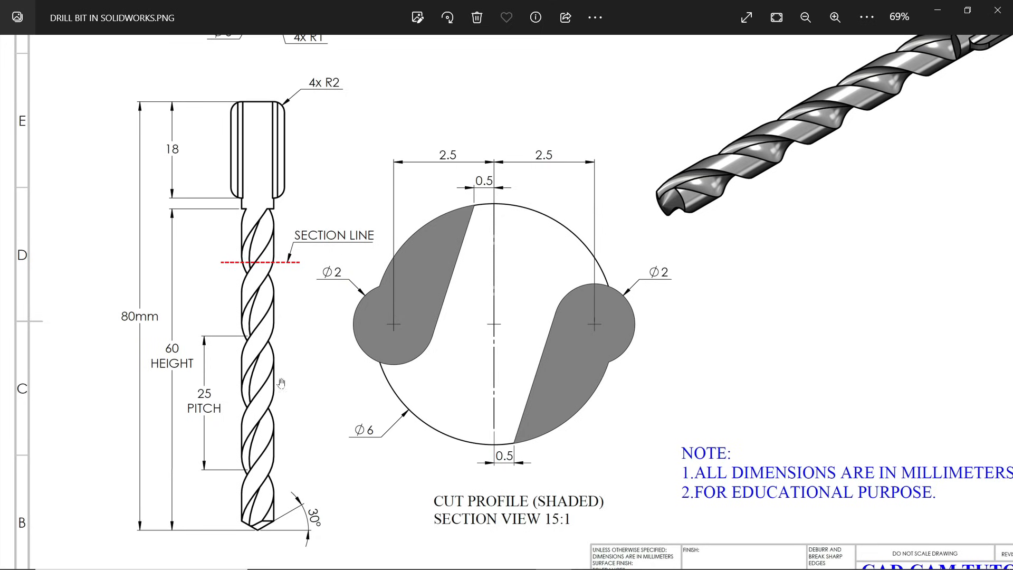
{"action": "mouse_move", "coordinate": [461, 223]}
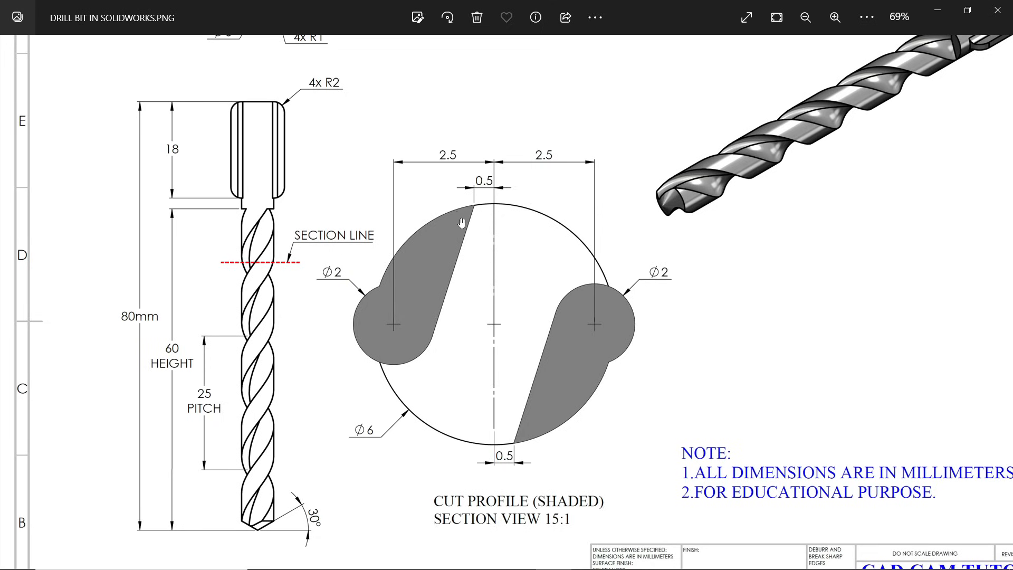
{"action": "mouse_move", "coordinate": [557, 266]}
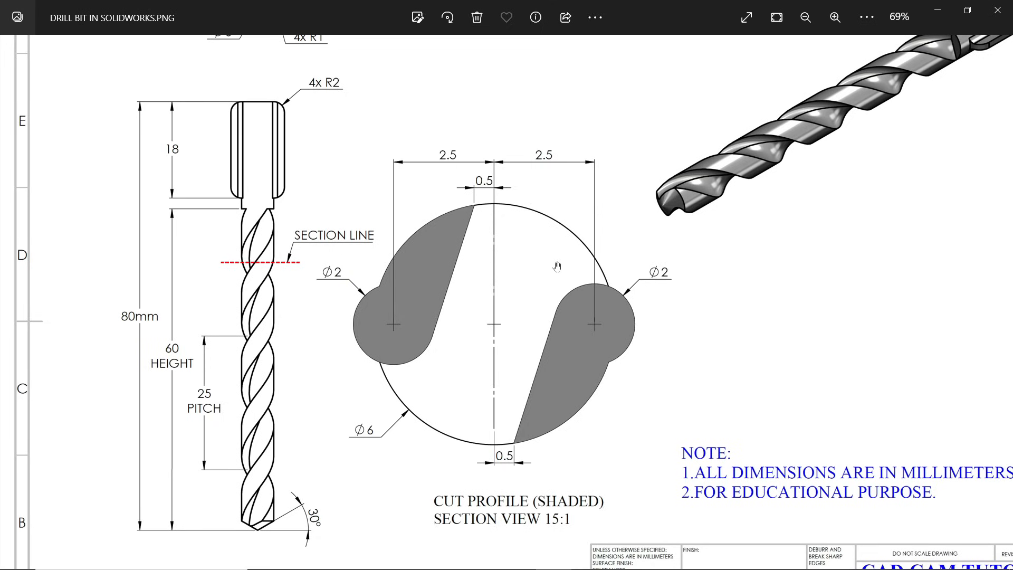
{"action": "mouse_move", "coordinate": [362, 296]}
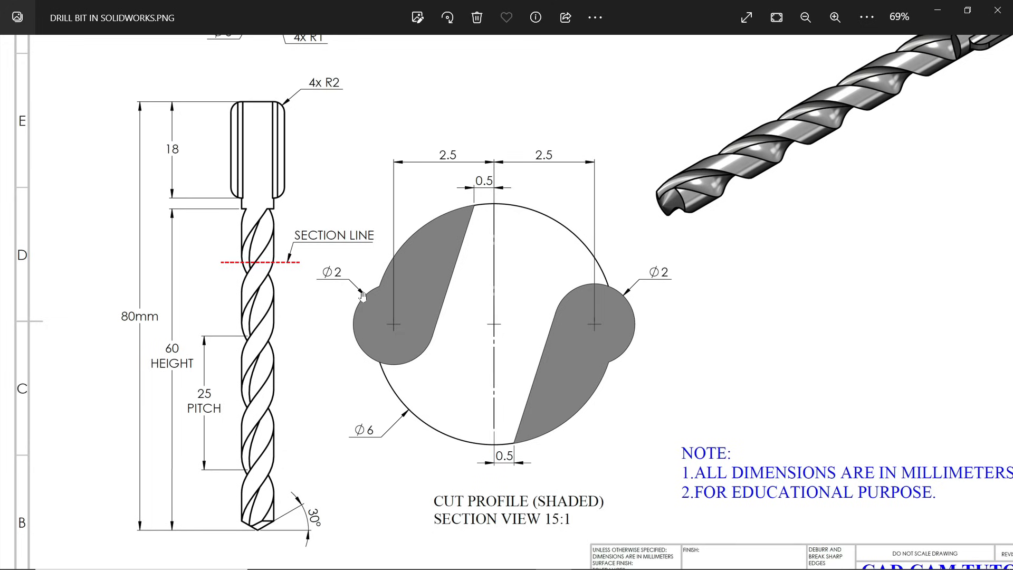
{"action": "mouse_move", "coordinate": [486, 195]}
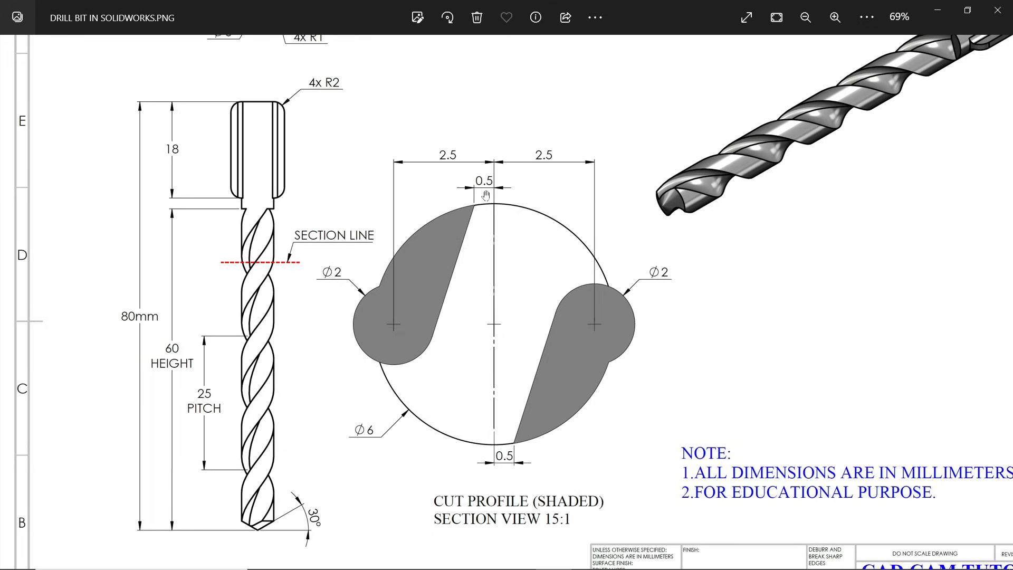
{"action": "mouse_move", "coordinate": [478, 202]}
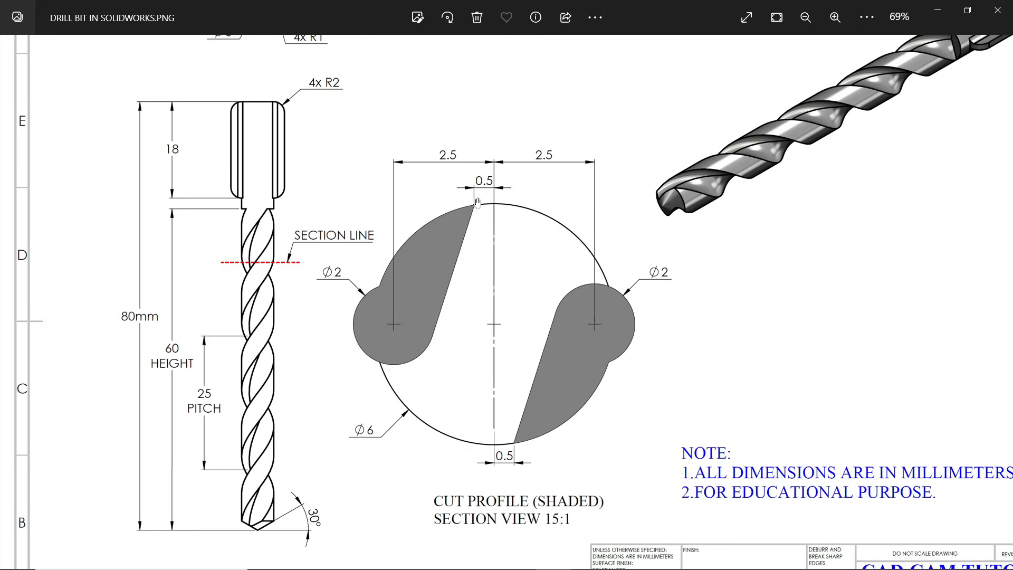
{"action": "mouse_move", "coordinate": [459, 328]}
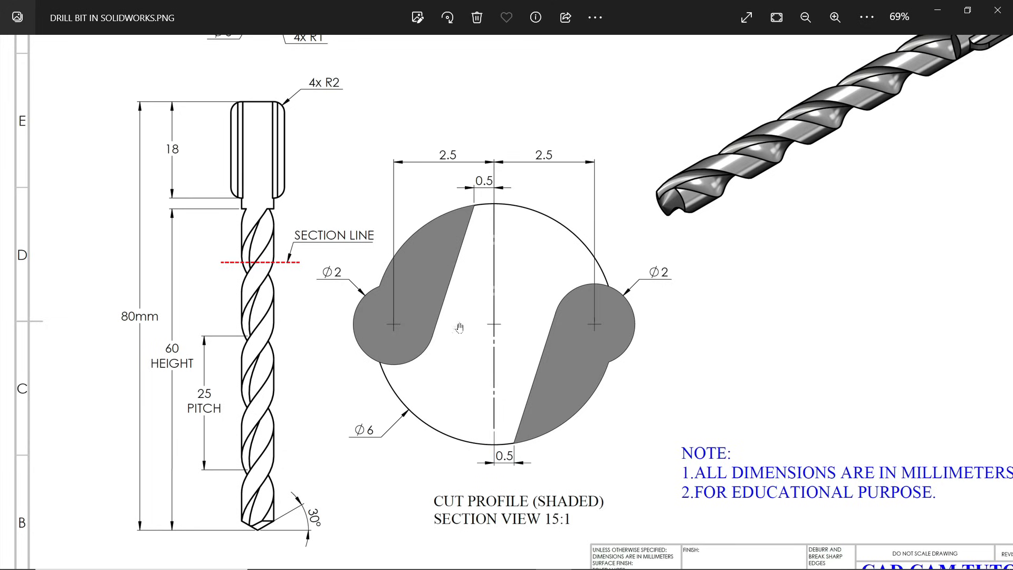
{"action": "mouse_move", "coordinate": [380, 368]}
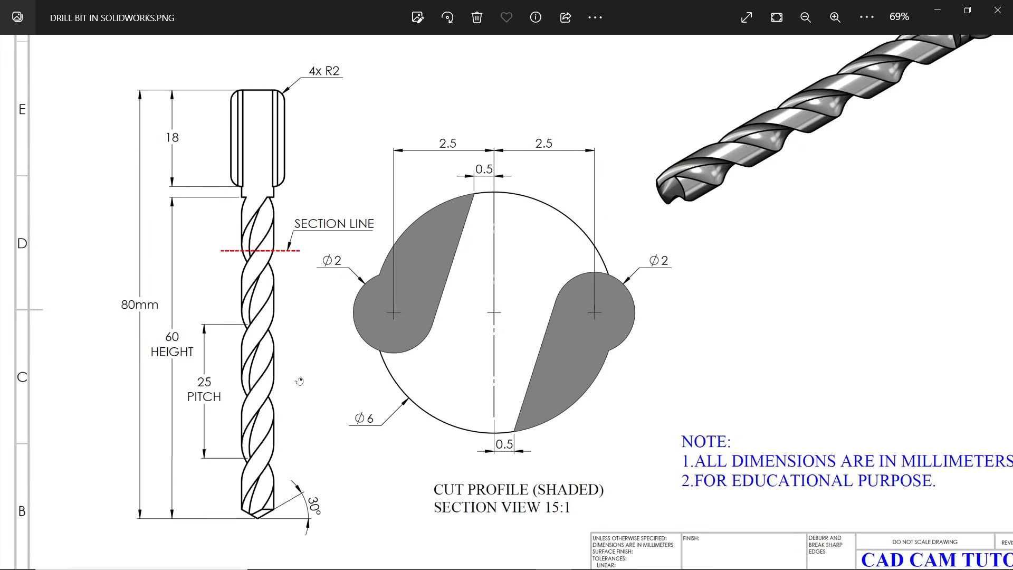
{"action": "scroll", "scroll_direction": "down", "scroll_amount": 3}
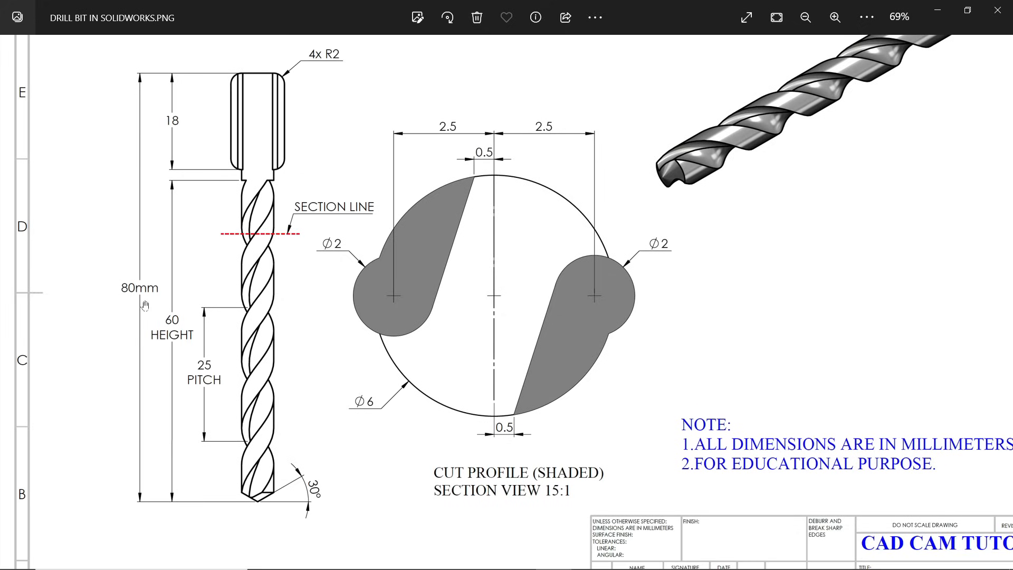
{"action": "mouse_move", "coordinate": [169, 316]}
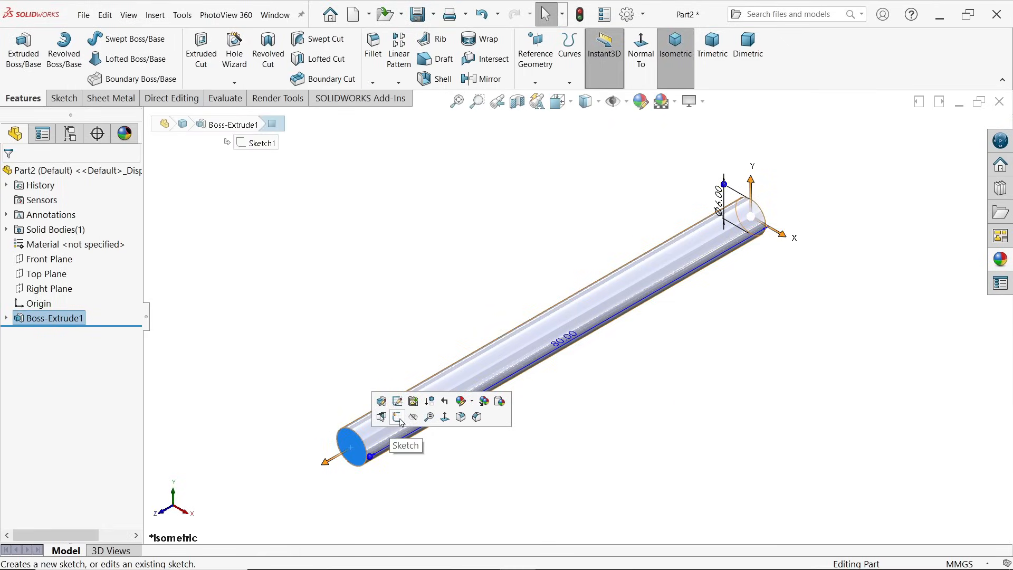
Step: Create a helix from the end-face circle: 60 mm height, 25 mm pitch, 180° start
{"action": "left_click", "coordinate": [398, 417]}
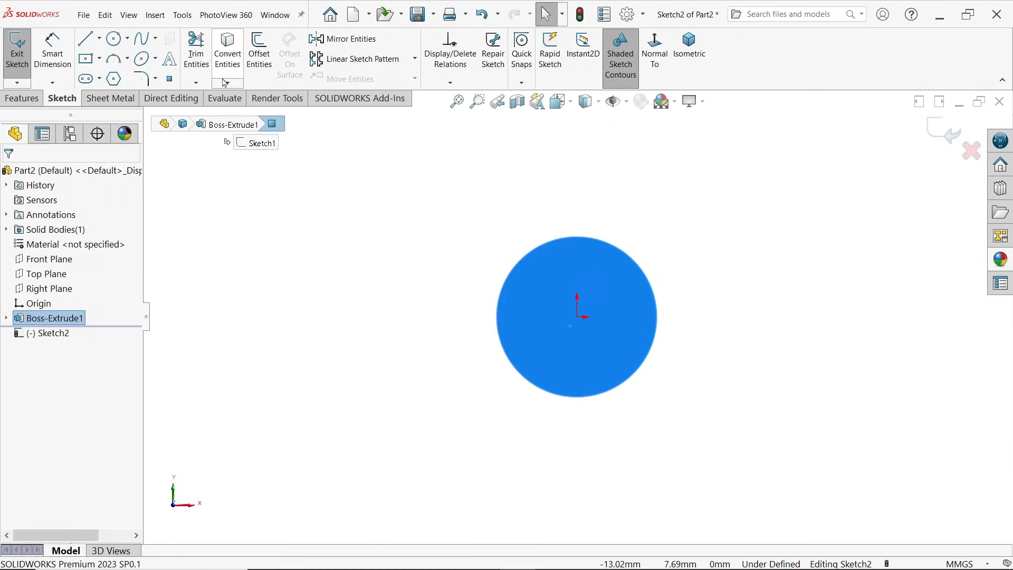
{"action": "mouse_move", "coordinate": [438, 236]}
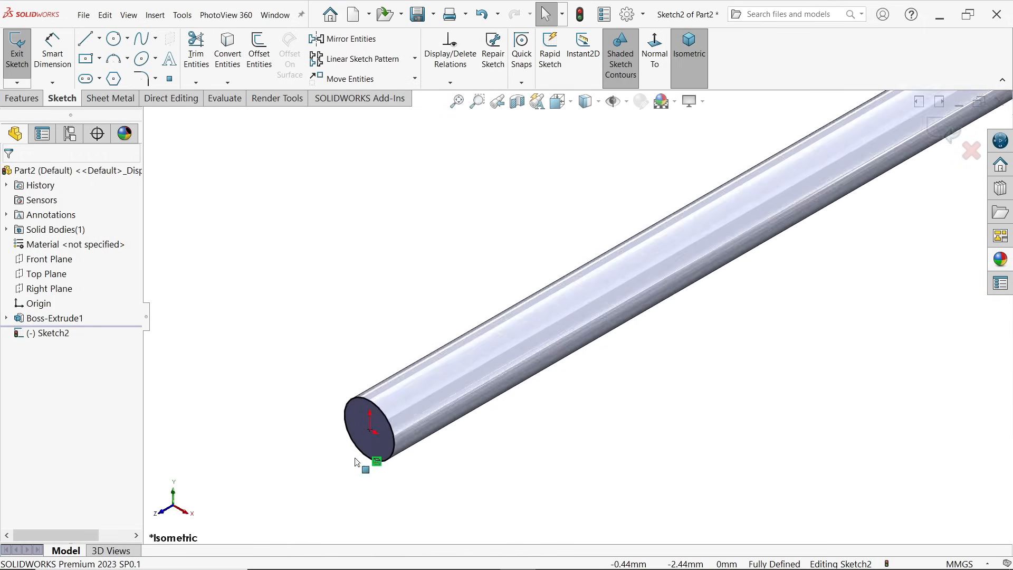
{"action": "left_click", "coordinate": [23, 97]}
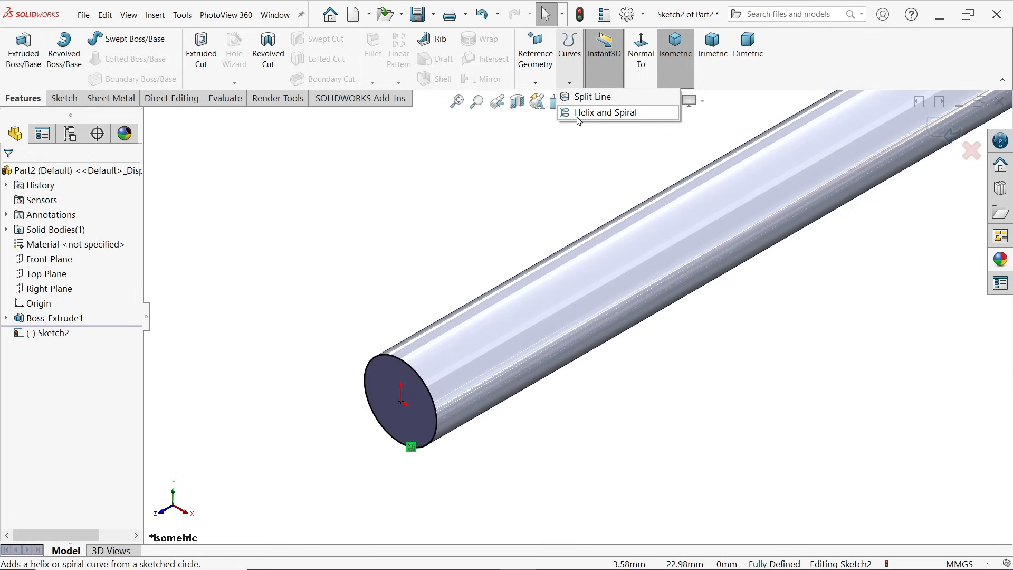
{"action": "left_click", "coordinate": [604, 112]}
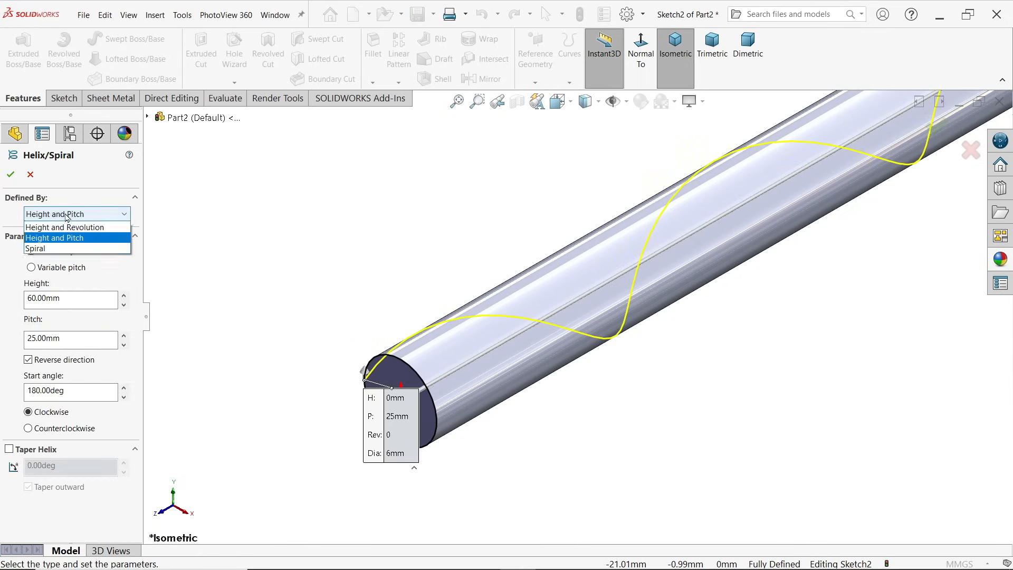
{"action": "left_click", "coordinate": [55, 237]}
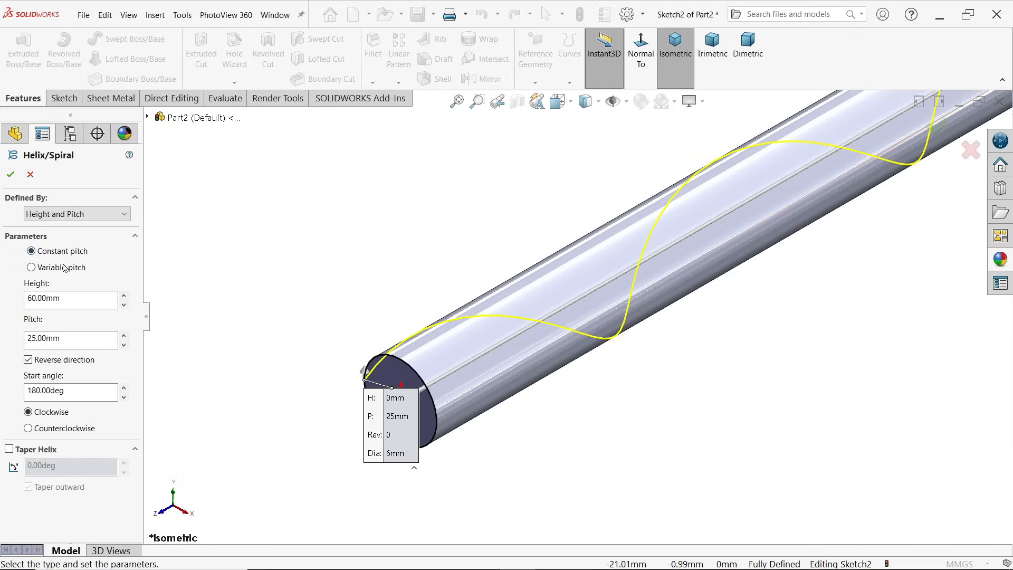
{"action": "triple_click", "coordinate": [70, 298]}
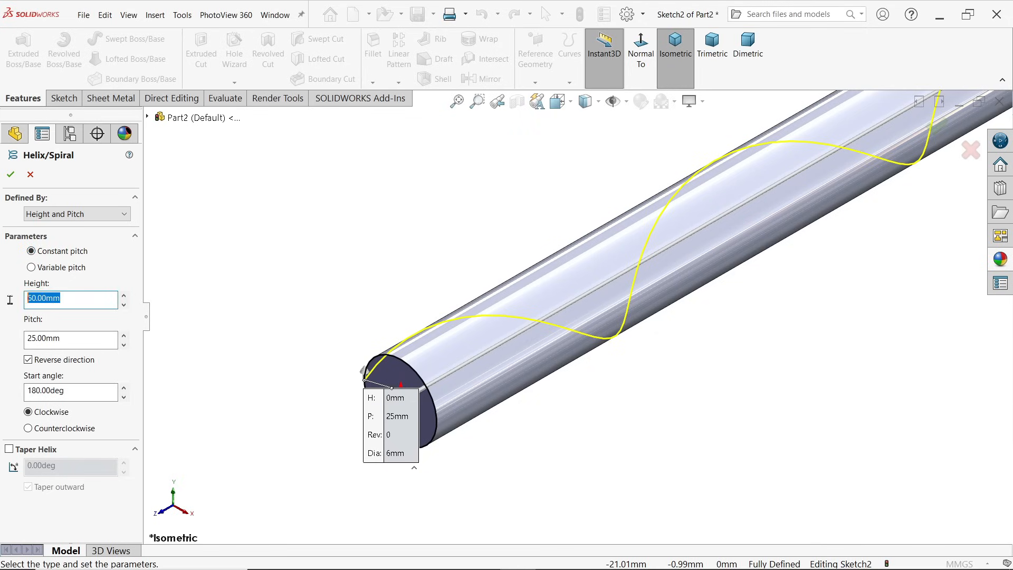
{"action": "left_click", "coordinate": [69, 339]}
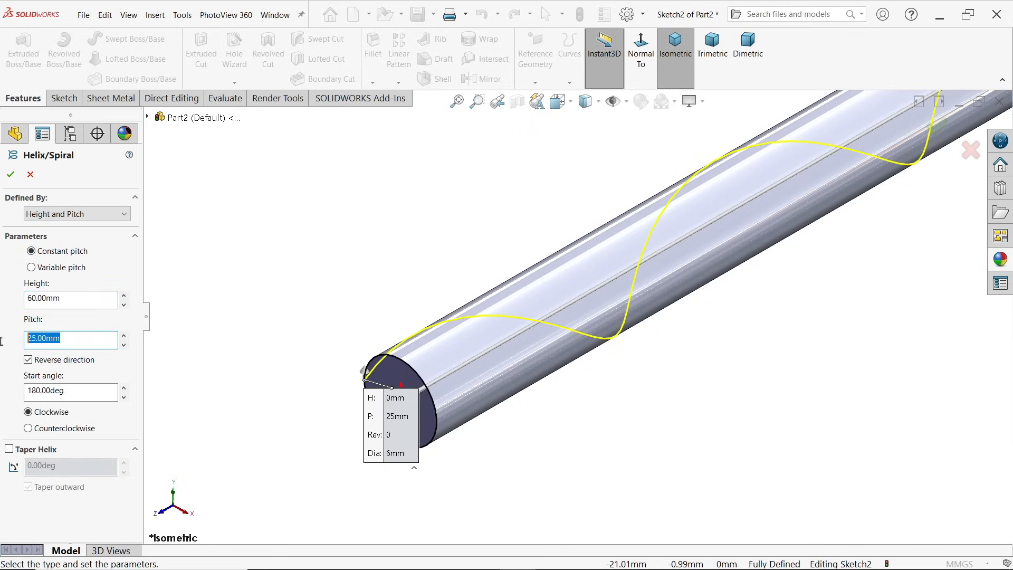
{"action": "left_click", "coordinate": [28, 360]}
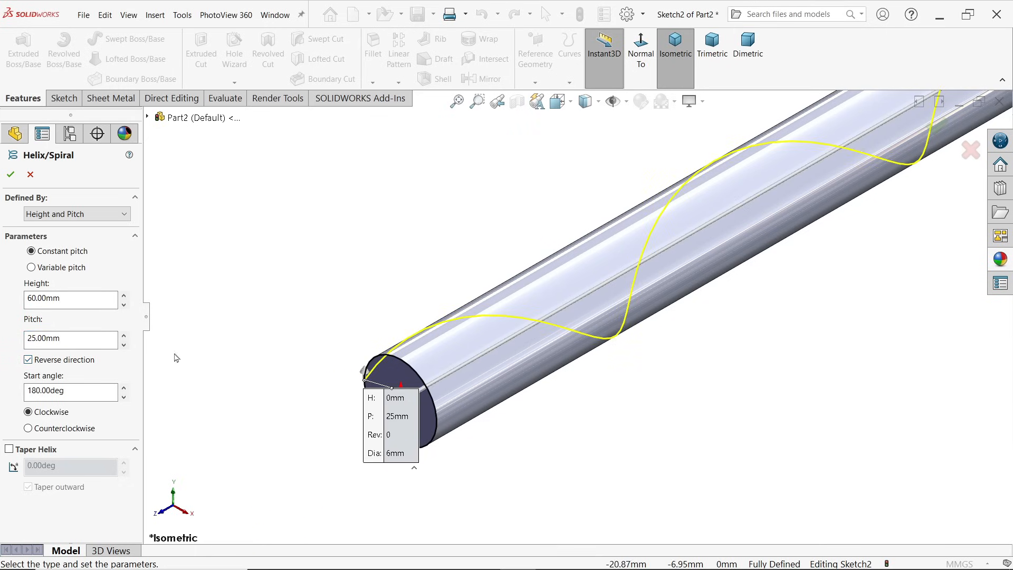
{"action": "left_click", "coordinate": [69, 392]}
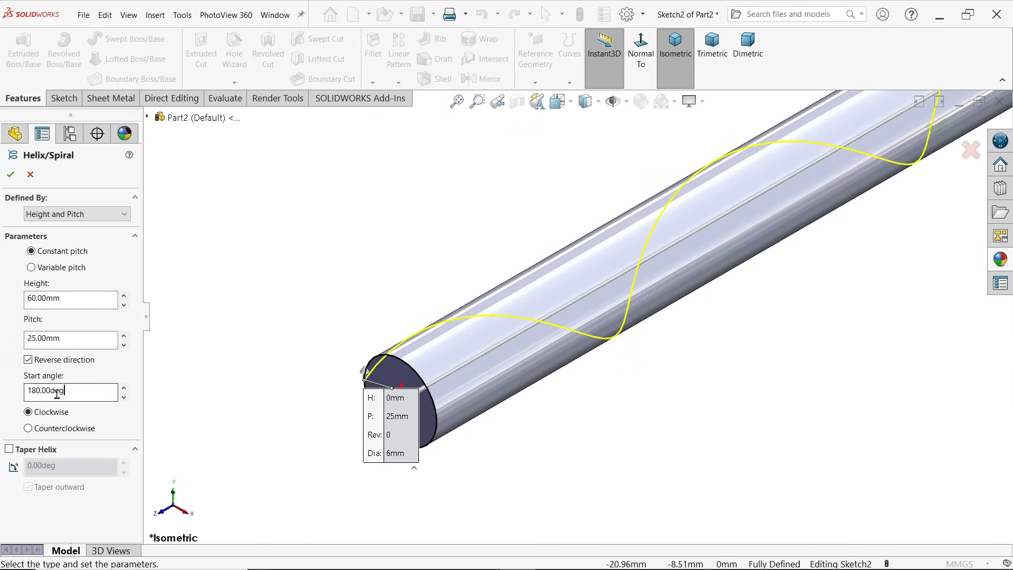
{"action": "triple_click", "coordinate": [68, 391]}
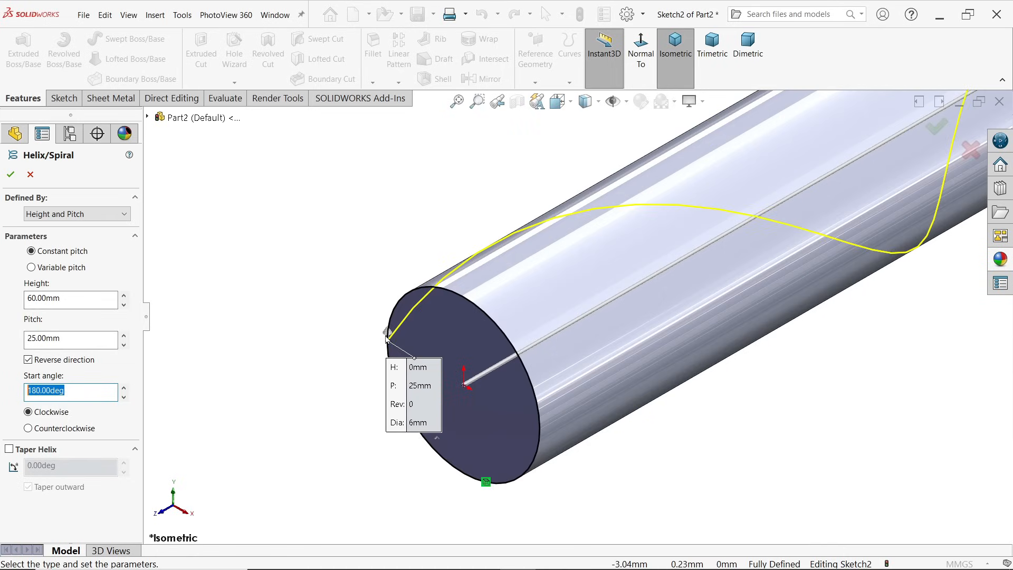
{"action": "mouse_move", "coordinate": [372, 349]}
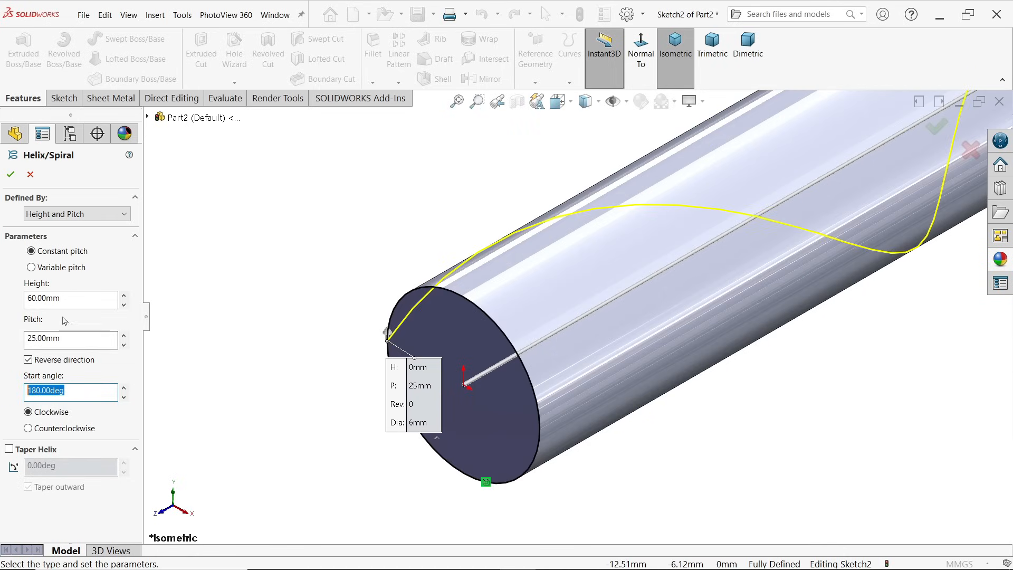
{"action": "left_click", "coordinate": [11, 175]}
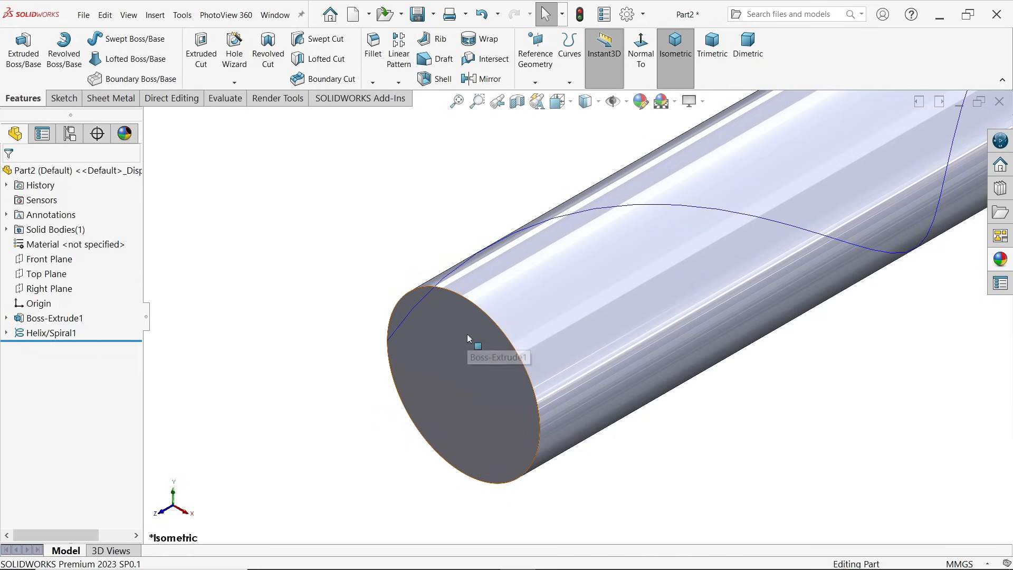
Step: Sketch a 2 mm circle at the rod's left rim and a tangent line to the rim
{"action": "left_click", "coordinate": [468, 339]}
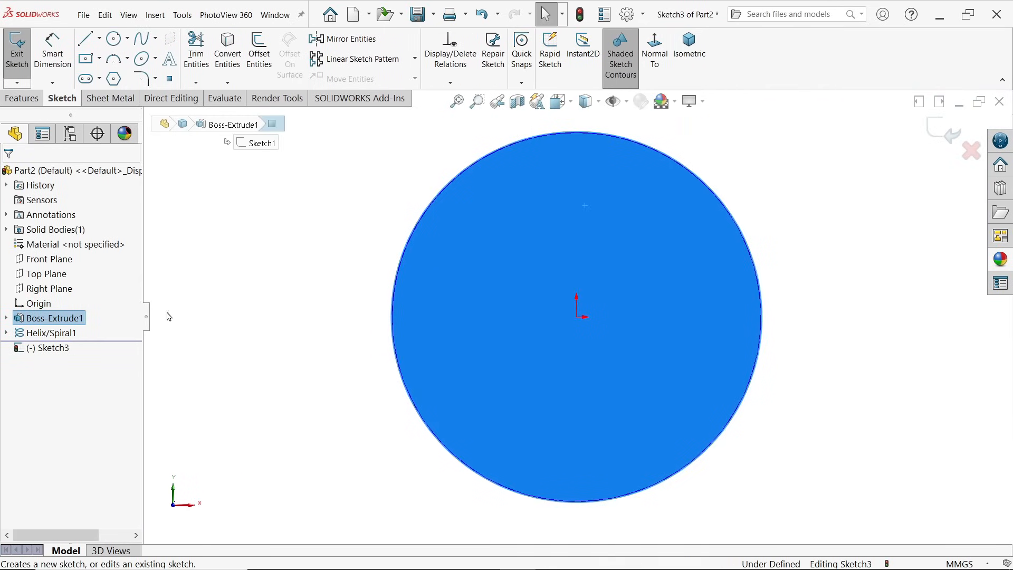
{"action": "right_click", "coordinate": [51, 332]}
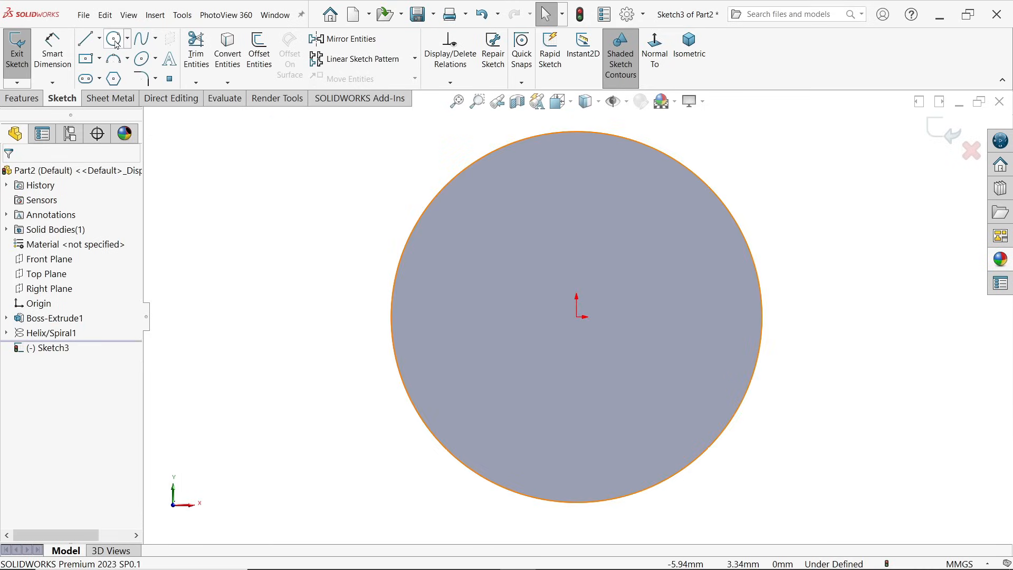
{"action": "left_click", "coordinate": [113, 38]}
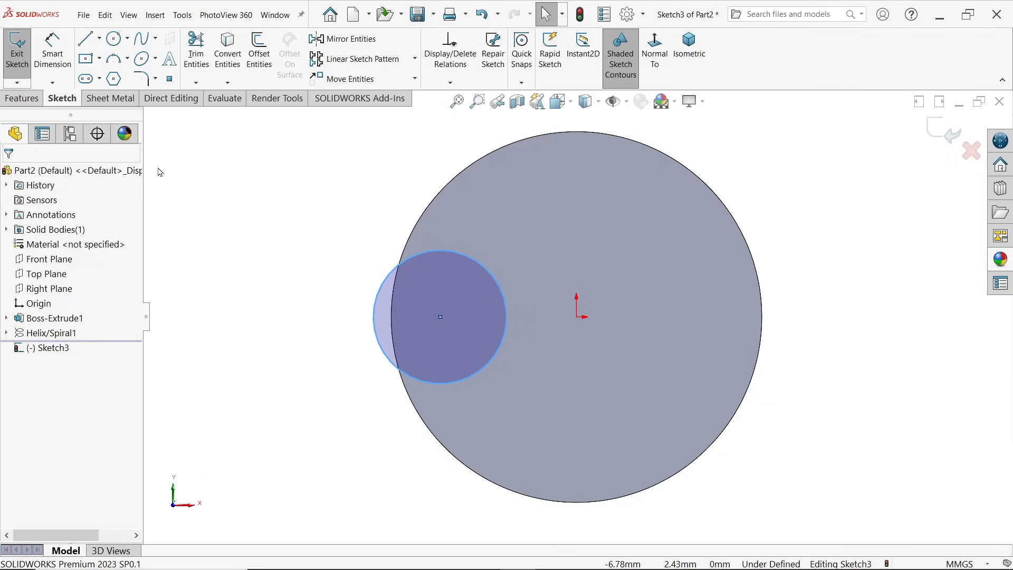
{"action": "left_click", "coordinate": [85, 37]}
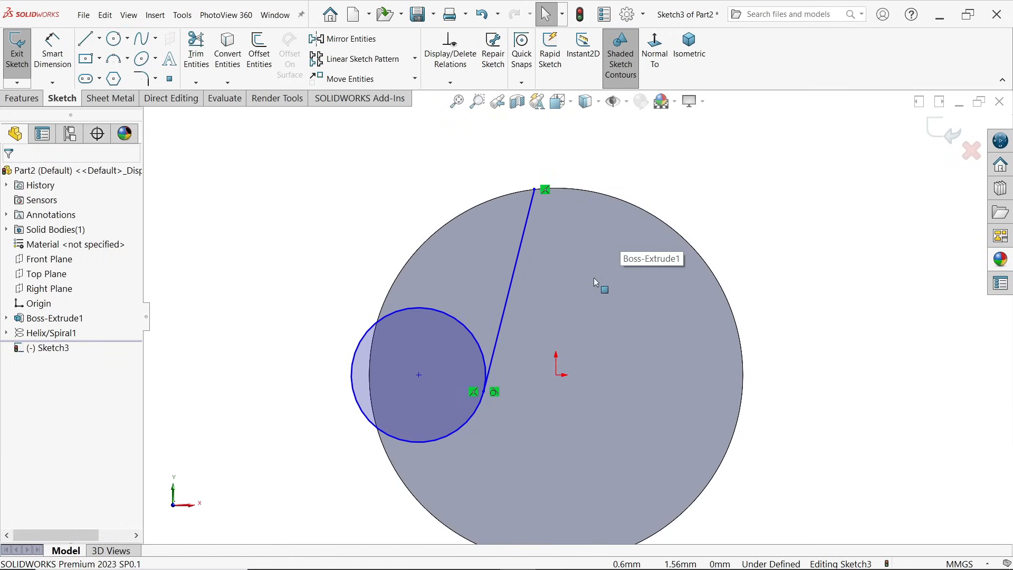
{"action": "mouse_move", "coordinate": [311, 369]}
{"action": "type", "text": "0.5"}
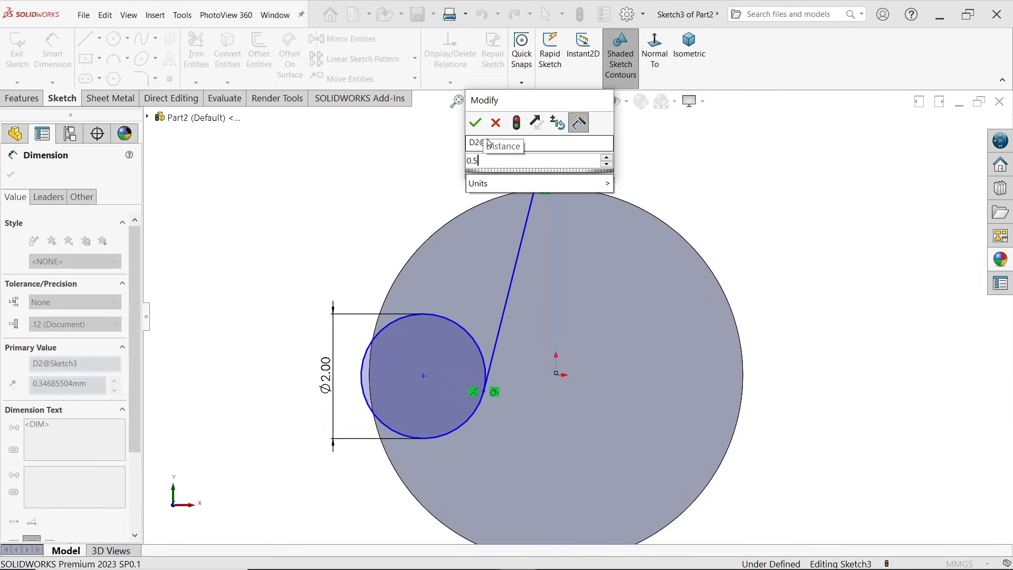
Step: Dimension the line offset 0.5 mm and circle centre 2.5 mm, and make the centre horizontal with the origin
{"action": "left_click", "coordinate": [475, 123]}
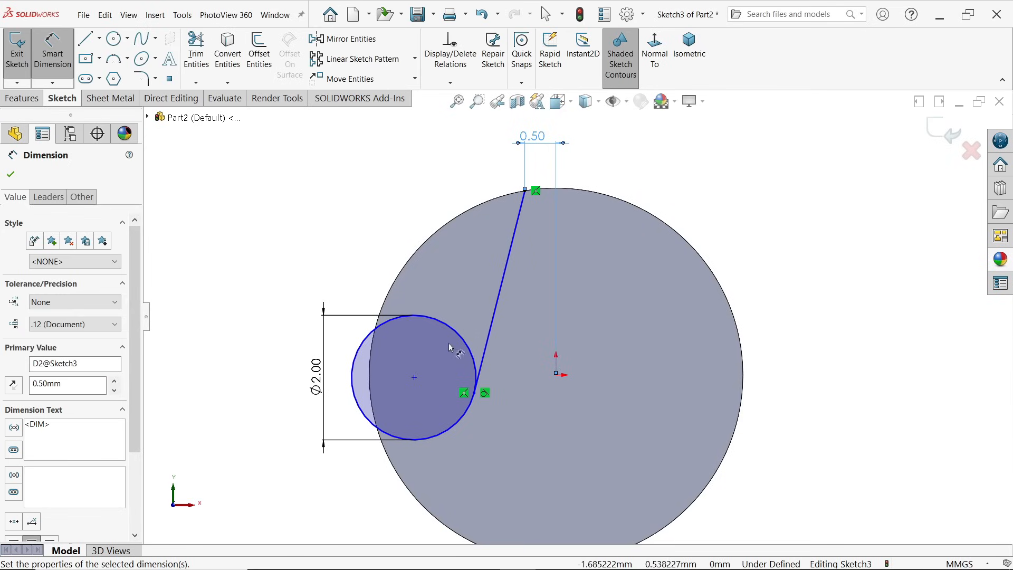
{"action": "left_click", "coordinate": [557, 374]}
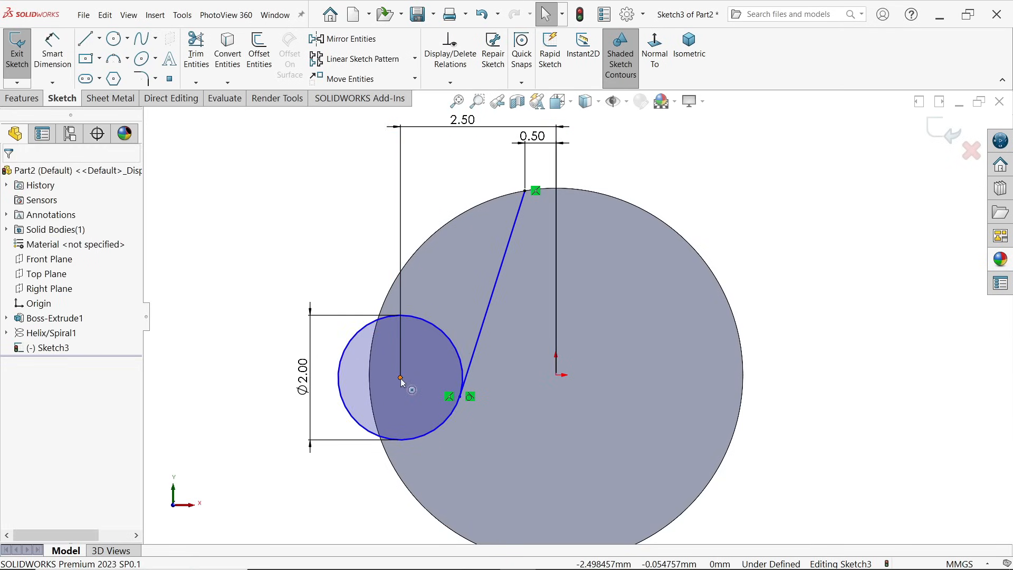
{"action": "left_click", "coordinate": [399, 376]}
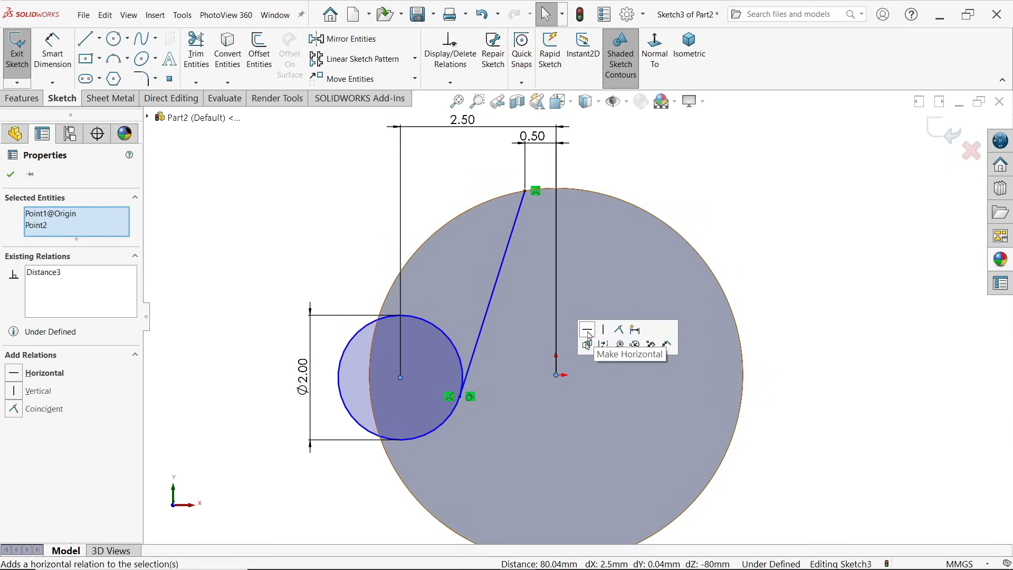
{"action": "left_click", "coordinate": [587, 329]}
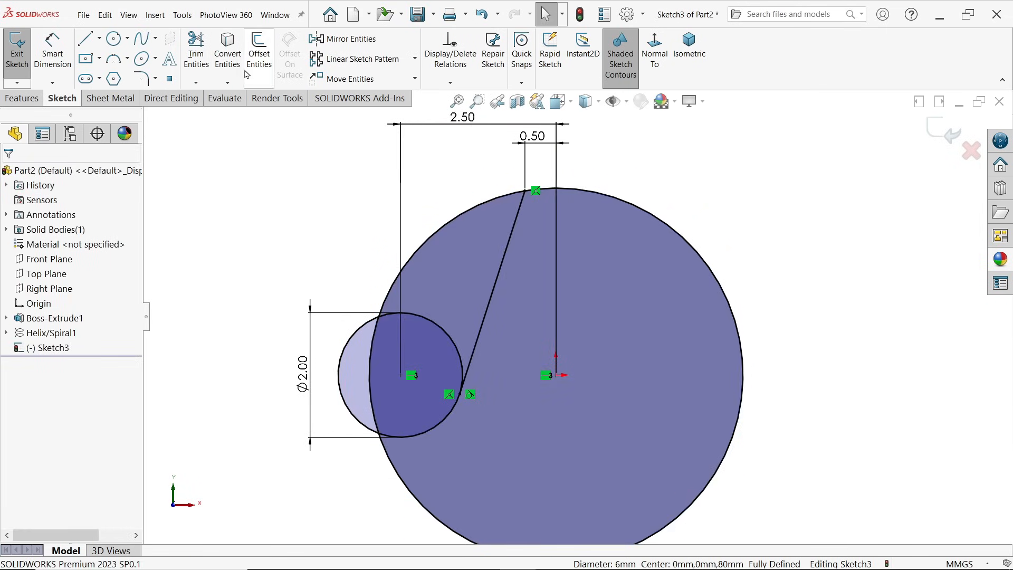
Step: Trim the rim arc inside the small circle to close the flute profile
{"action": "left_click", "coordinate": [196, 49]}
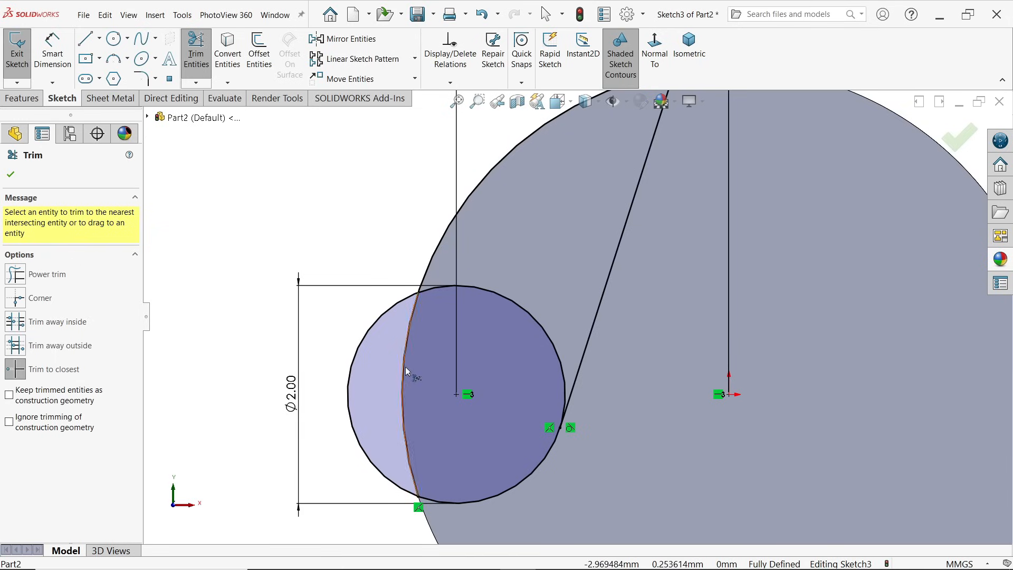
{"action": "left_click", "coordinate": [406, 372]}
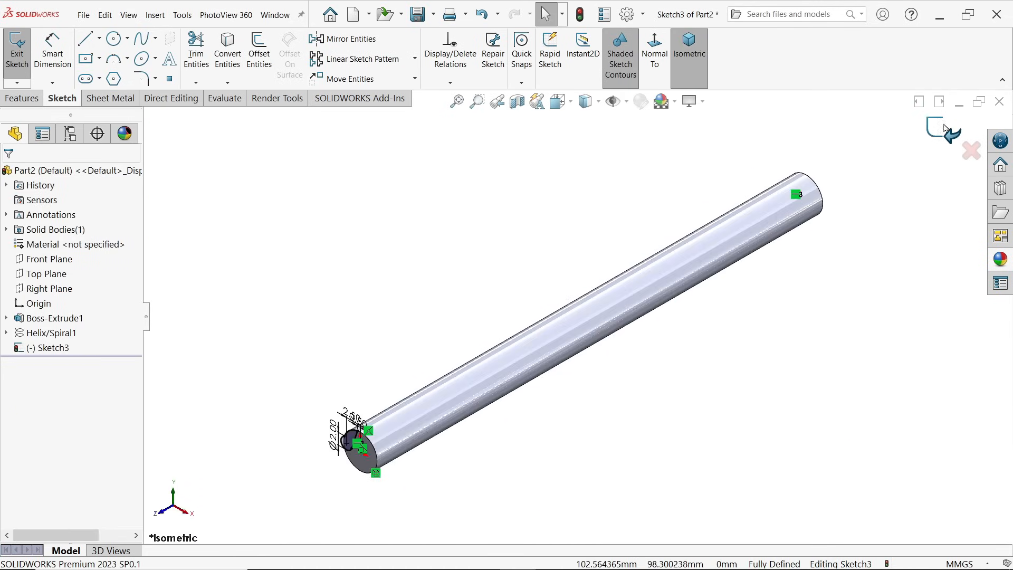
Step: Exit the profile sketch and sweep-cut Sketch3 along Helix/Spiral1 to carve a flute
{"action": "left_click", "coordinate": [23, 99]}
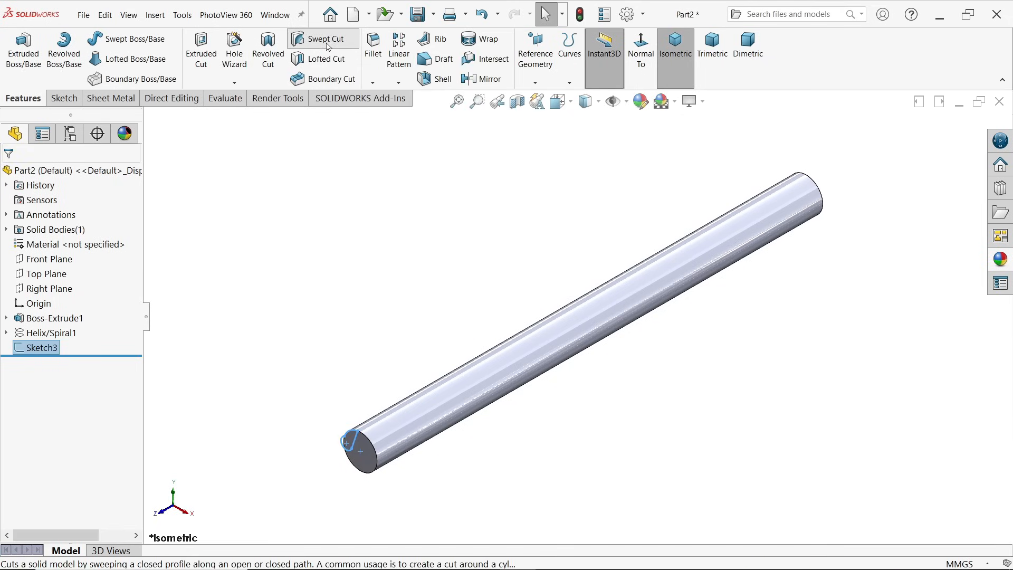
{"action": "left_click", "coordinate": [323, 38]}
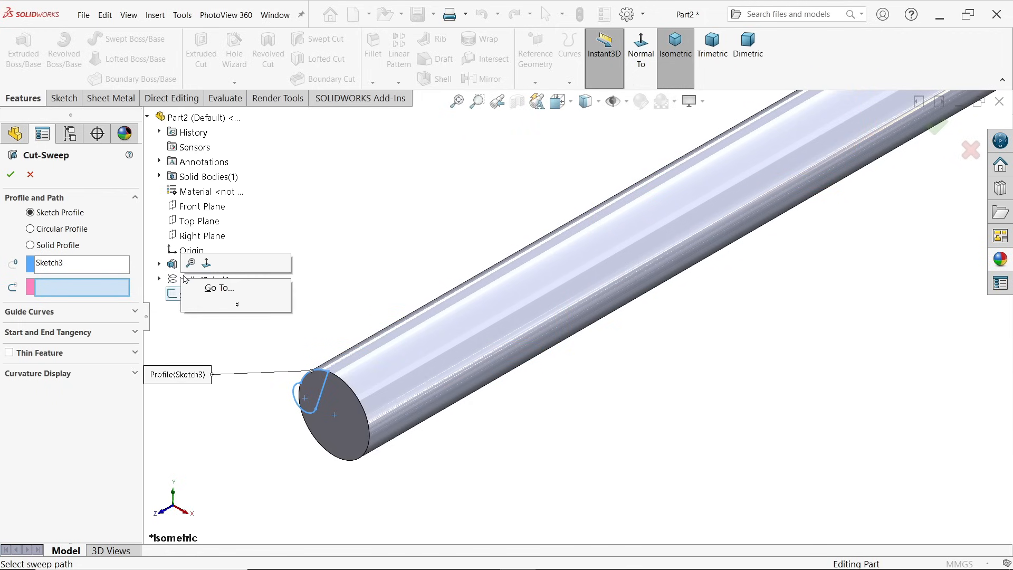
{"action": "mouse_move", "coordinate": [270, 224]}
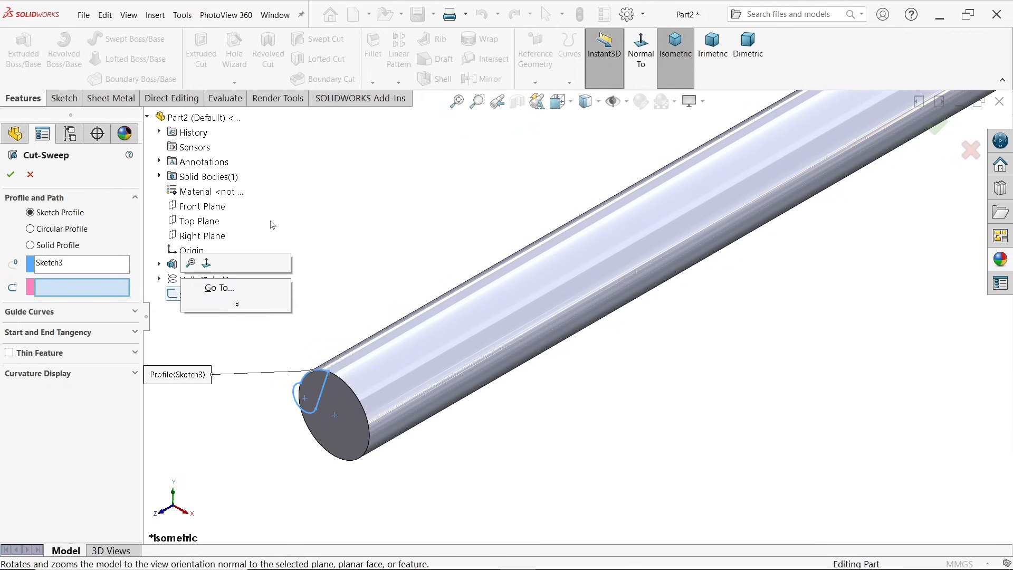
{"action": "left_click", "coordinate": [205, 279]}
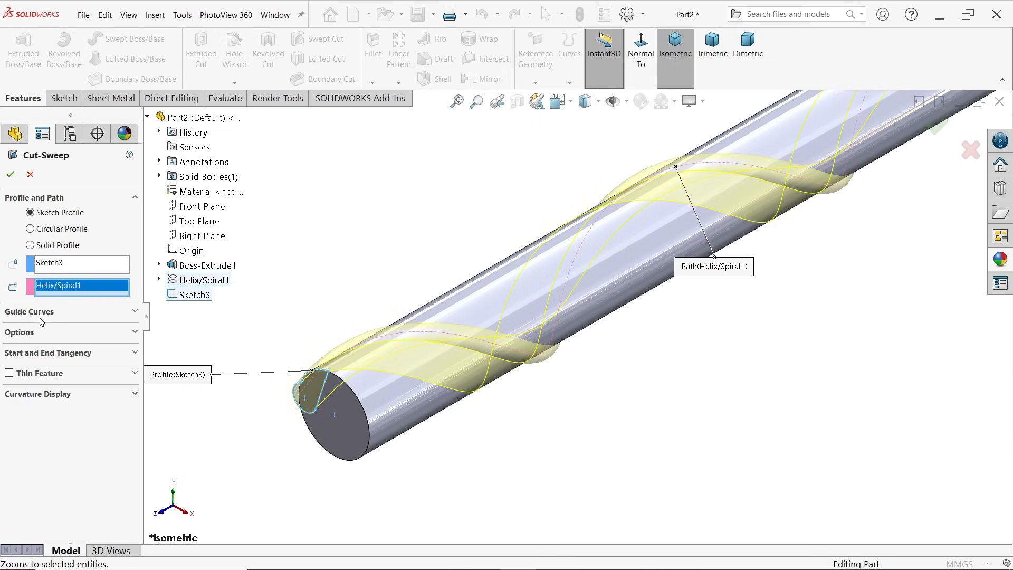
{"action": "mouse_move", "coordinate": [37, 349]}
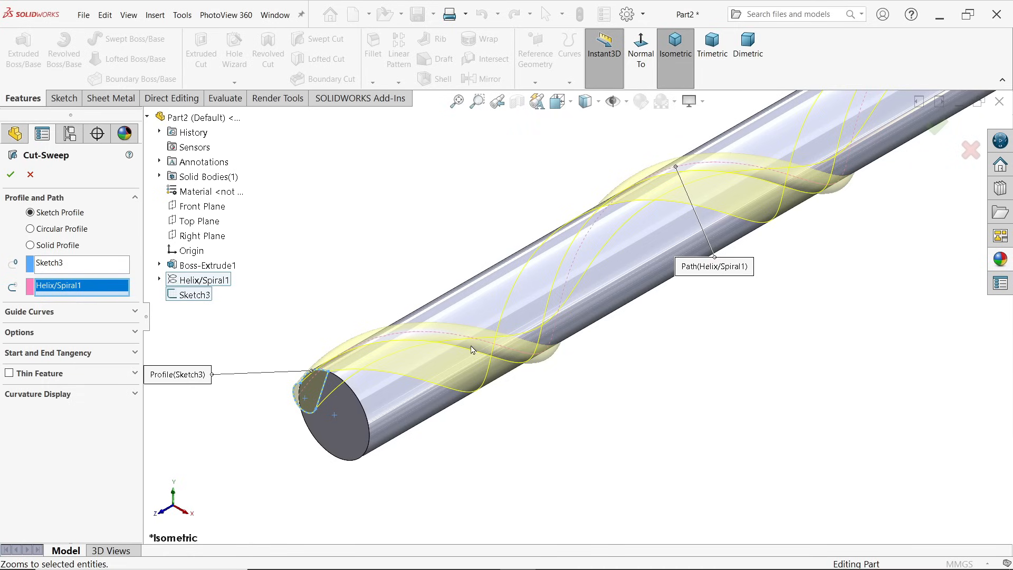
{"action": "left_click", "coordinate": [11, 175]}
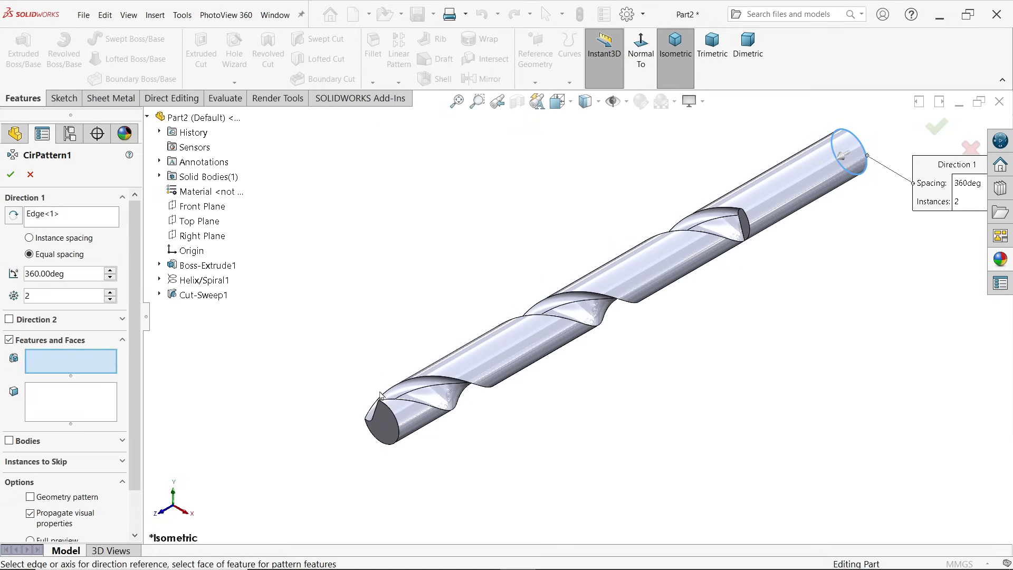
Step: Pattern Cut-Sweep1 into two equally spaced flutes and view the end face straight on
{"action": "left_click", "coordinate": [204, 295]}
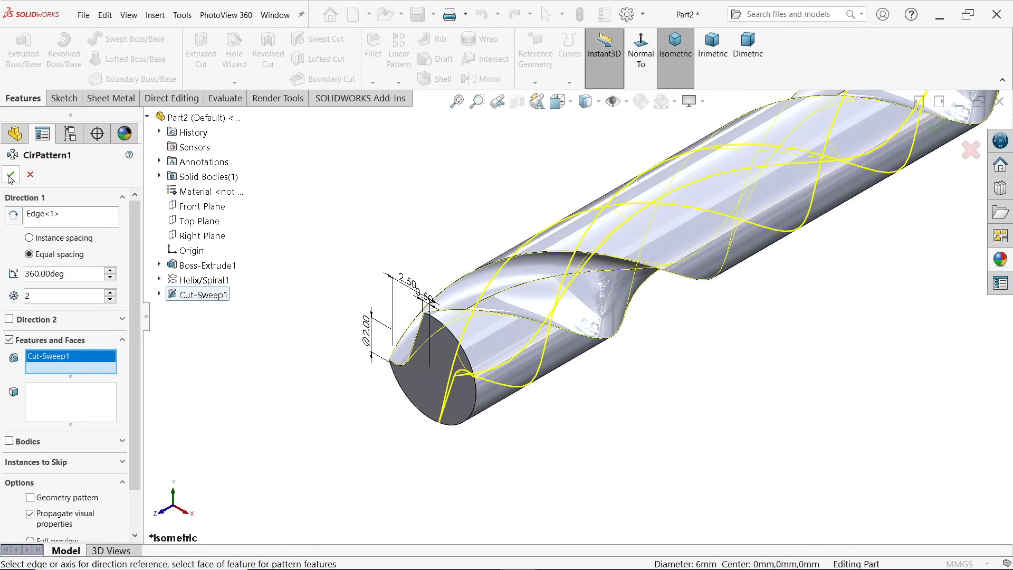
{"action": "left_click", "coordinate": [9, 176]}
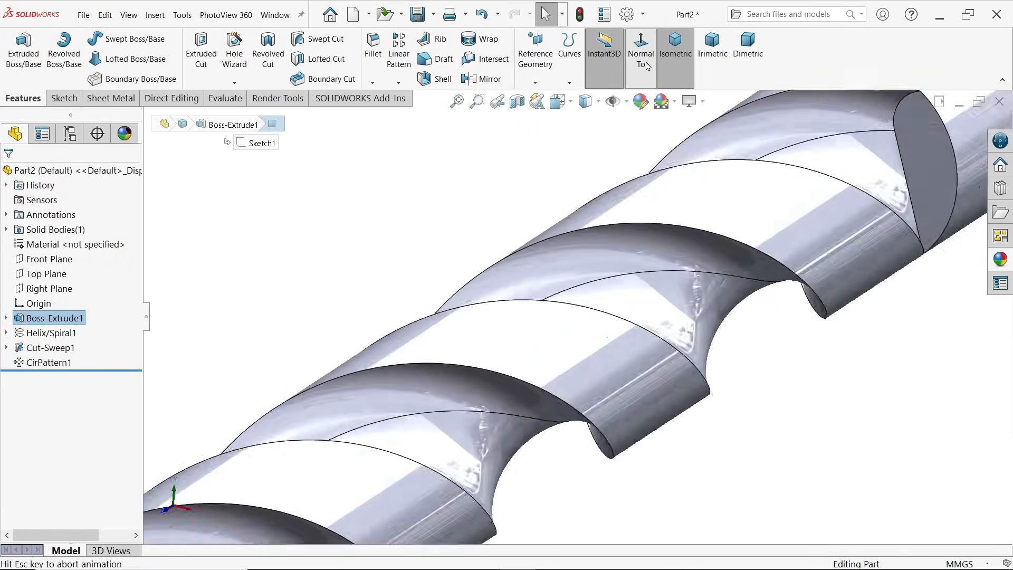
{"action": "left_click", "coordinate": [642, 49]}
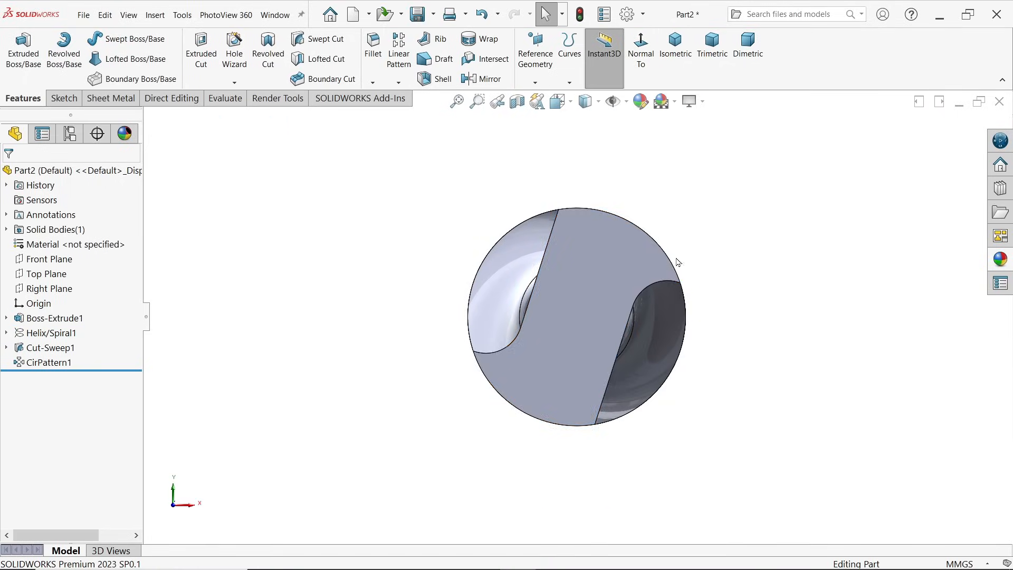
{"action": "left_click", "coordinate": [674, 46]}
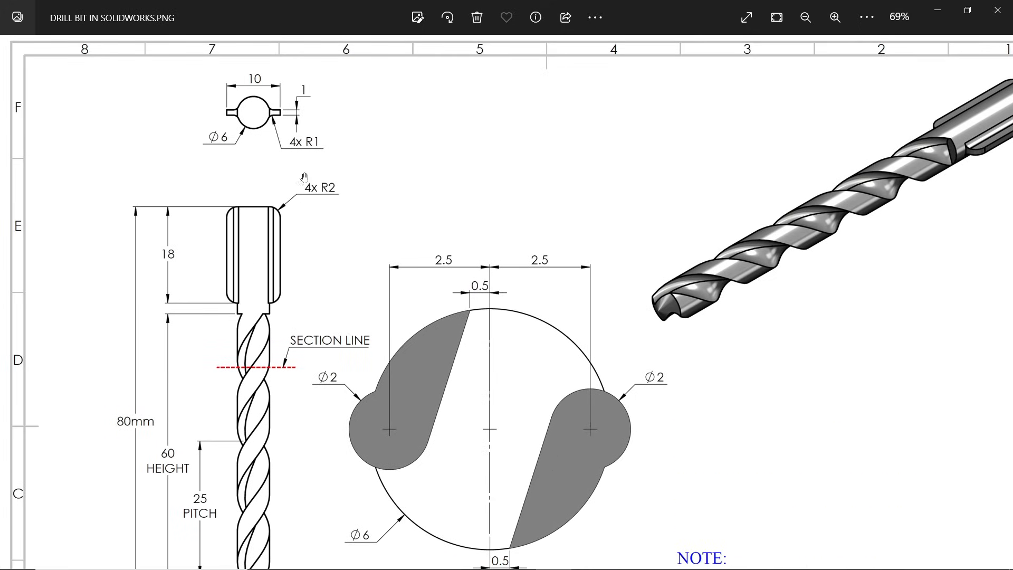
{"action": "mouse_move", "coordinate": [277, 126]}
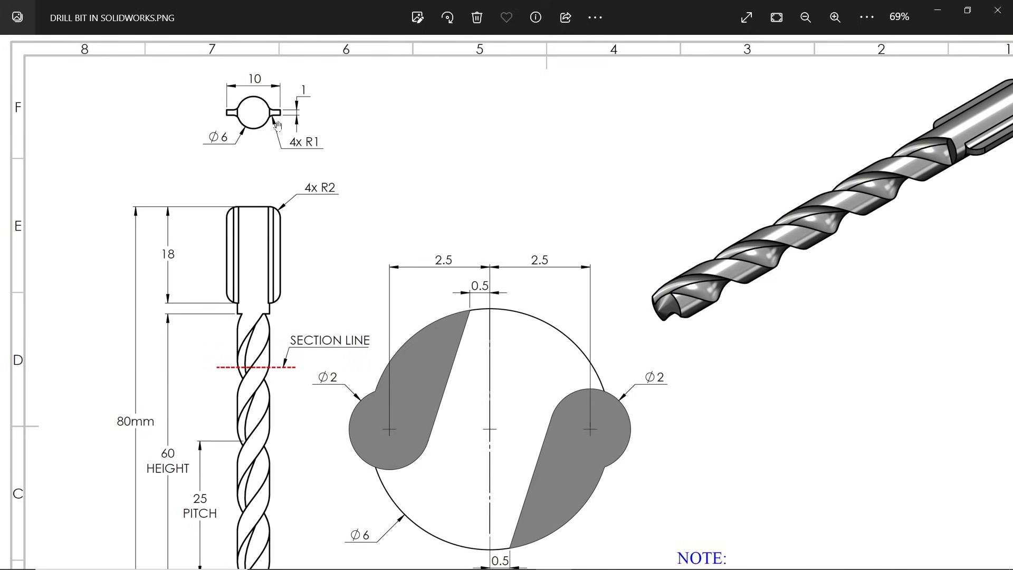
{"action": "mouse_move", "coordinate": [280, 216]}
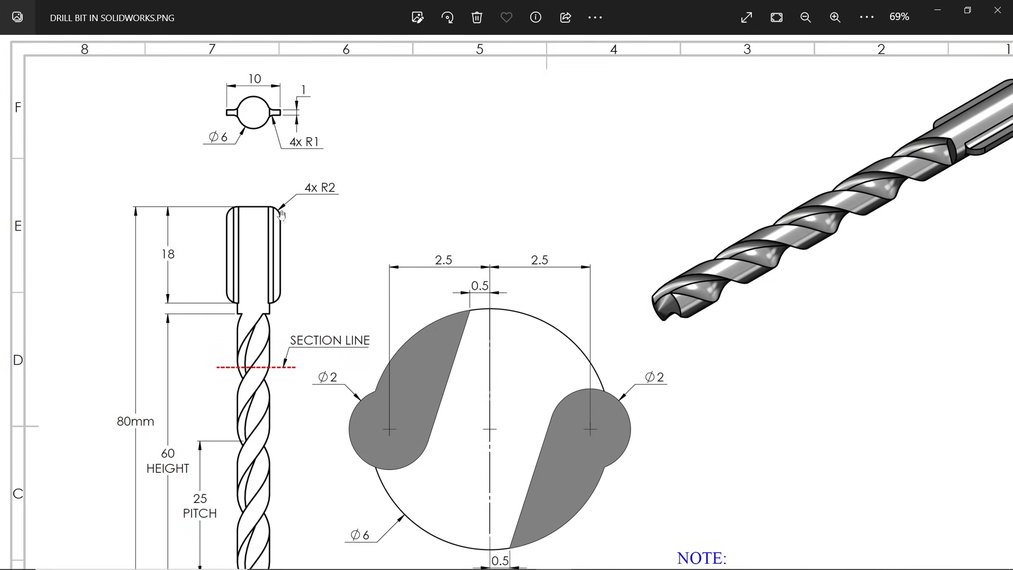
{"action": "mouse_move", "coordinate": [308, 200]}
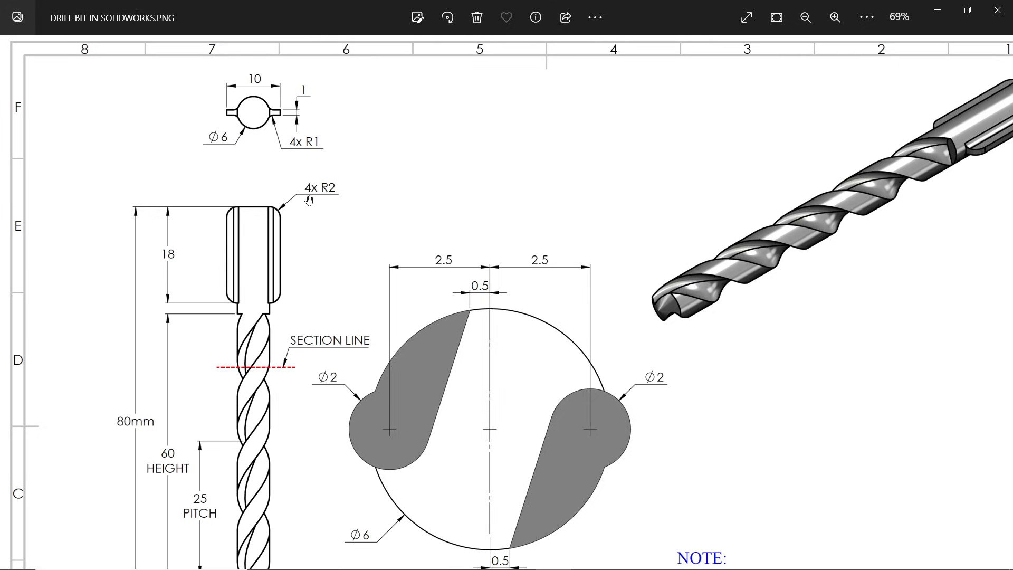
{"action": "mouse_move", "coordinate": [298, 136]}
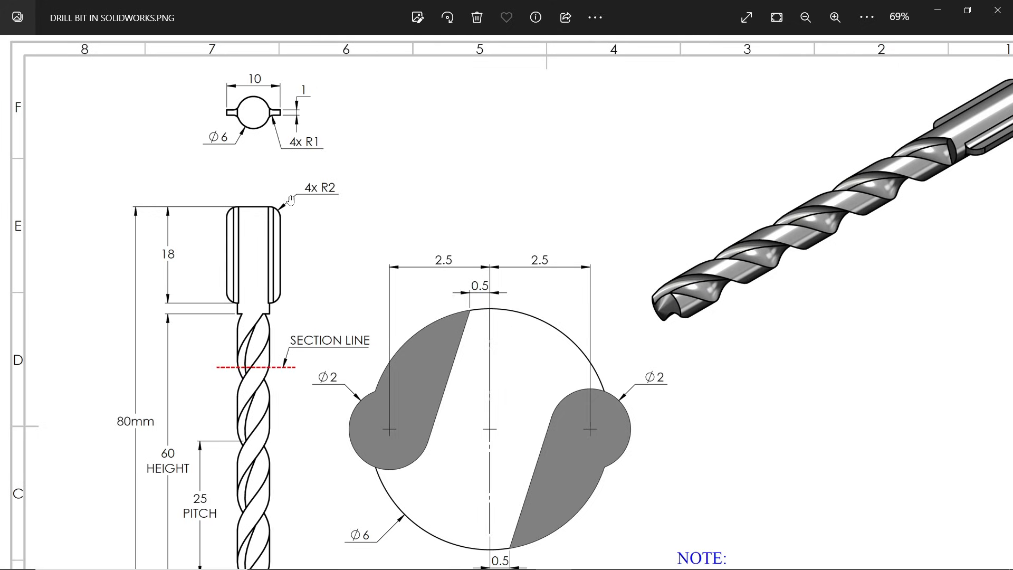
{"action": "scroll", "scroll_direction": "down", "scroll_amount": 3}
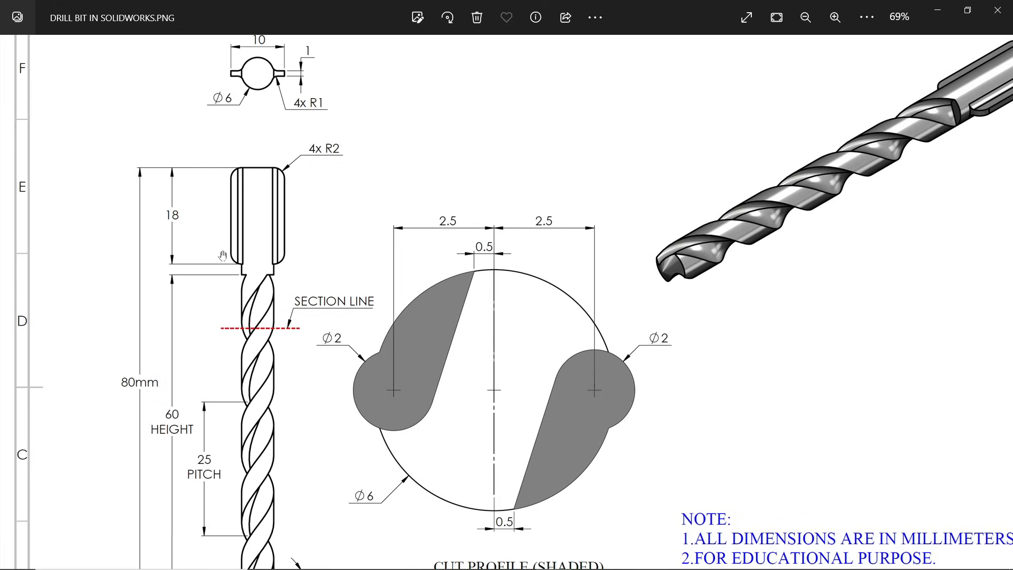
{"action": "scroll", "scroll_direction": "down", "scroll_amount": 3}
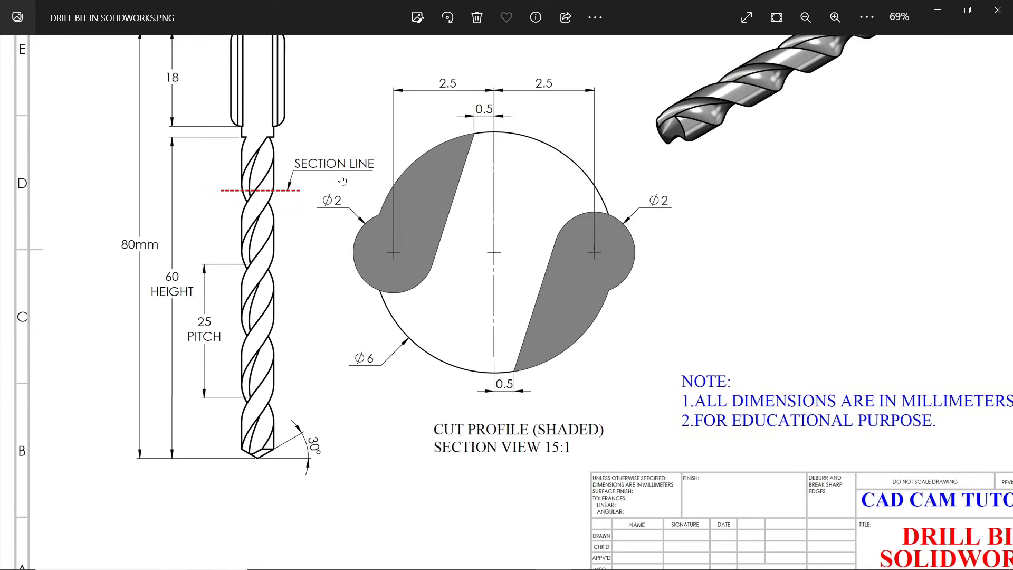
{"action": "scroll", "scroll_direction": "down", "scroll_amount": 3}
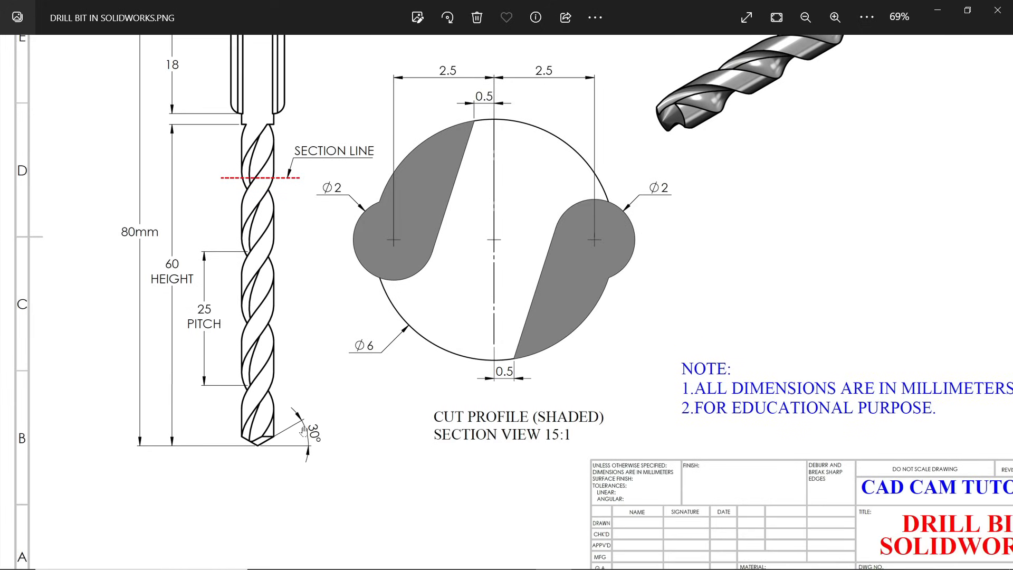
{"action": "mouse_move", "coordinate": [313, 443]}
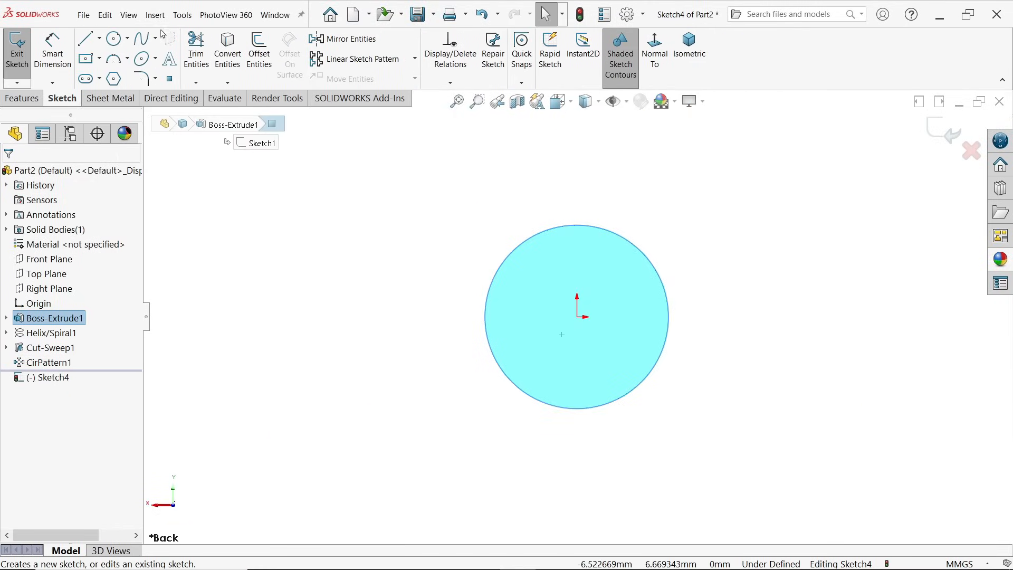
{"action": "mouse_move", "coordinate": [84, 58]}
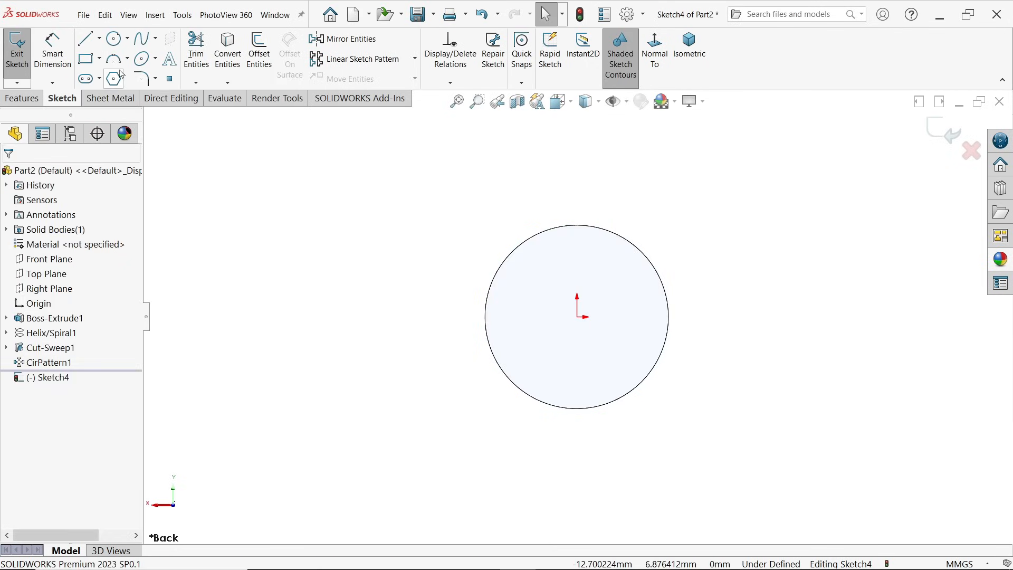
Step: Draw a center rectangle through the origin across the end circle, sized 10 mm by 1 mm
{"action": "left_click", "coordinate": [84, 57]}
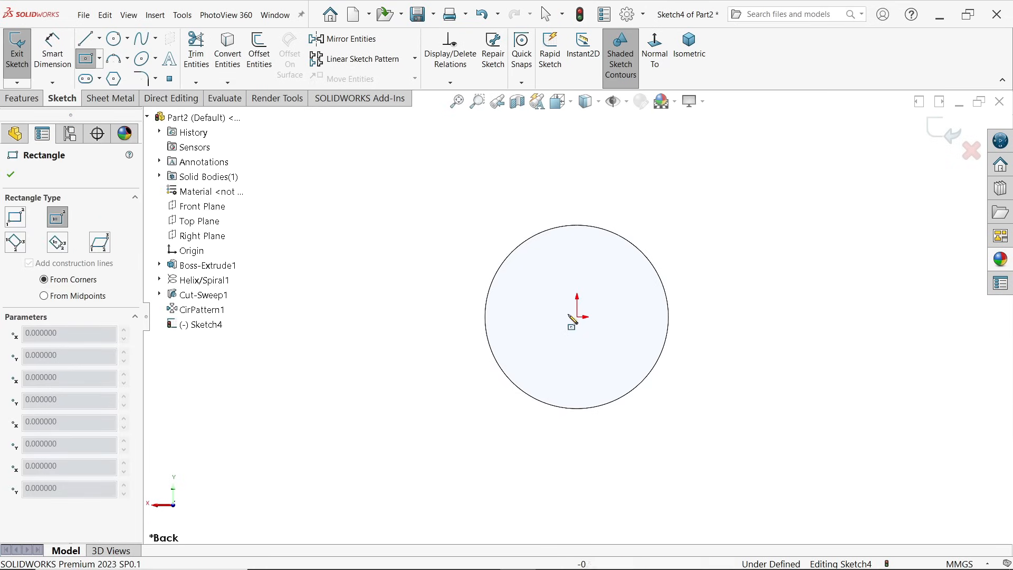
{"action": "left_click_drag", "start_coordinate": [577, 317], "coordinate": [791, 296]}
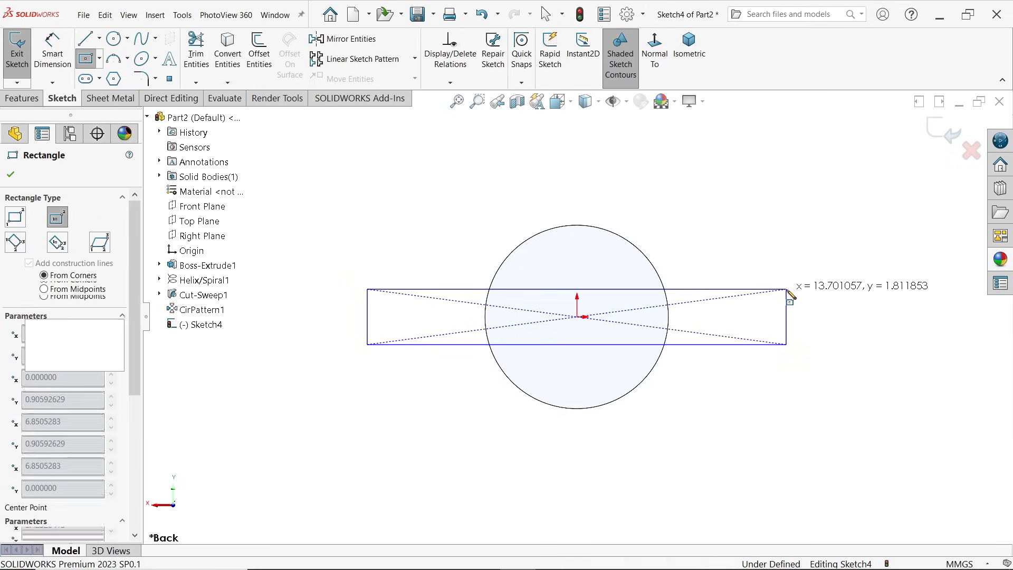
{"action": "left_click", "coordinate": [688, 48]}
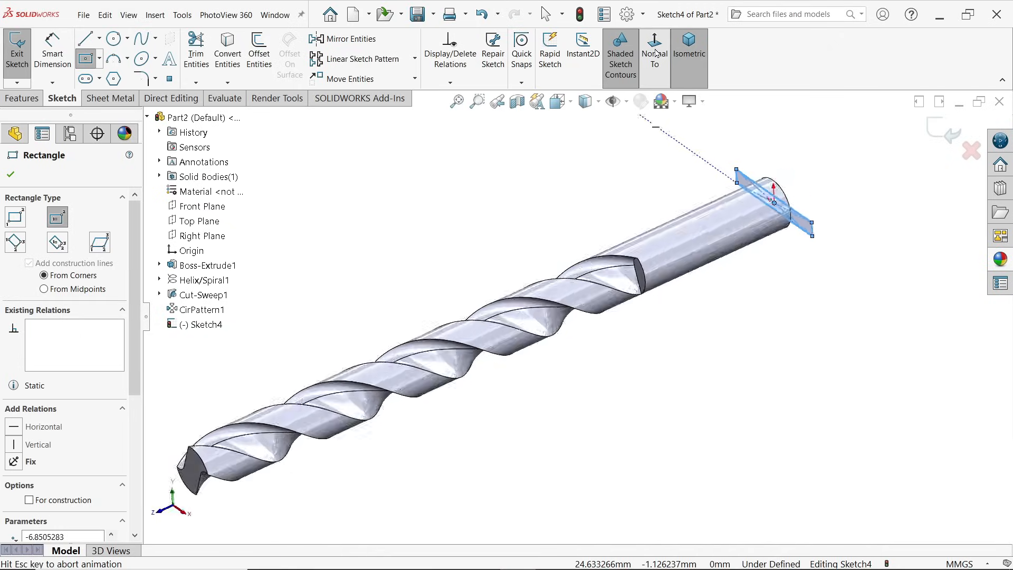
{"action": "left_click", "coordinate": [654, 51]}
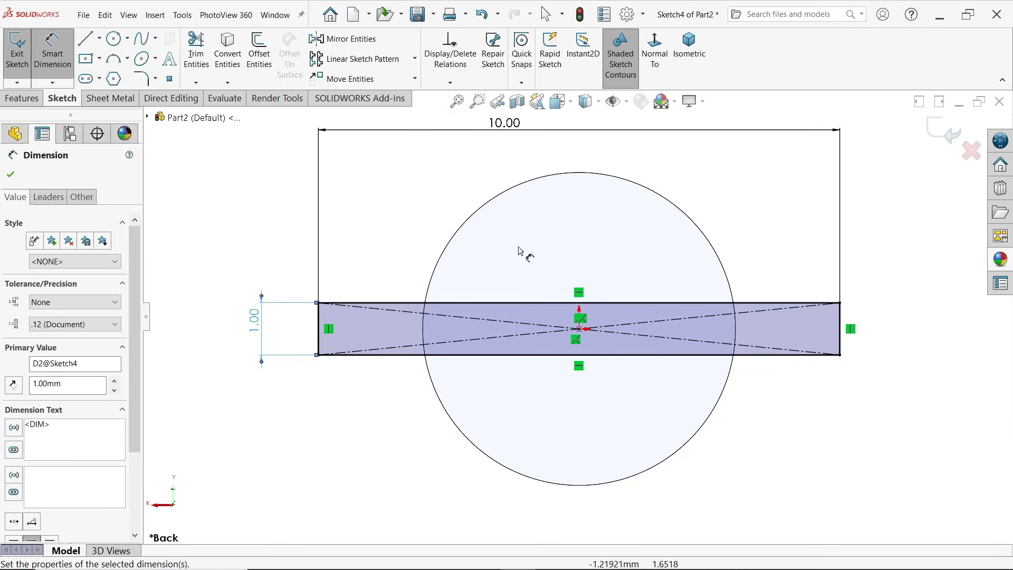
{"action": "mouse_move", "coordinate": [447, 256]}
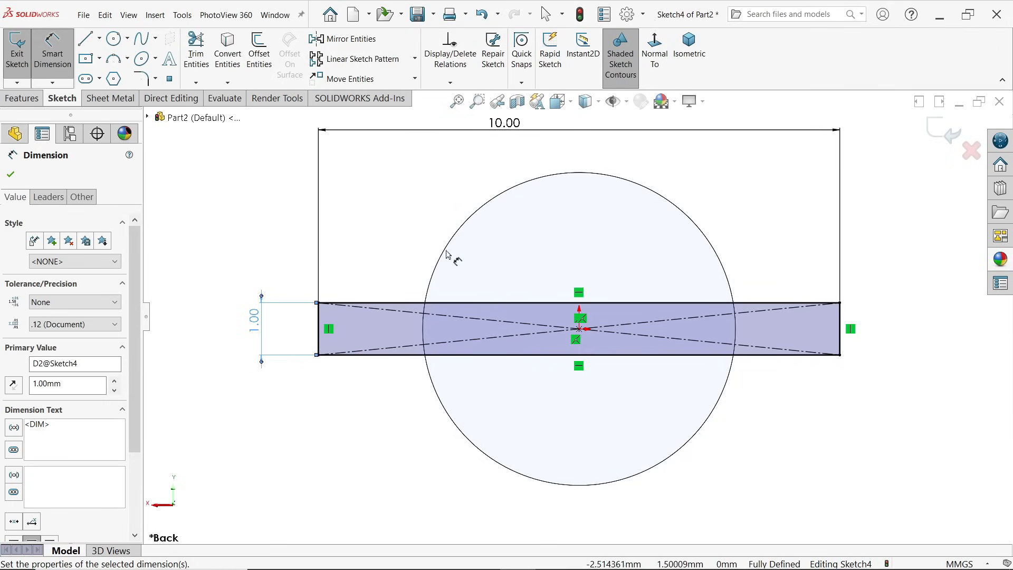
{"action": "mouse_move", "coordinate": [459, 260]}
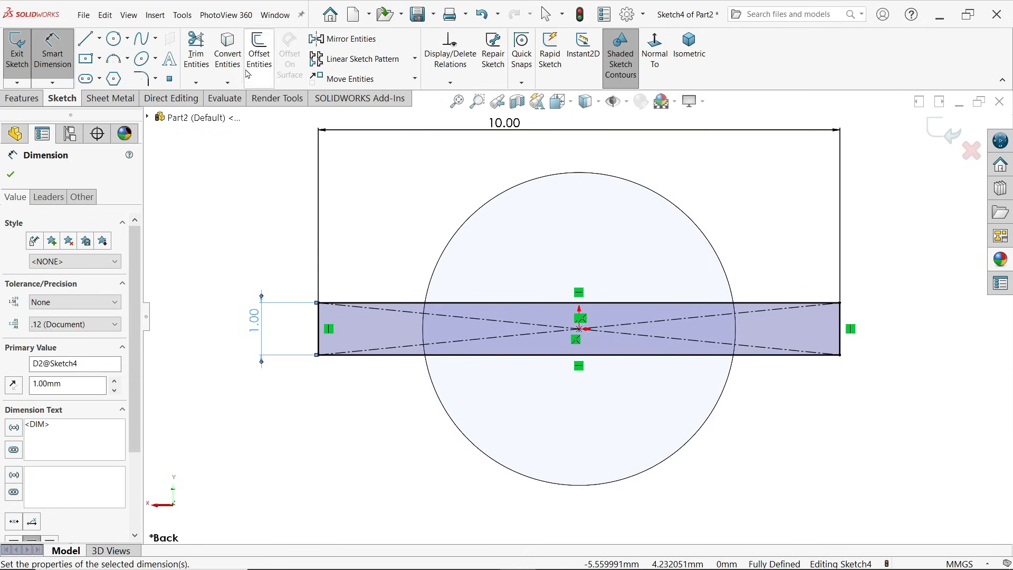
Step: Convert the end circle edge and trim the rectangle lines inside it, leaving two tabs
{"action": "left_click", "coordinate": [227, 51]}
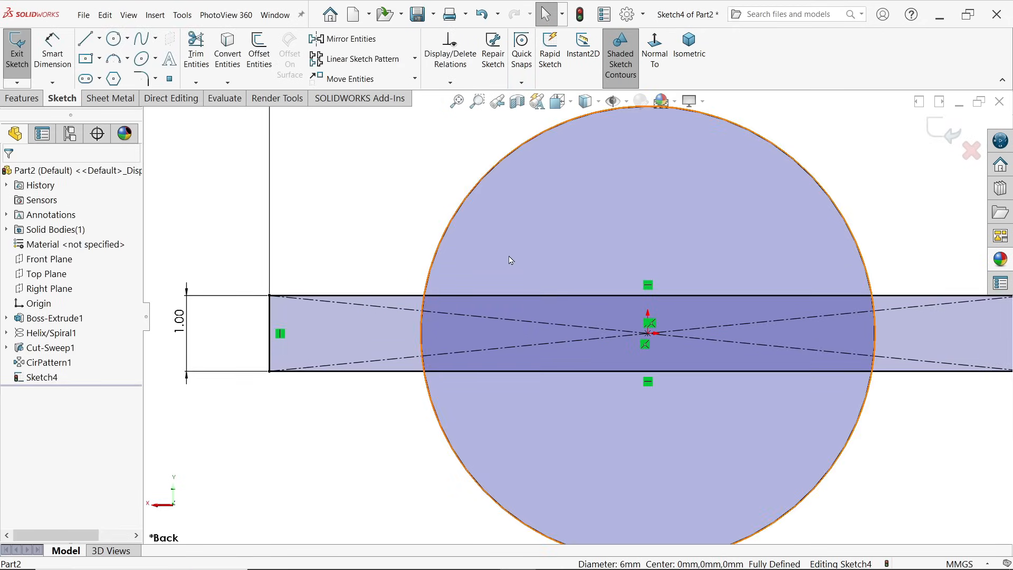
{"action": "left_click", "coordinate": [196, 49]}
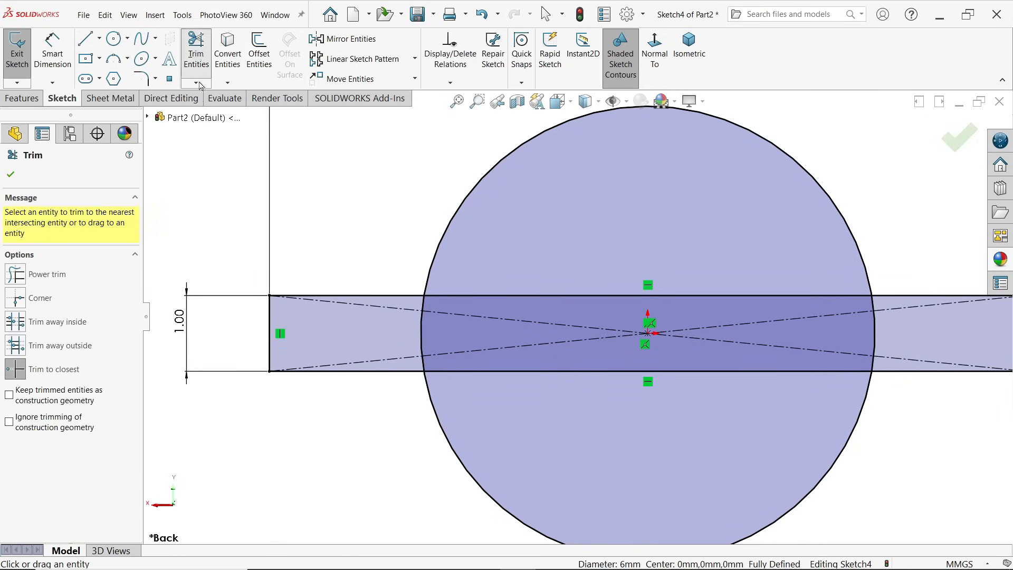
{"action": "mouse_move", "coordinate": [317, 342]}
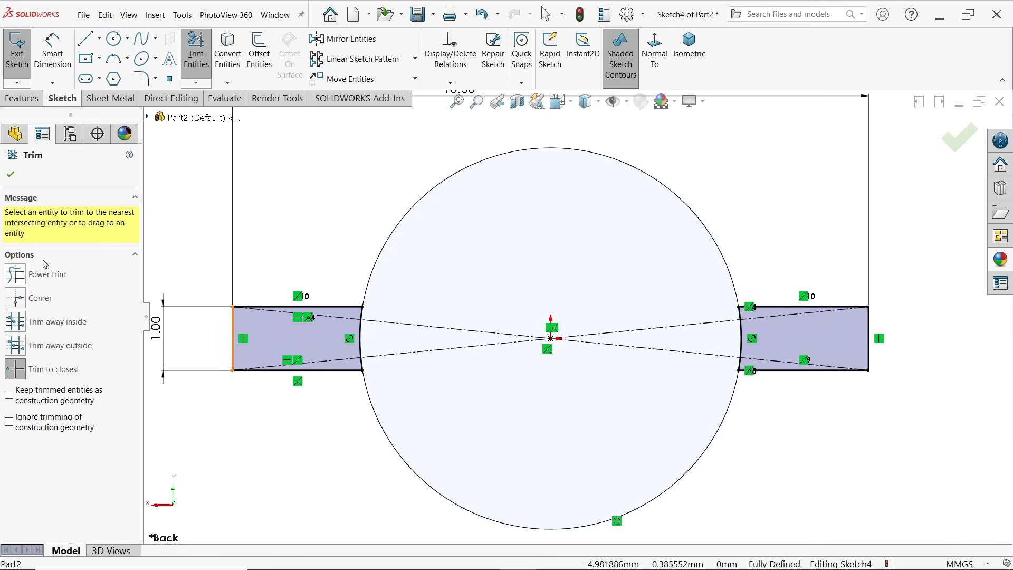
{"action": "left_click", "coordinate": [21, 97]}
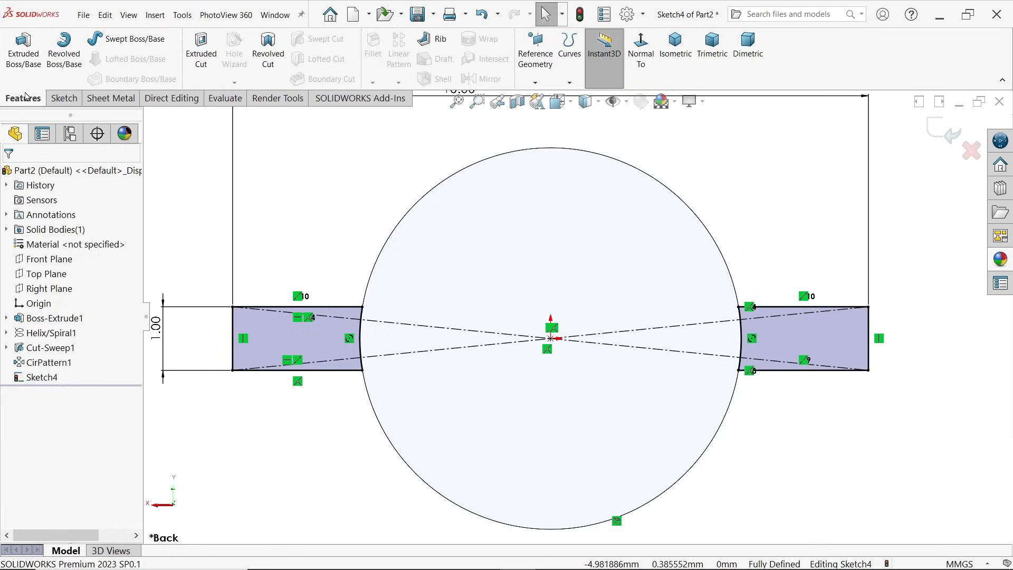
Step: Extrude the web tabs blind 18 mm in the reversed direction along the shank
{"action": "left_click", "coordinate": [22, 50]}
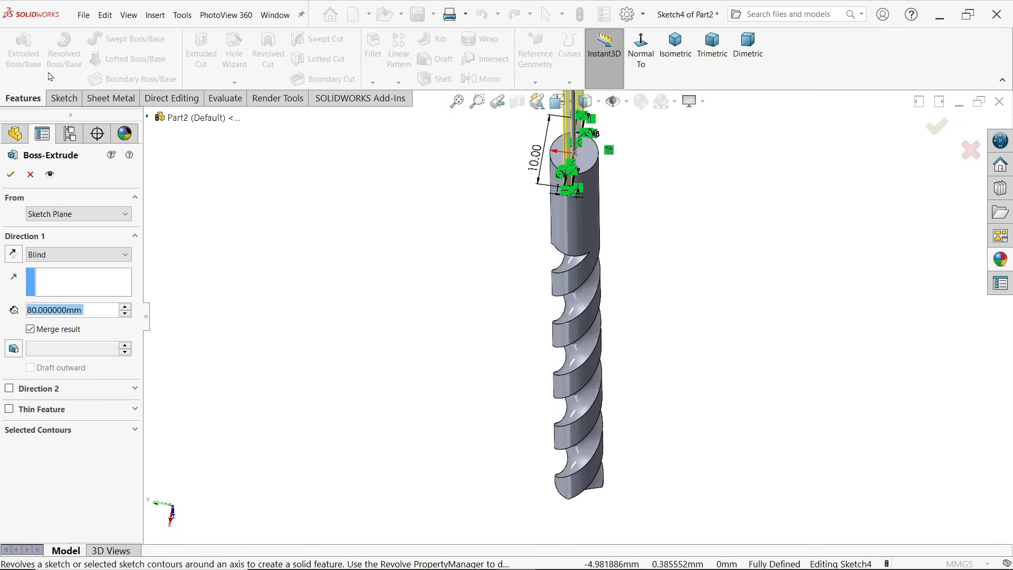
{"action": "left_click", "coordinate": [675, 47]}
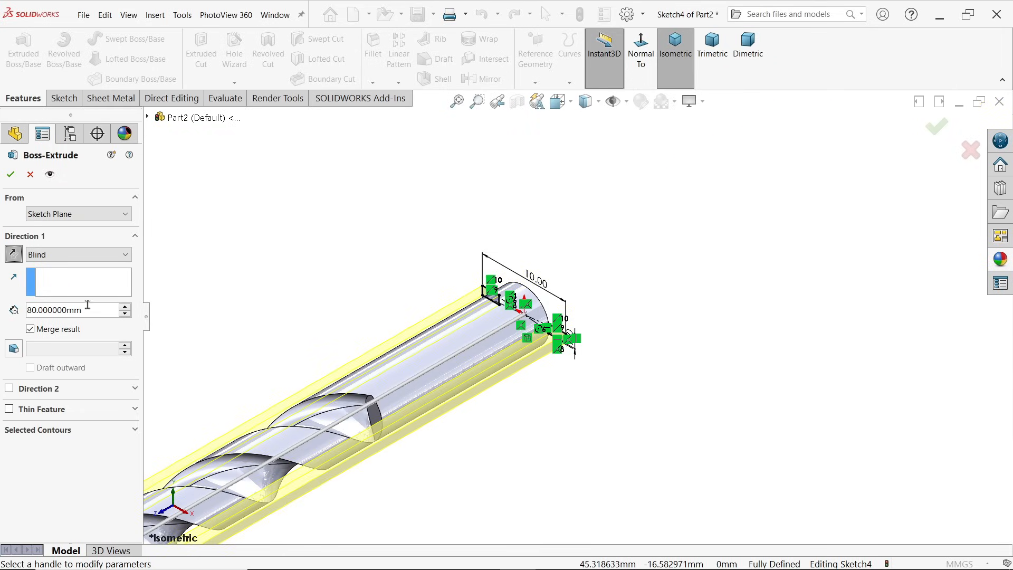
{"action": "type", "text": "18"}
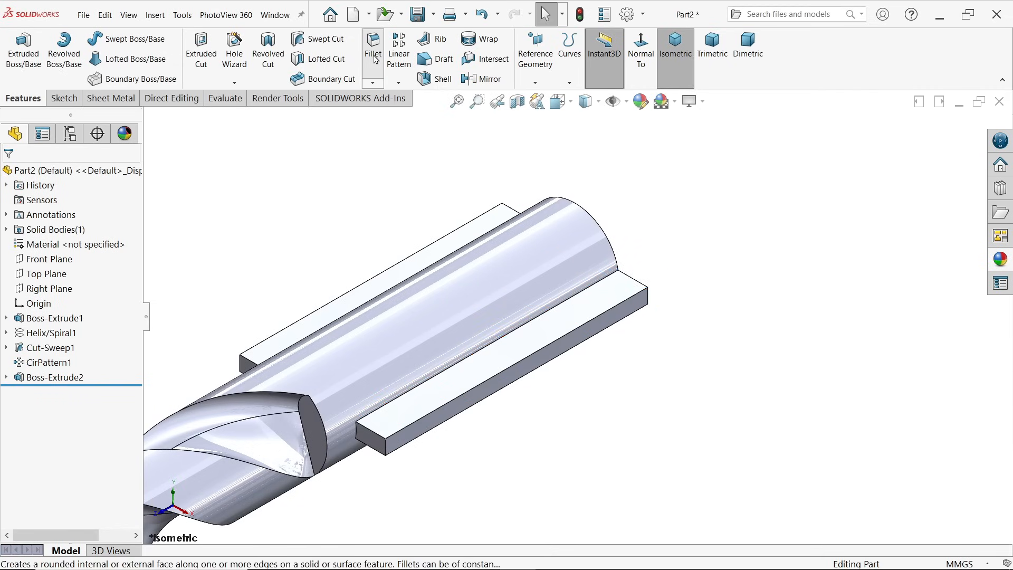
Step: Fillet the four long shank web edges with a 1 mm radius
{"action": "left_click", "coordinate": [374, 49]}
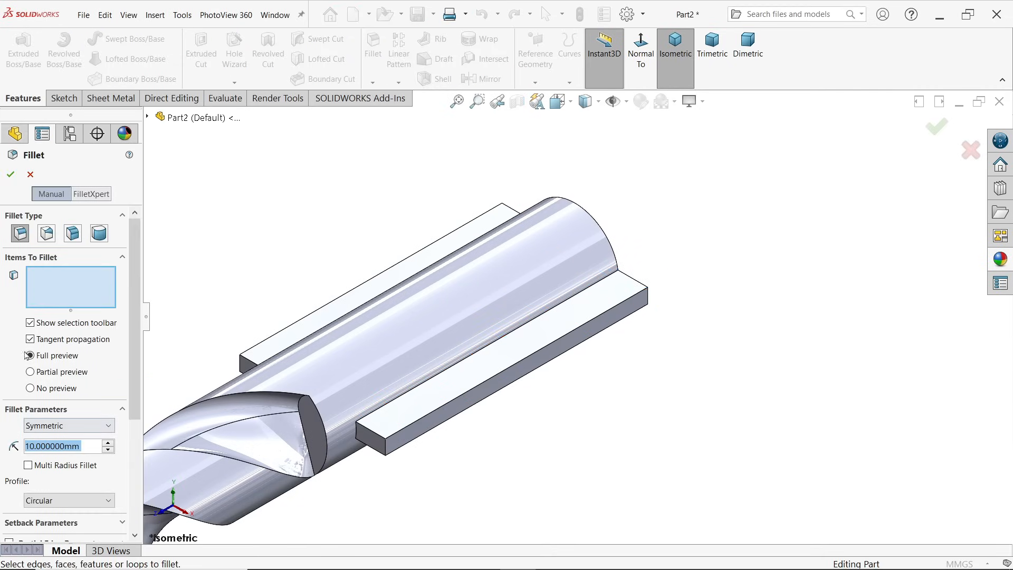
{"action": "left_click", "coordinate": [29, 355]}
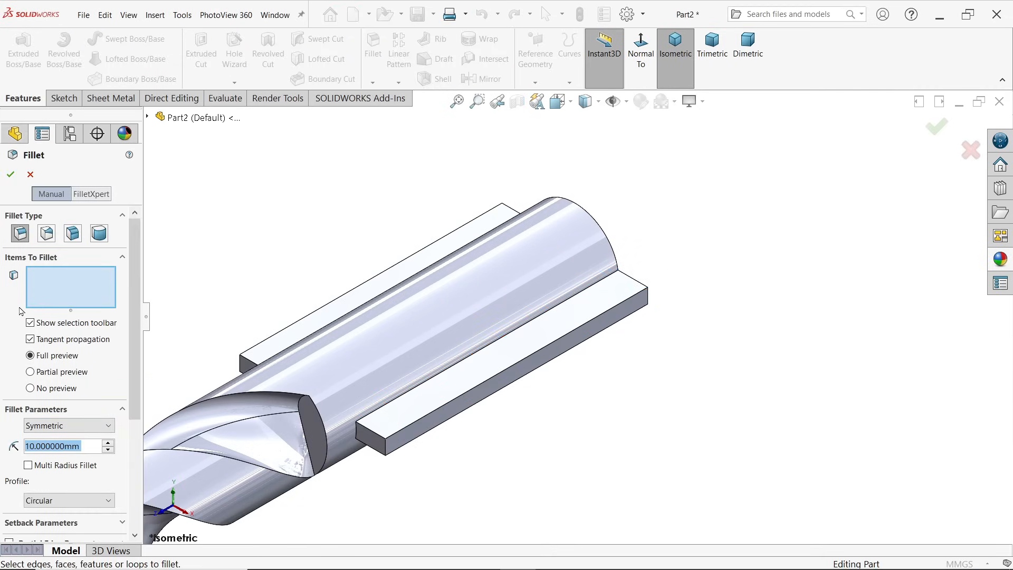
{"action": "mouse_move", "coordinate": [57, 279]}
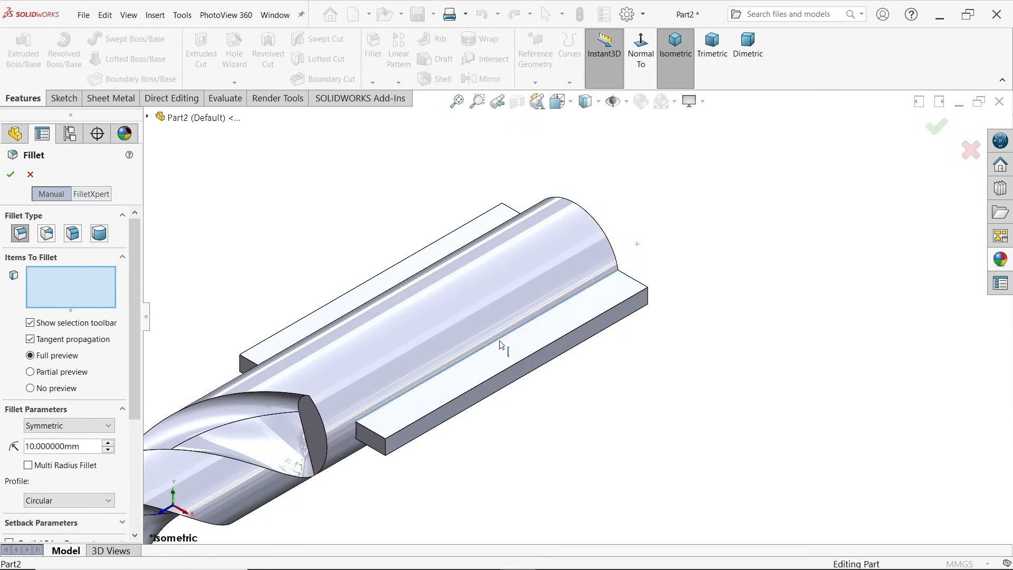
{"action": "left_click", "coordinate": [498, 340]}
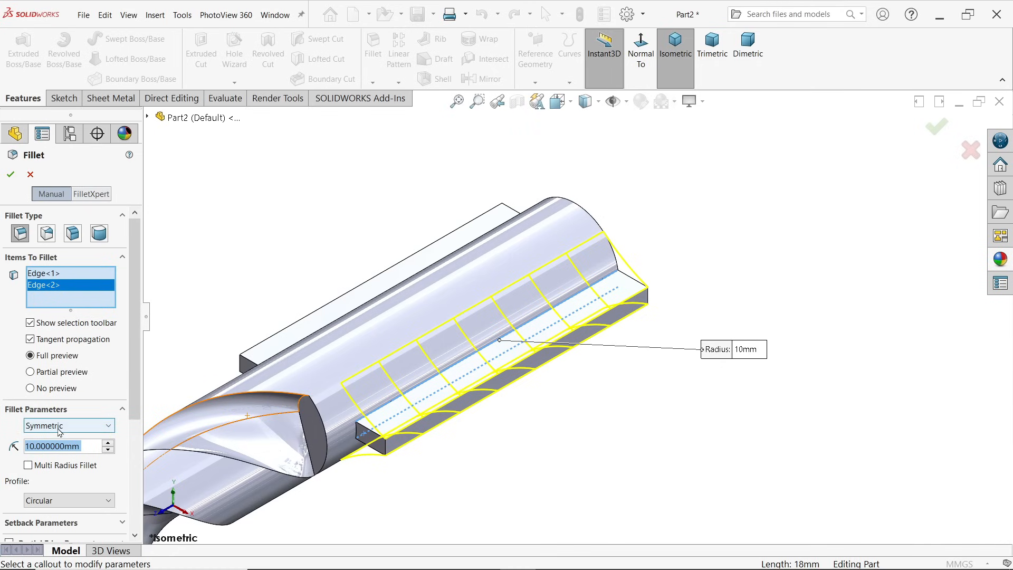
{"action": "type", "text": "1mm"}
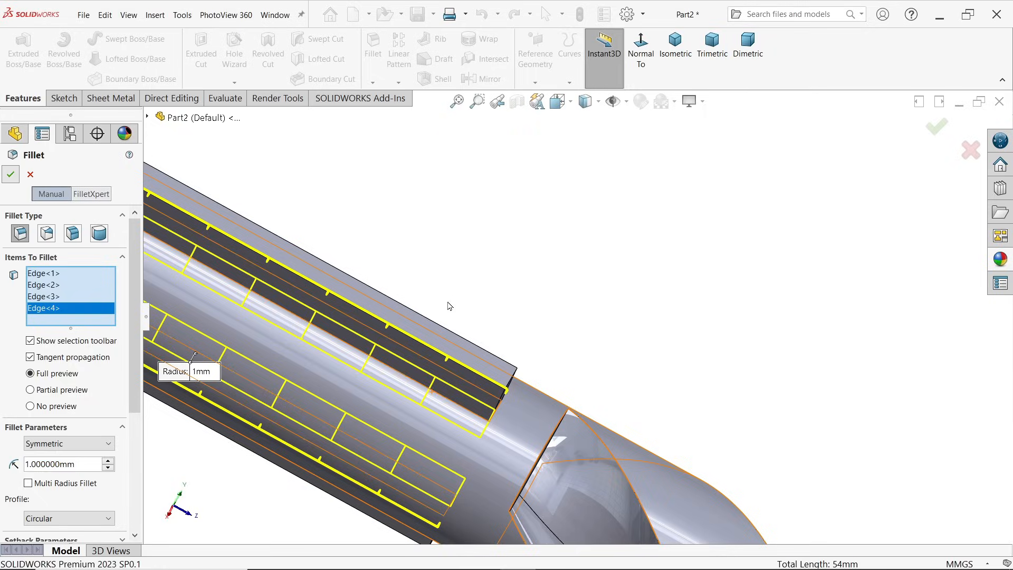
{"action": "left_click", "coordinate": [11, 175]}
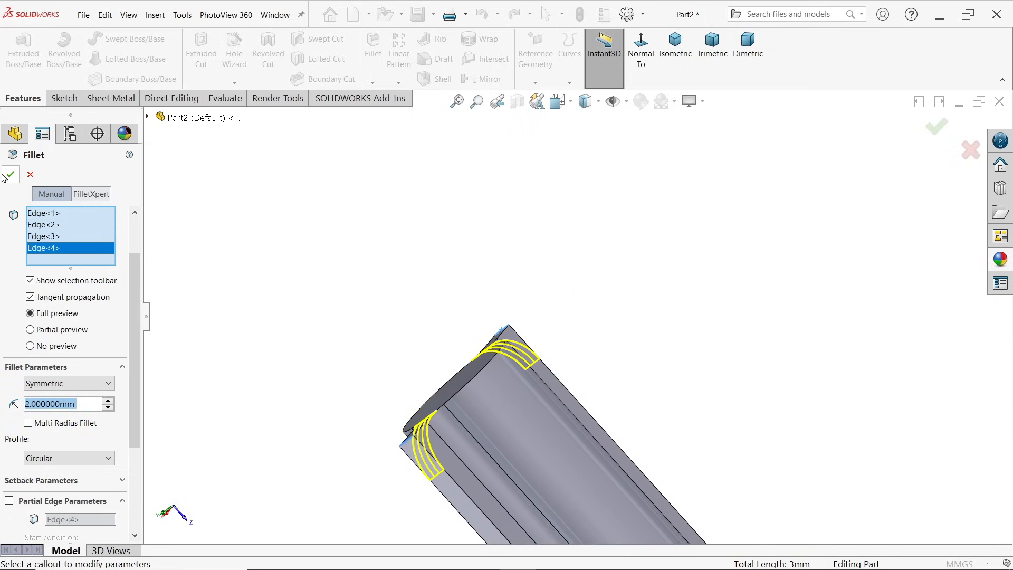
Step: Confirm the 2 mm fillet on the shank-end edges as Fillet2
{"action": "left_click", "coordinate": [10, 174]}
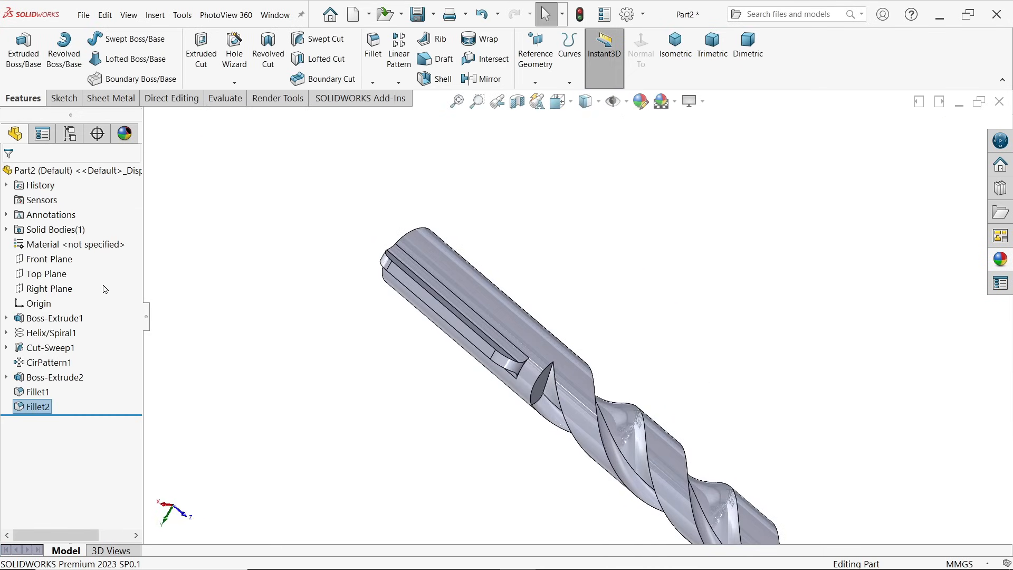
Step: Sketch a closed tip profile with an angled line on the Top Plane
{"action": "left_click", "coordinate": [46, 274]}
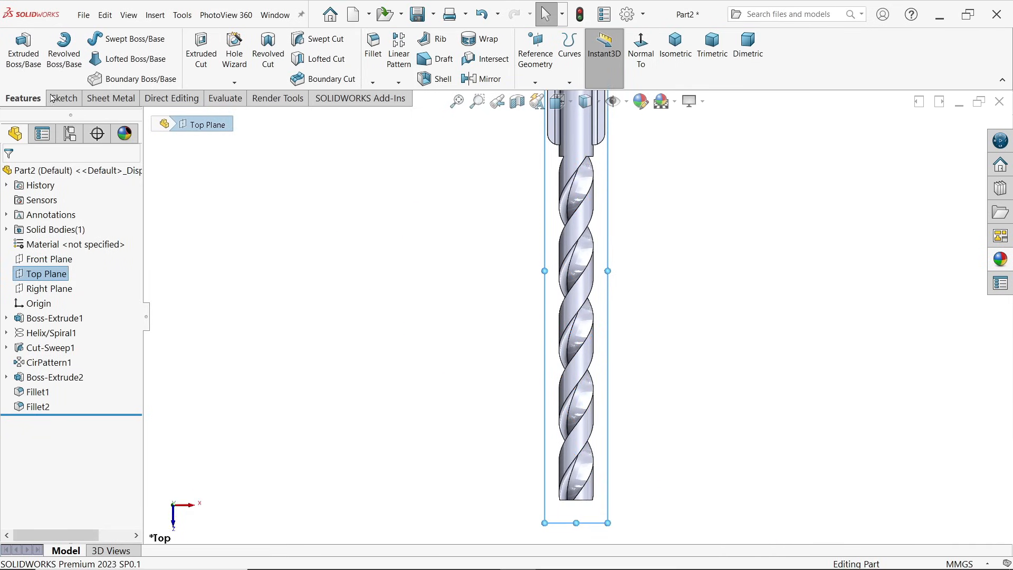
{"action": "left_click", "coordinate": [64, 98]}
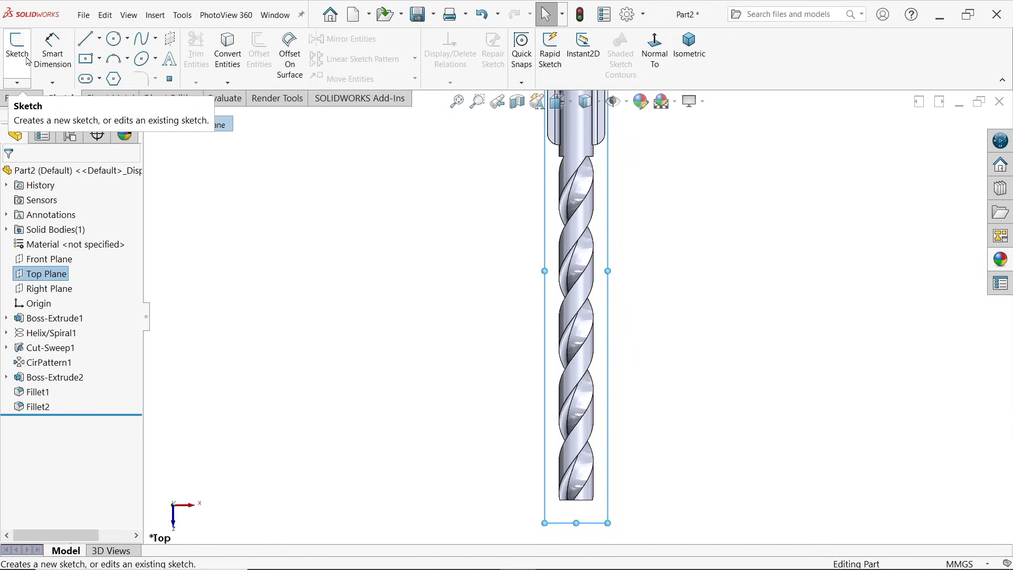
{"action": "left_click", "coordinate": [17, 52]}
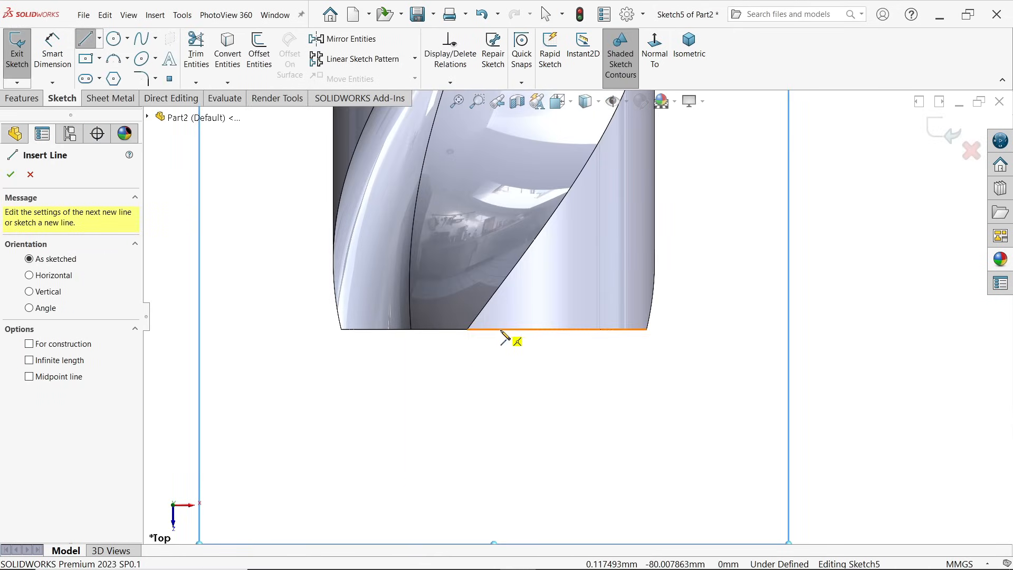
{"action": "left_click_drag", "start_coordinate": [496, 328], "coordinate": [659, 243]}
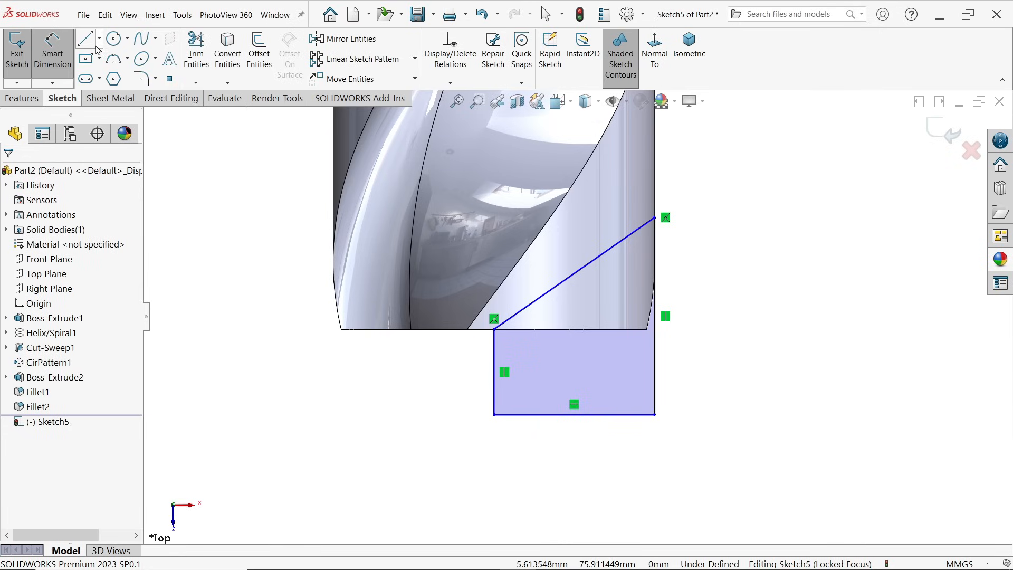
{"action": "mouse_move", "coordinate": [553, 296]}
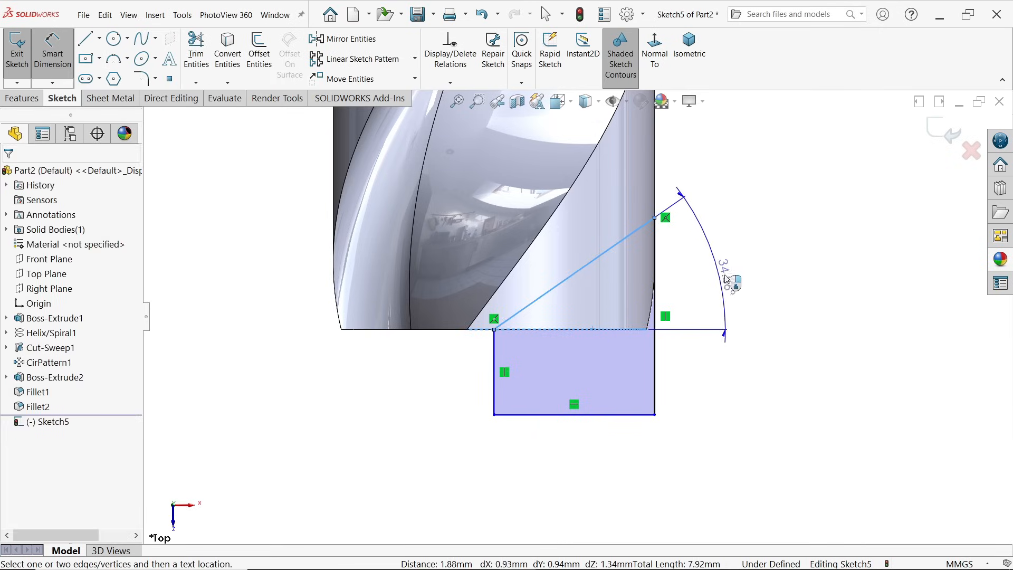
Step: Dimension the tip profile's angle to 30° and its short vertical edge to 1 mm
{"action": "left_click", "coordinate": [723, 278]}
{"action": "type", "text": "1"}
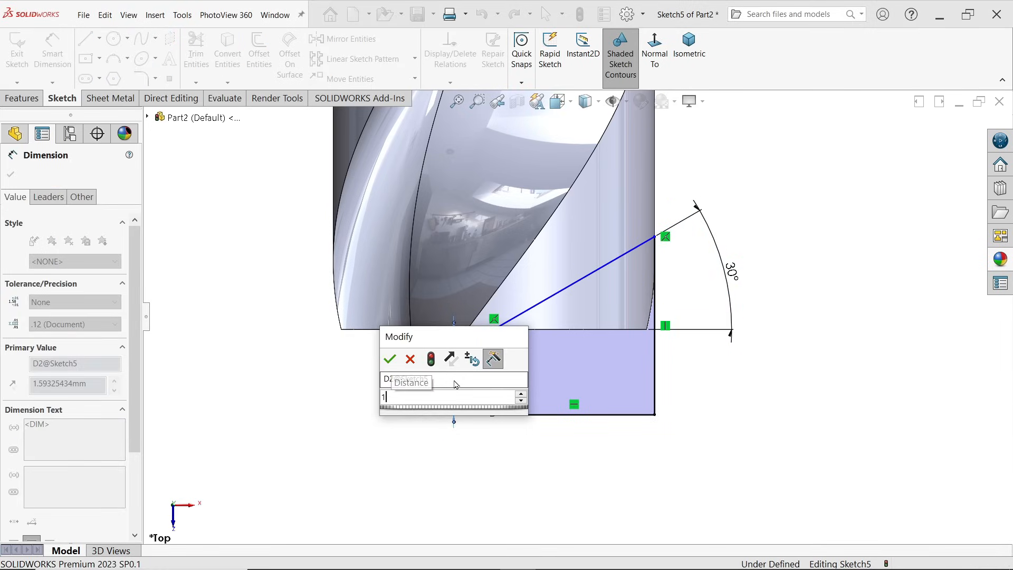
{"action": "left_click", "coordinate": [389, 359]}
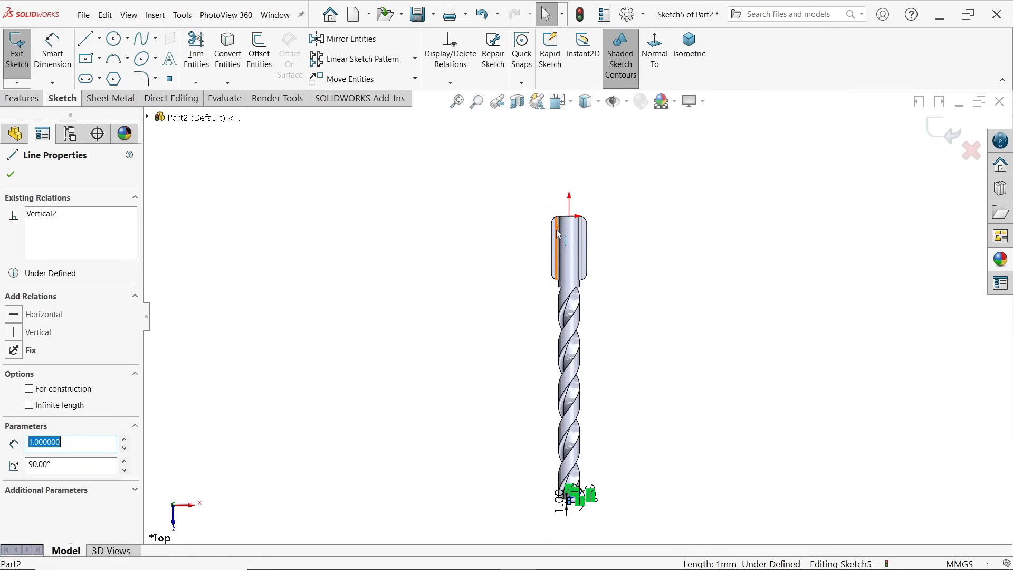
{"action": "left_click", "coordinate": [570, 215]}
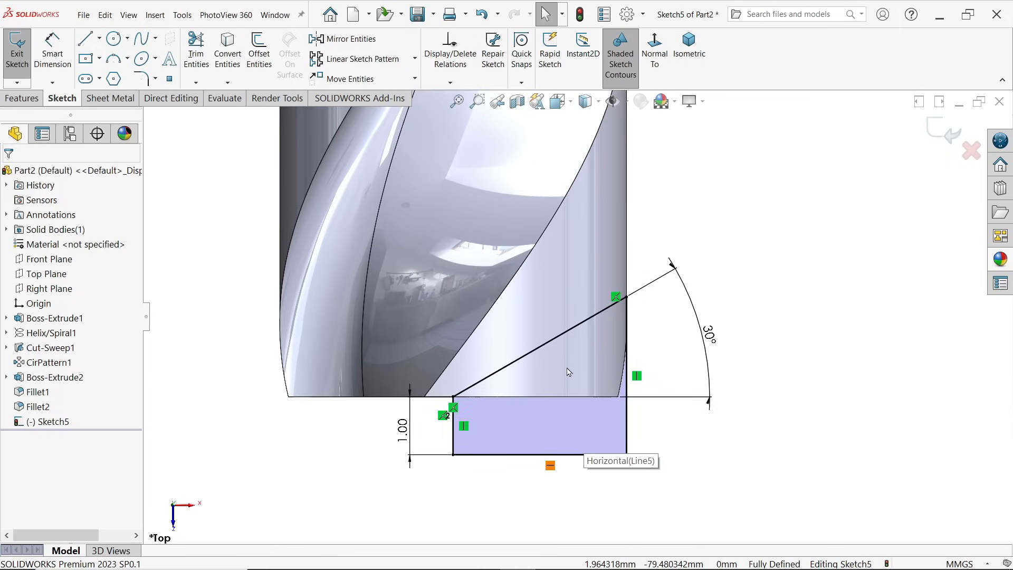
{"action": "left_click", "coordinate": [22, 97]}
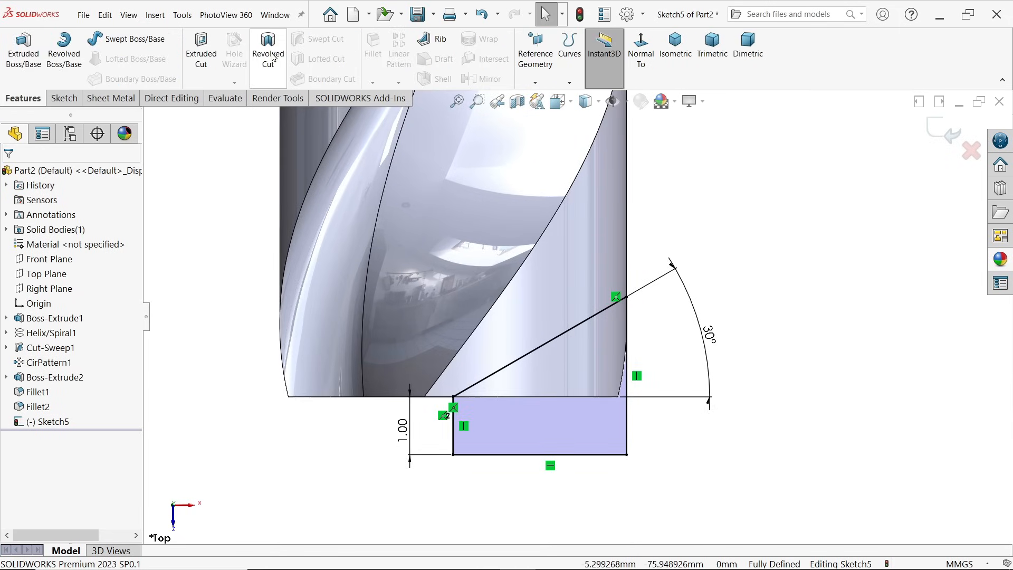
Step: Revolve-cut the tip profile about Line6, blind at 360°
{"action": "left_click", "coordinate": [268, 50]}
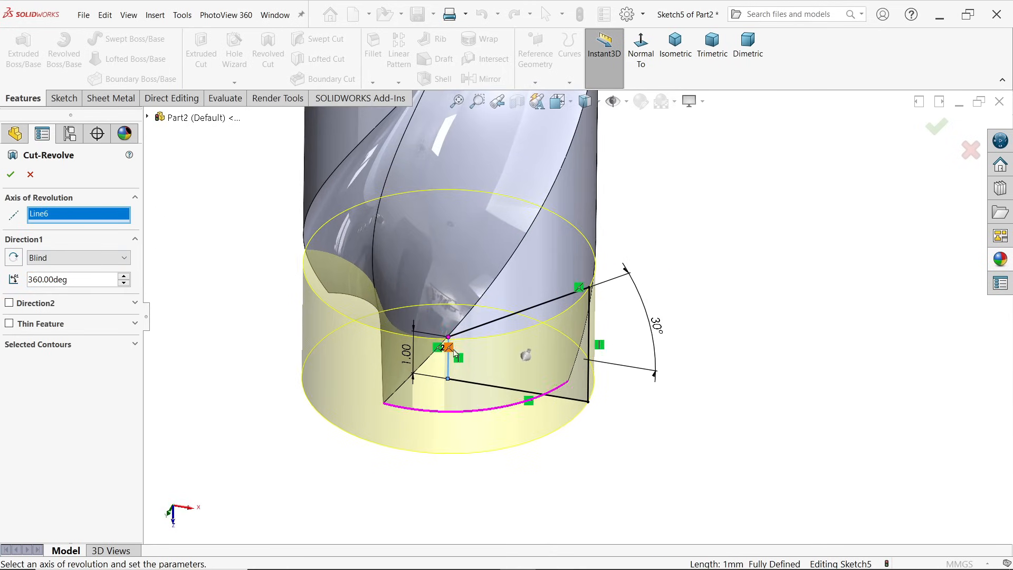
{"action": "left_click", "coordinate": [75, 257]}
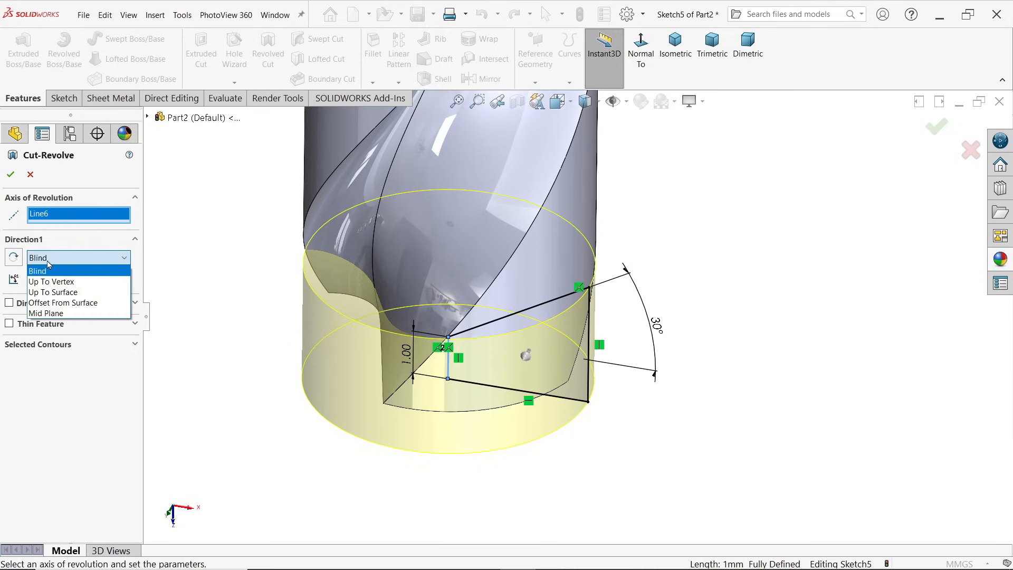
{"action": "left_click", "coordinate": [37, 270]}
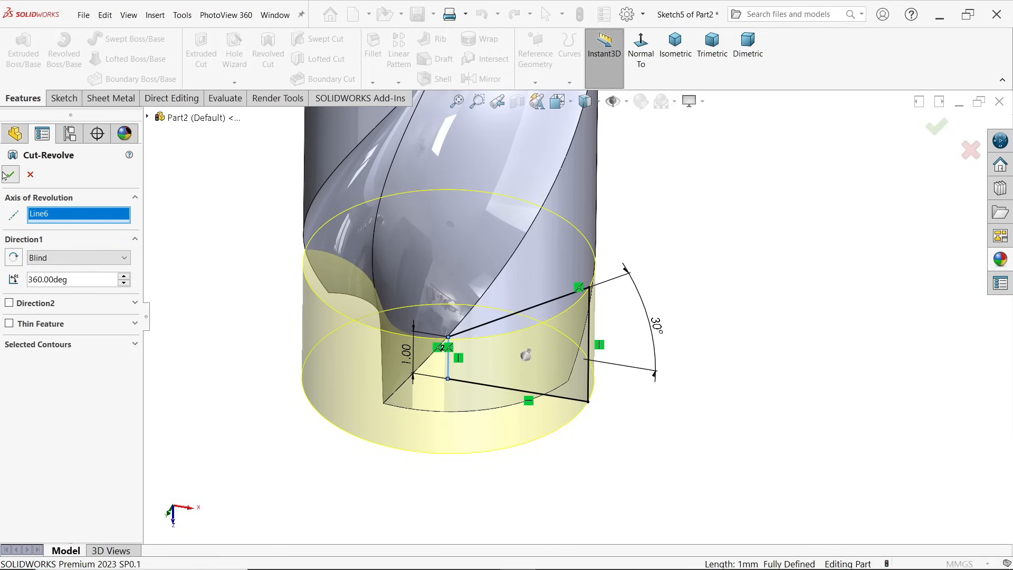
{"action": "left_click", "coordinate": [9, 175]}
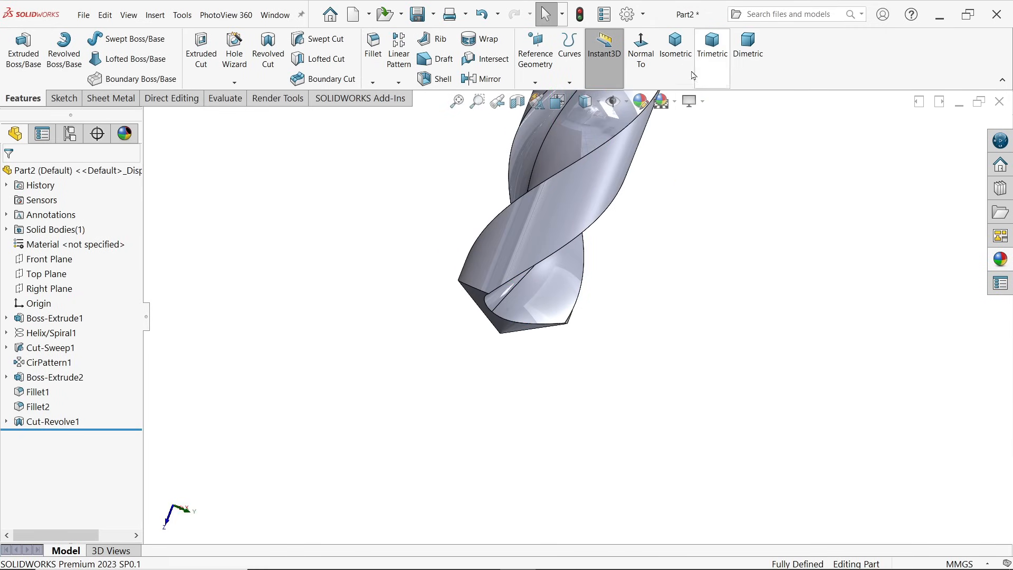
Step: Assign AISI Type A2 Tool Steel as the part's material and apply it
{"action": "left_click", "coordinate": [675, 51]}
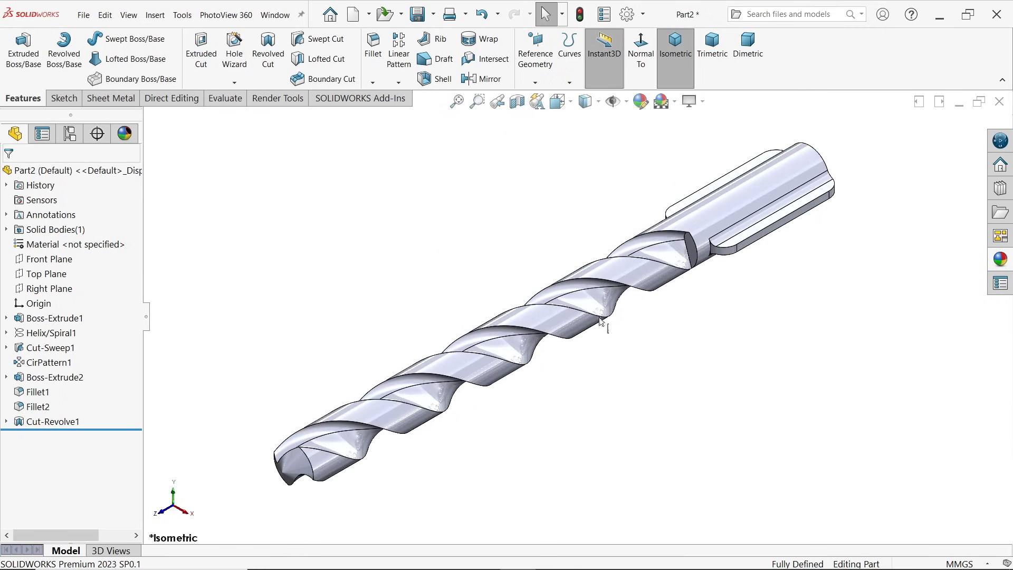
{"action": "left_click", "coordinate": [71, 244]}
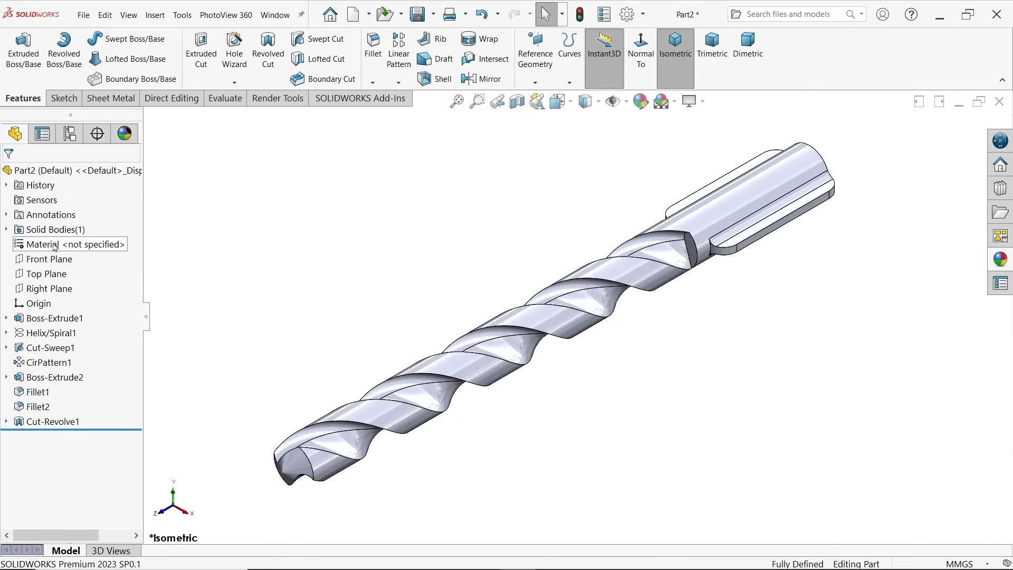
{"action": "right_click", "coordinate": [71, 244]}
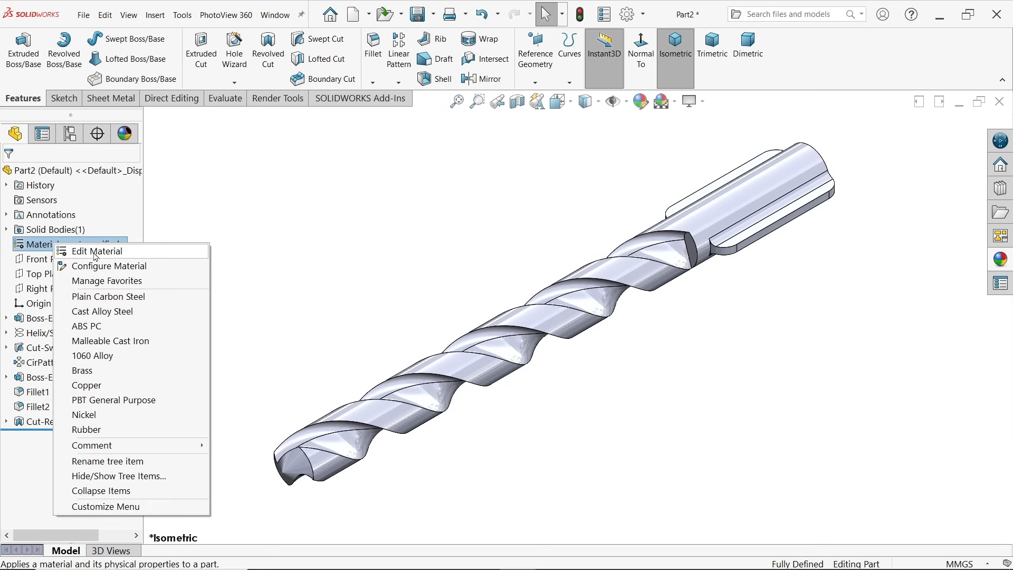
{"action": "left_click", "coordinate": [98, 251]}
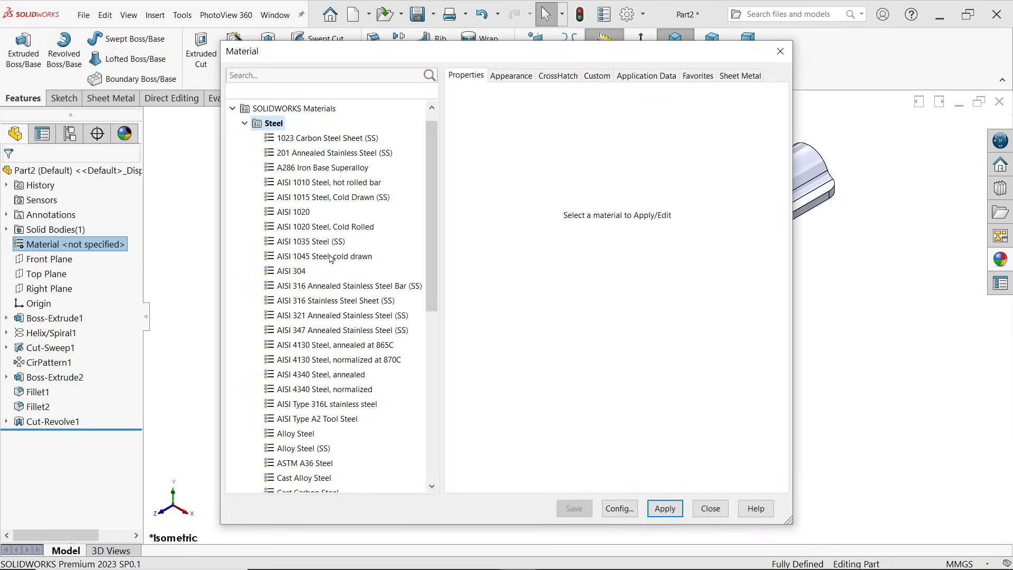
{"action": "scroll", "scroll_direction": "down", "scroll_amount": 3}
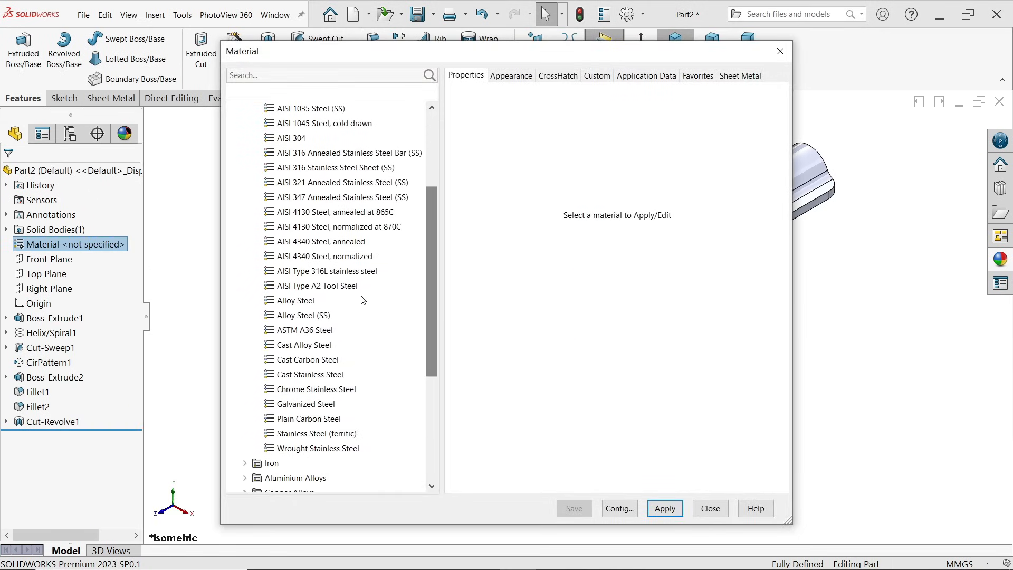
{"action": "left_click", "coordinate": [319, 286]}
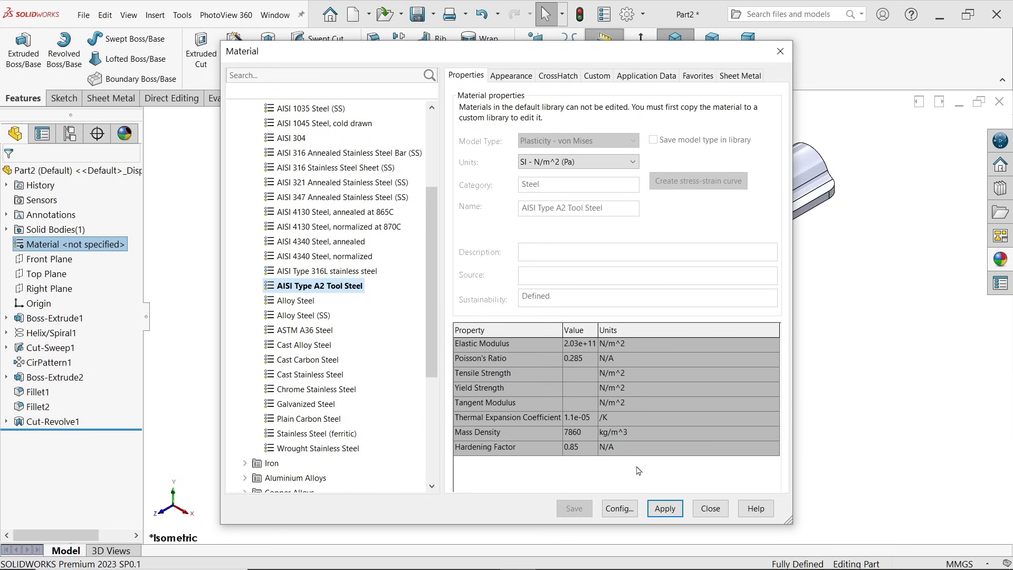
{"action": "left_click", "coordinate": [709, 509]}
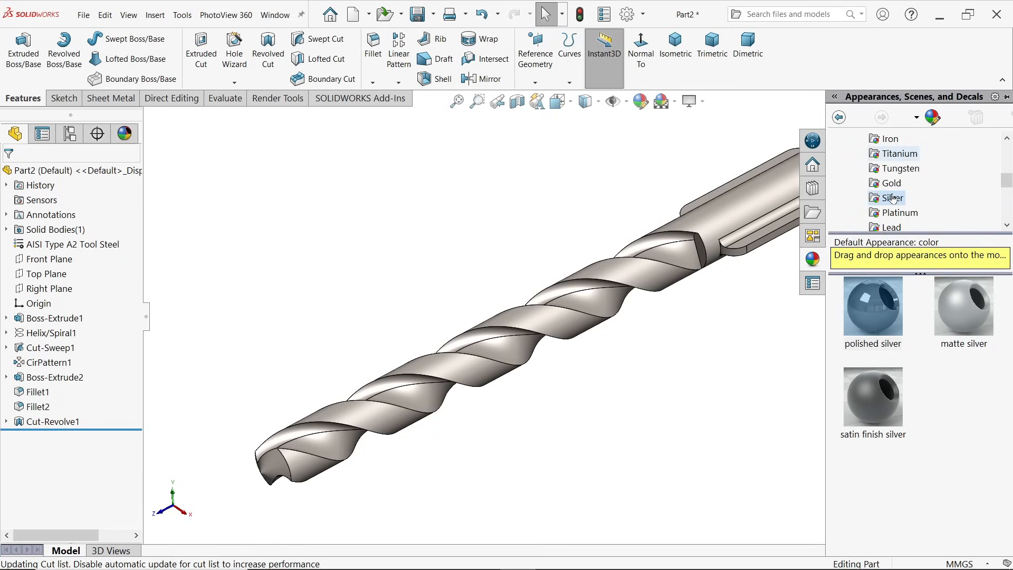
Step: Apply a silver metal appearance to the whole drill bit
{"action": "left_click", "coordinate": [872, 305]}
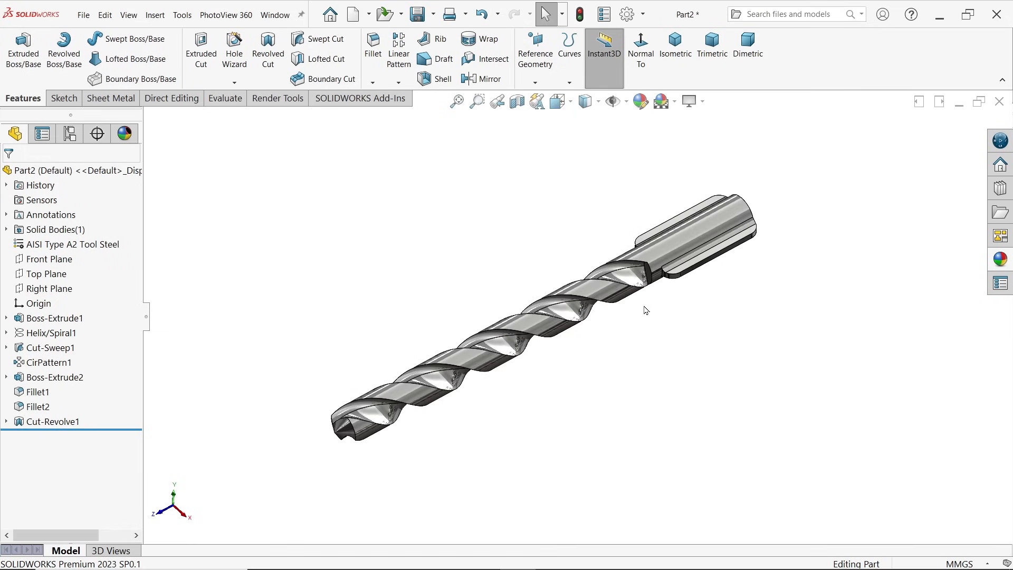
{"action": "mouse_move", "coordinate": [375, 474]}
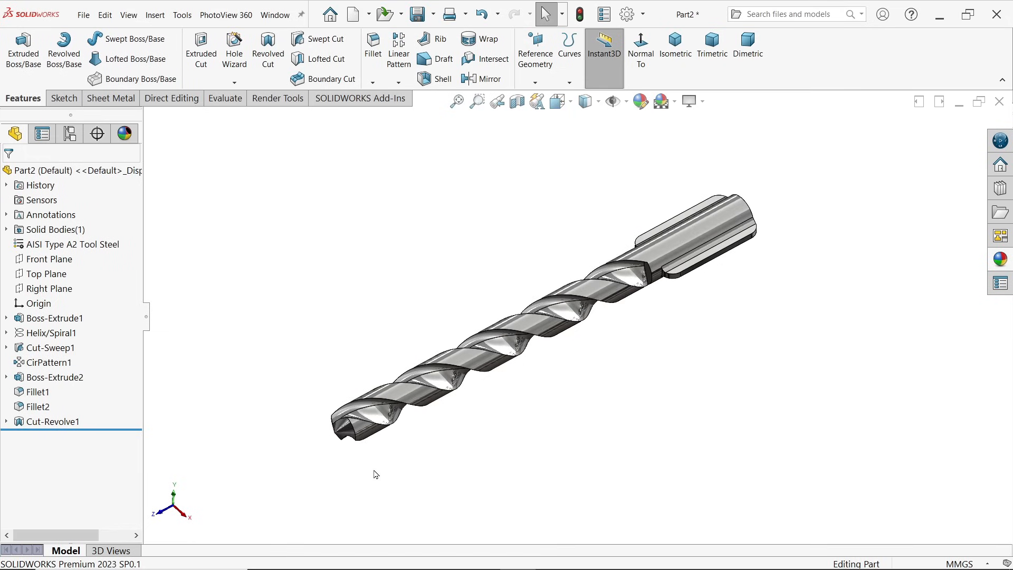